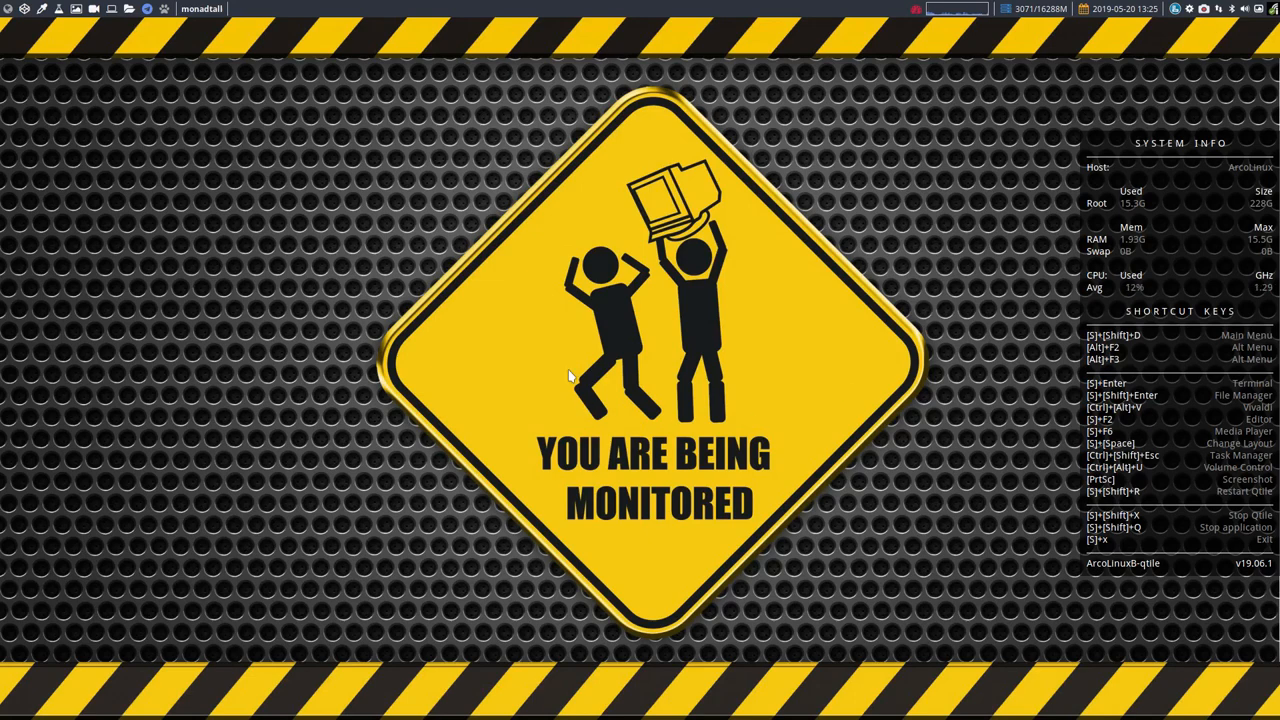
- Search the YouTube channel's videos for 'compton'
{"action": "key", "text": "Super+Return"}
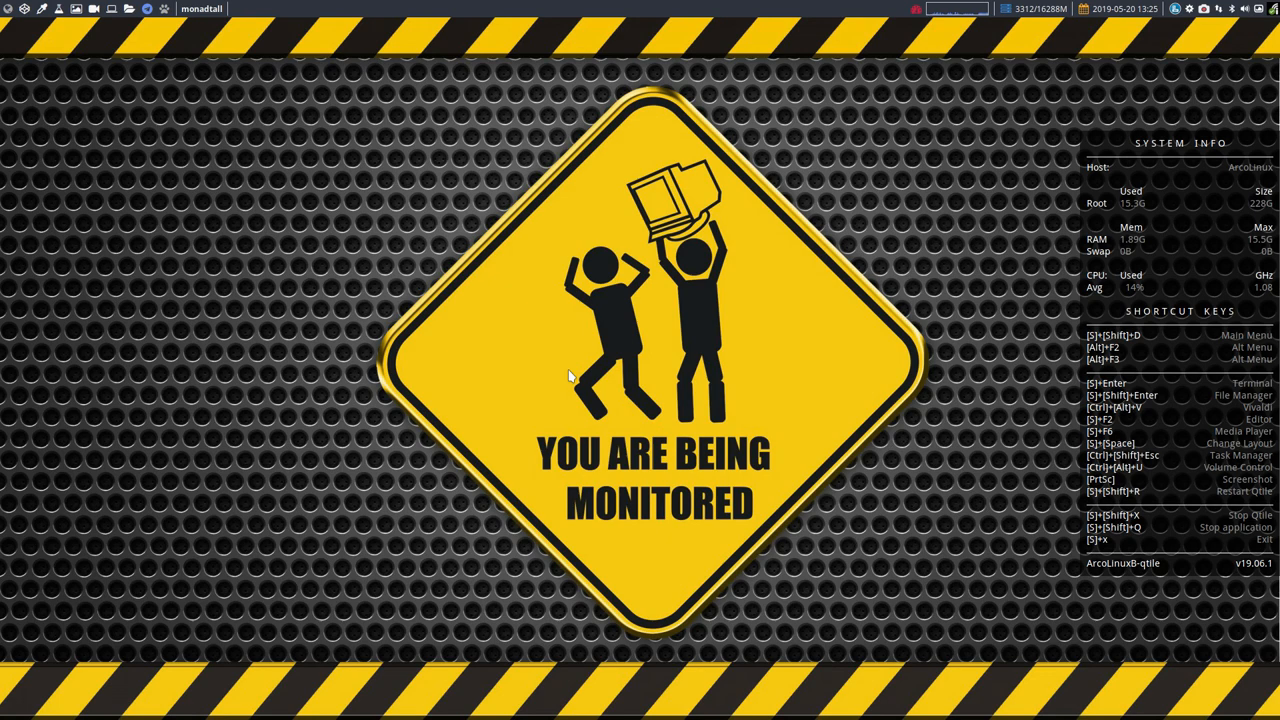
{"action": "mouse_move", "coordinate": [270, 155]}
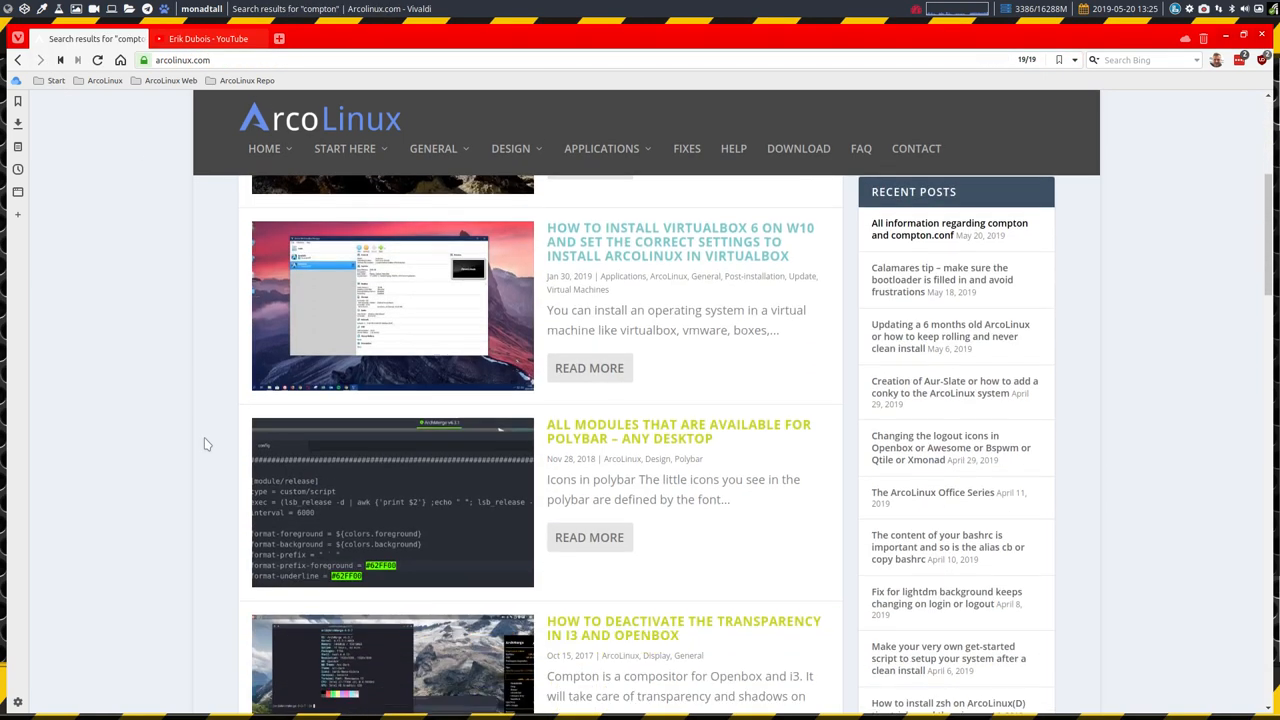
{"action": "scroll", "scroll_direction": "down", "scroll_amount": 3}
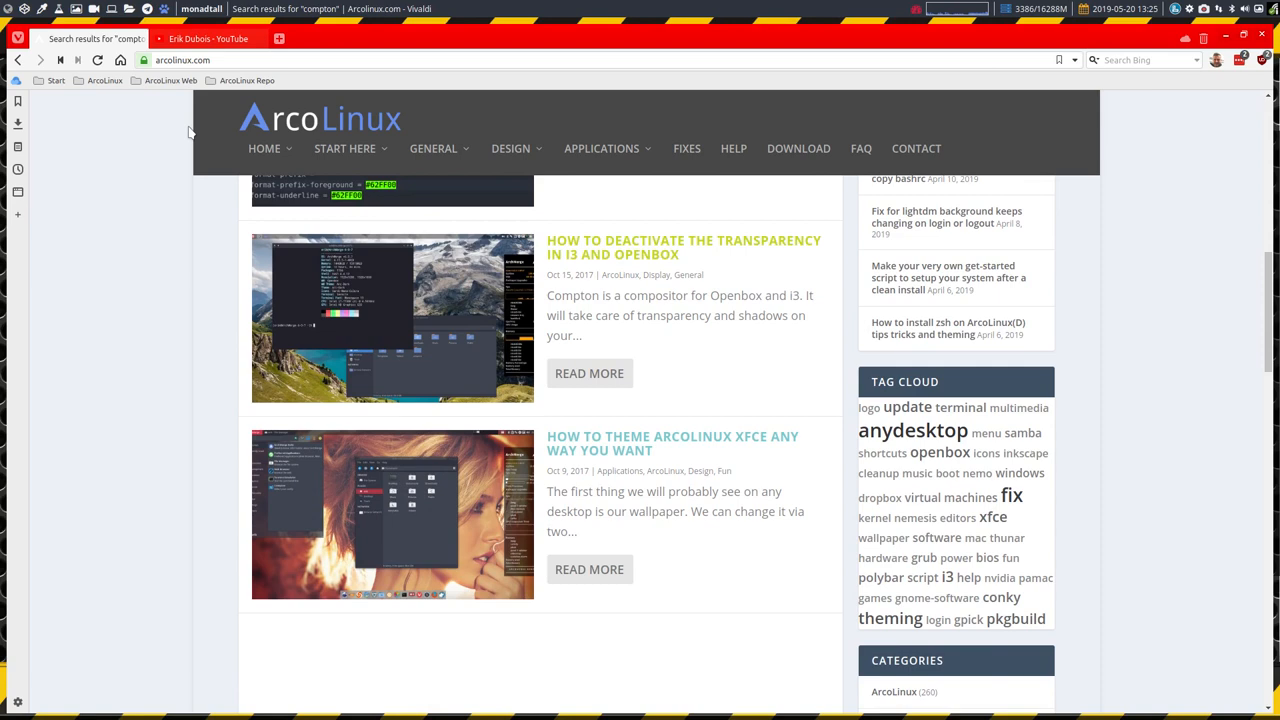
{"action": "left_click", "coordinate": [207, 38]}
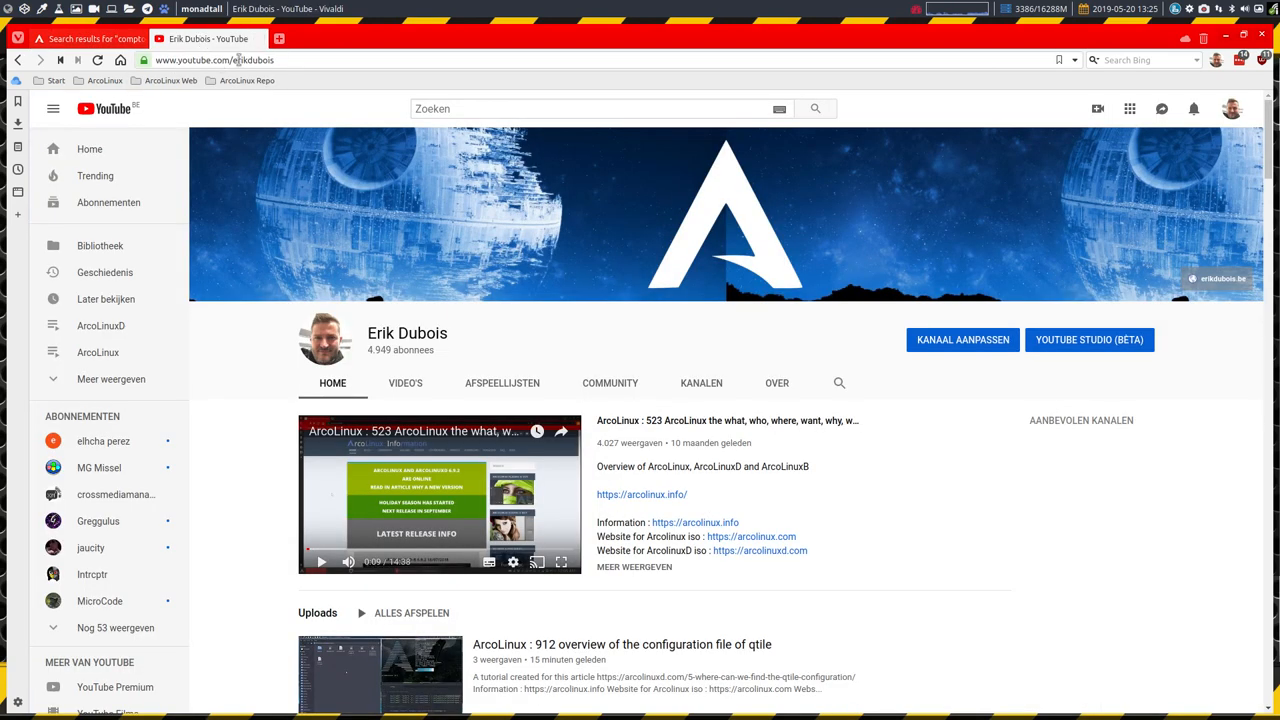
{"action": "mouse_move", "coordinate": [838, 386]}
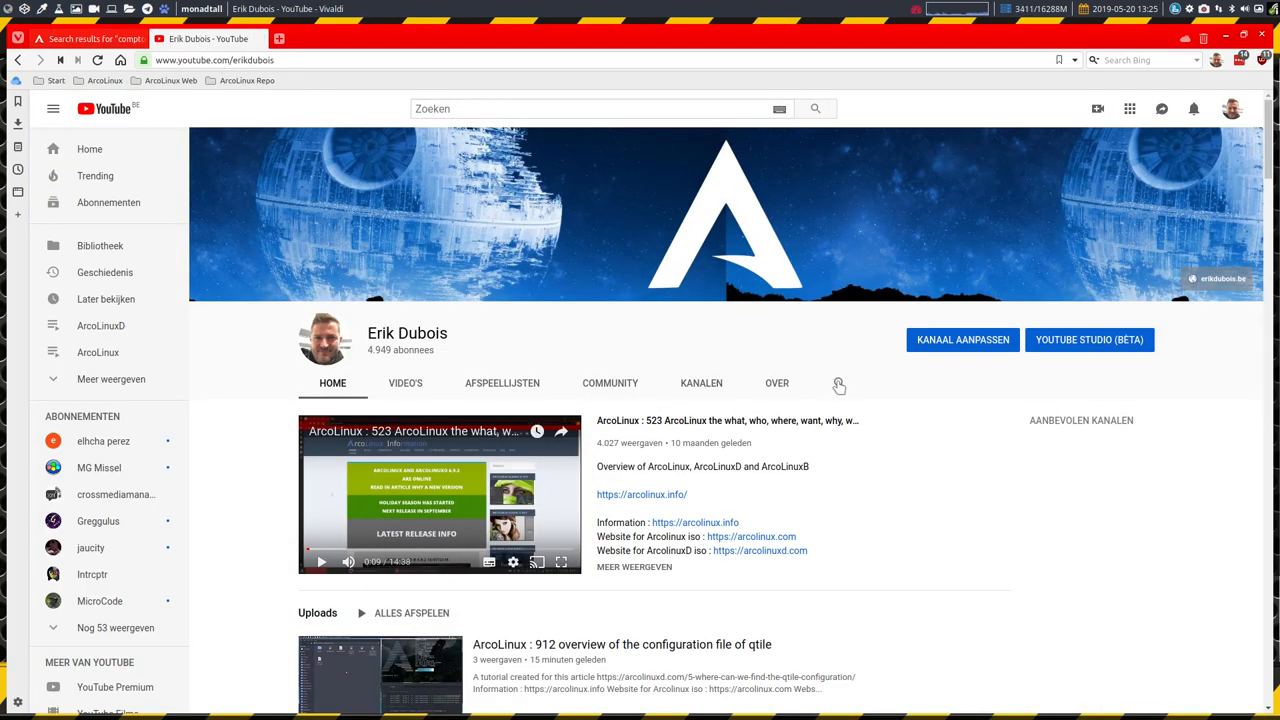
{"action": "left_click", "coordinate": [838, 383]}
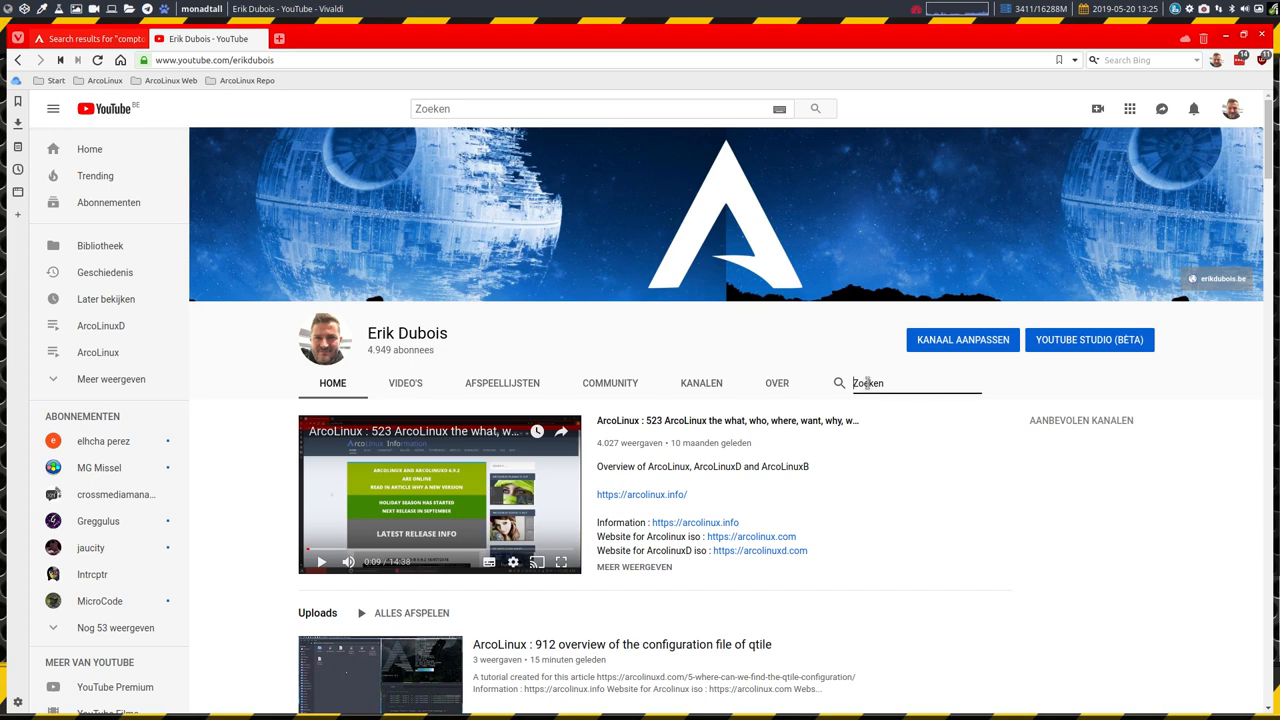
{"action": "type", "text": "compton"}
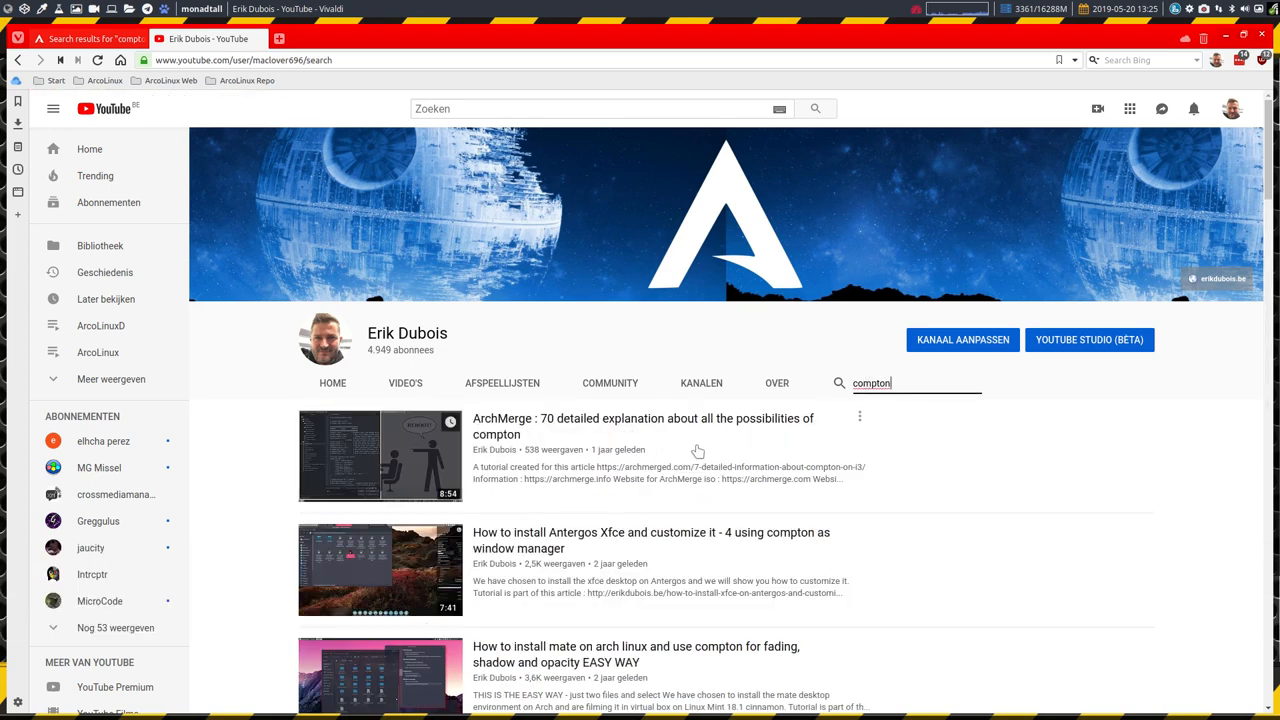
- Scroll through the channel's long list of compton tutorial videos
{"action": "scroll", "scroll_direction": "down", "scroll_amount": 3}
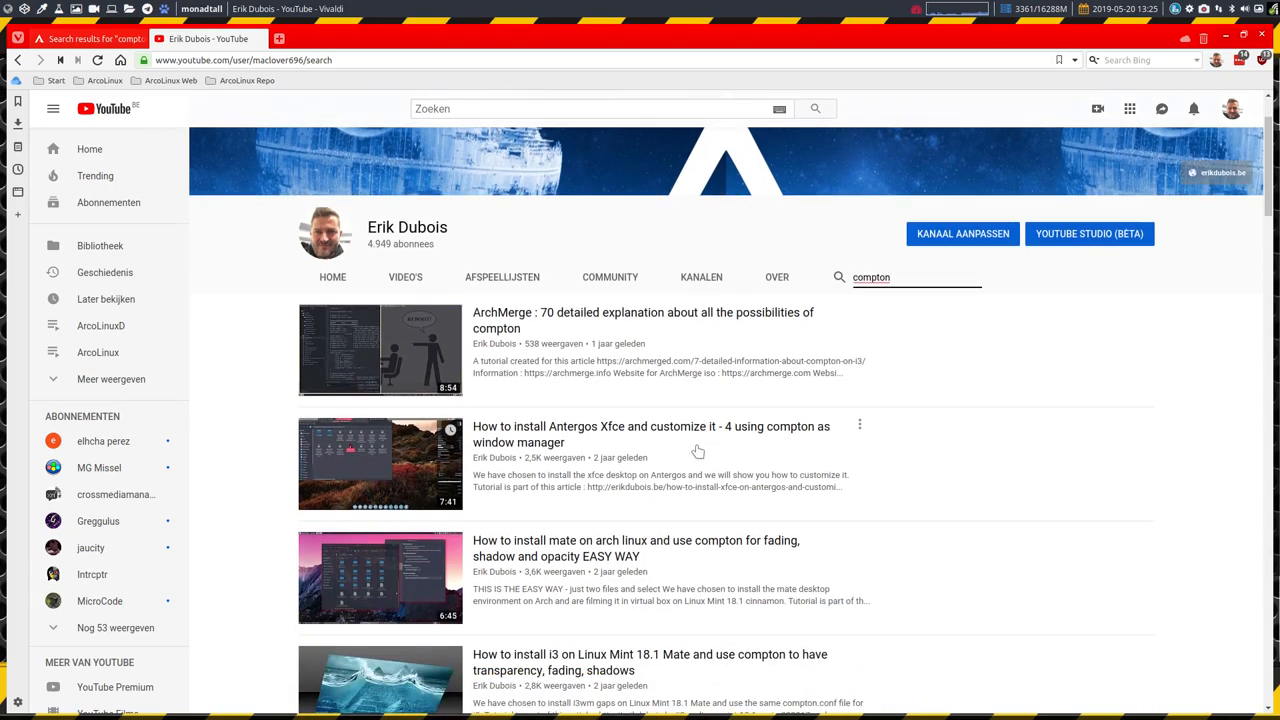
{"action": "scroll", "scroll_direction": "down", "scroll_amount": 3}
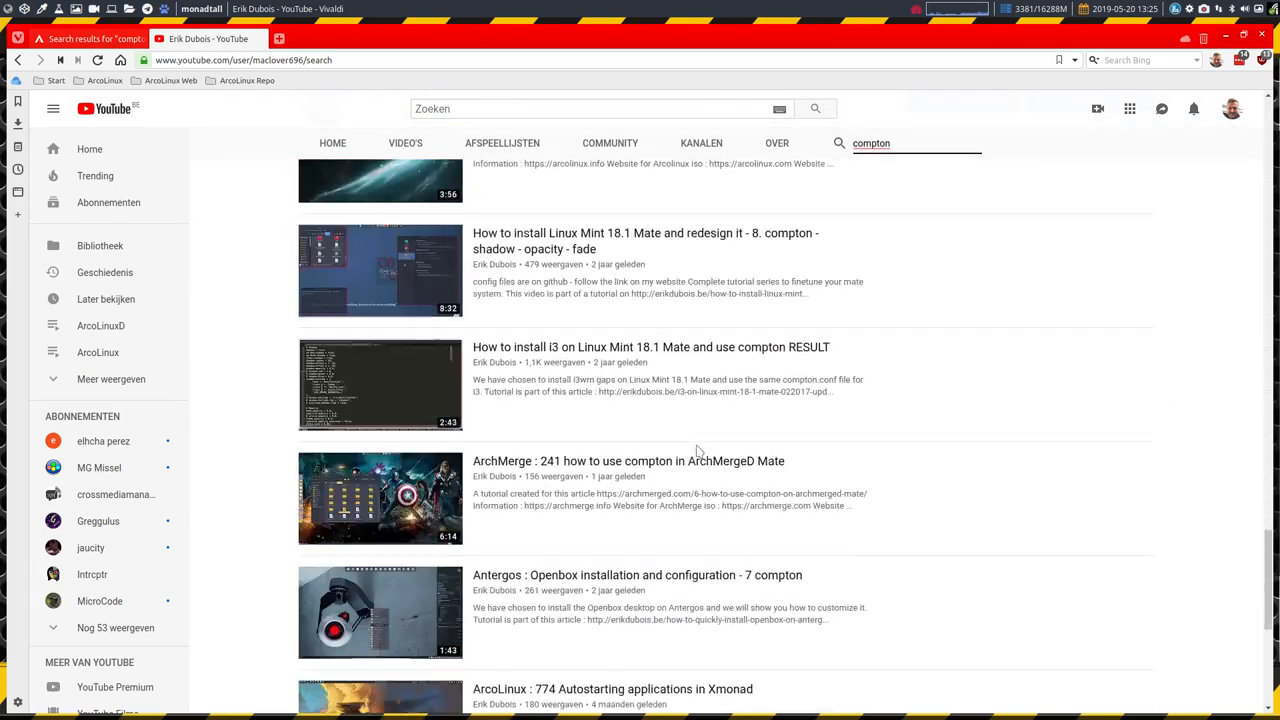
{"action": "scroll", "scroll_direction": "down", "scroll_amount": 3}
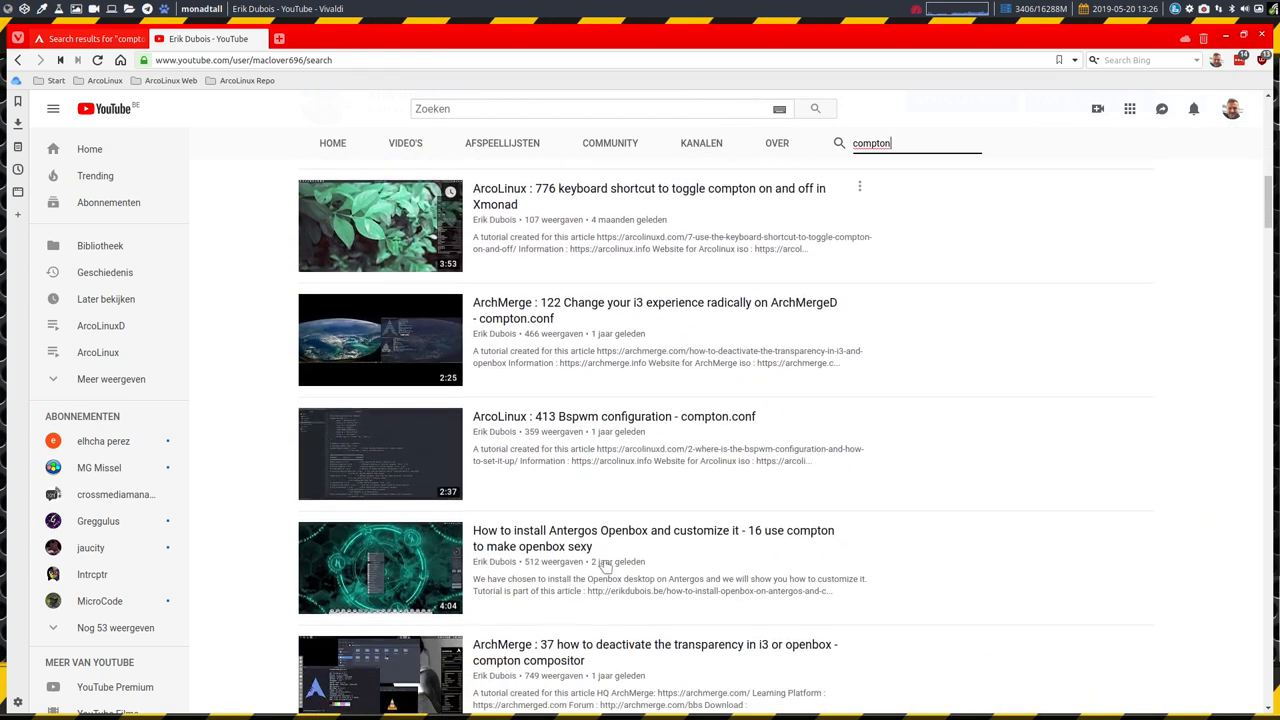
{"action": "scroll", "scroll_direction": "down", "scroll_amount": 3}
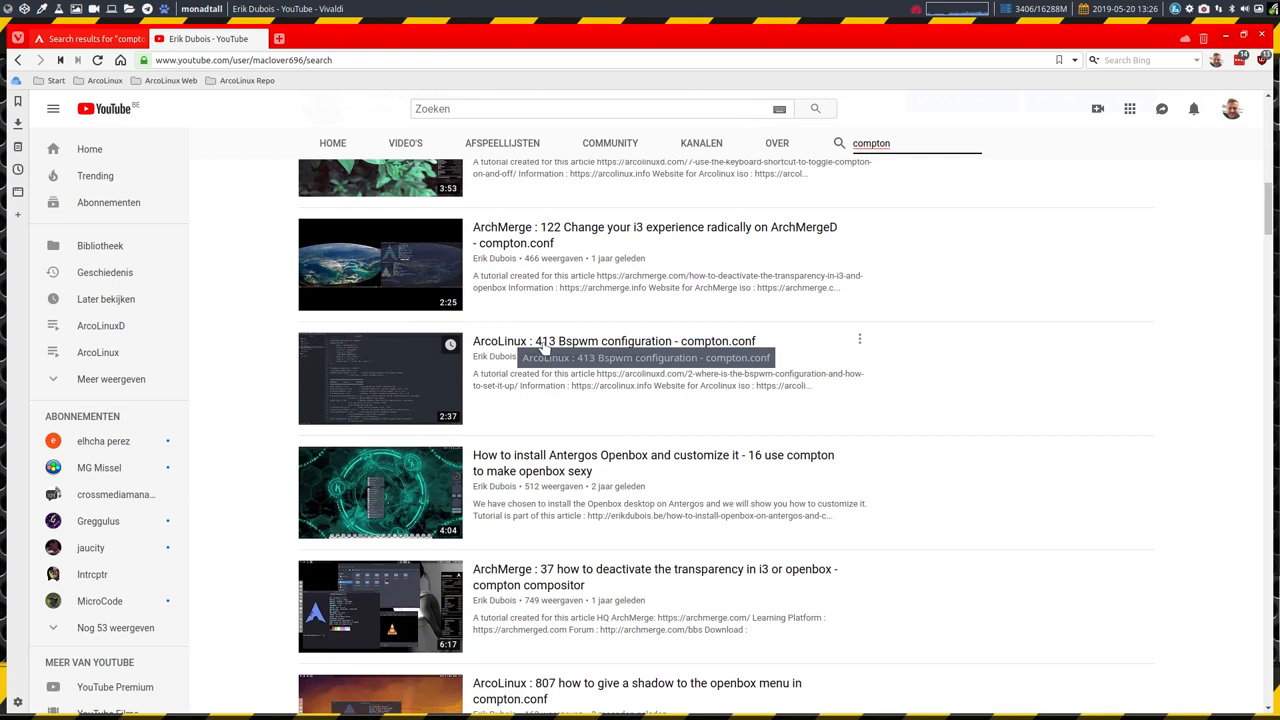
{"action": "scroll", "scroll_direction": "down", "scroll_amount": 3}
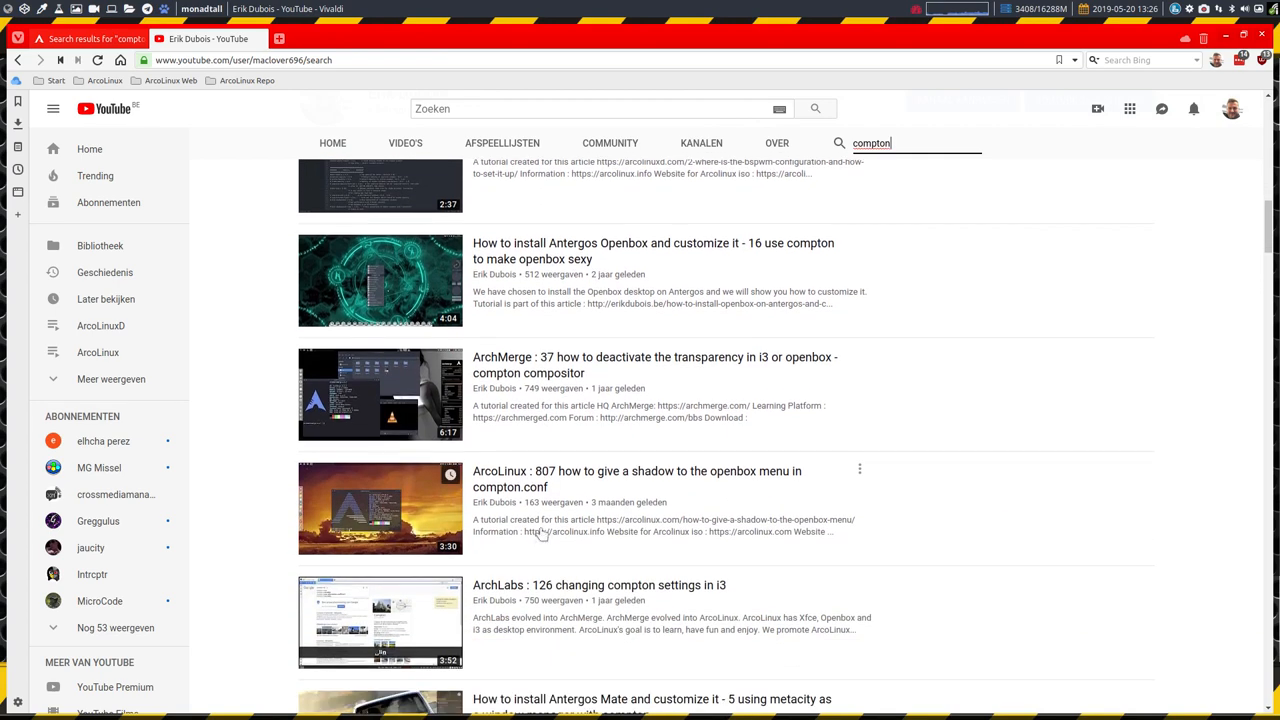
{"action": "scroll", "scroll_direction": "down", "scroll_amount": 3}
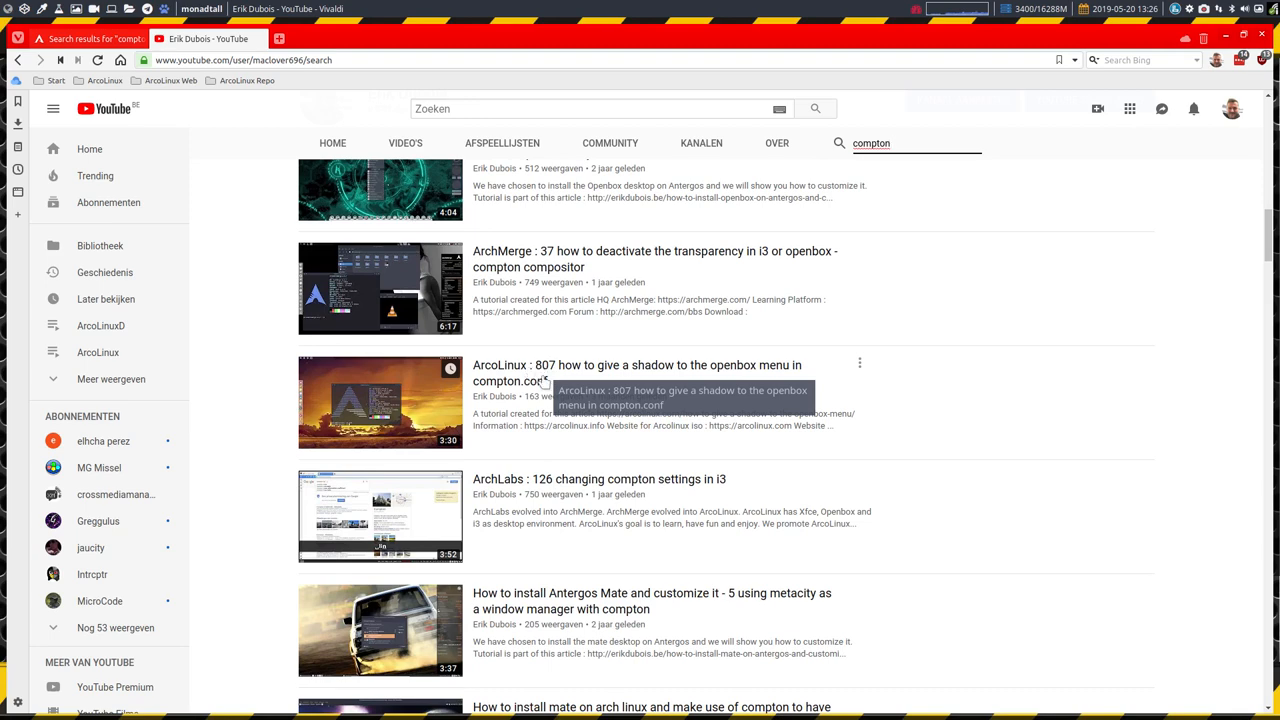
{"action": "scroll", "scroll_direction": "down", "scroll_amount": 3}
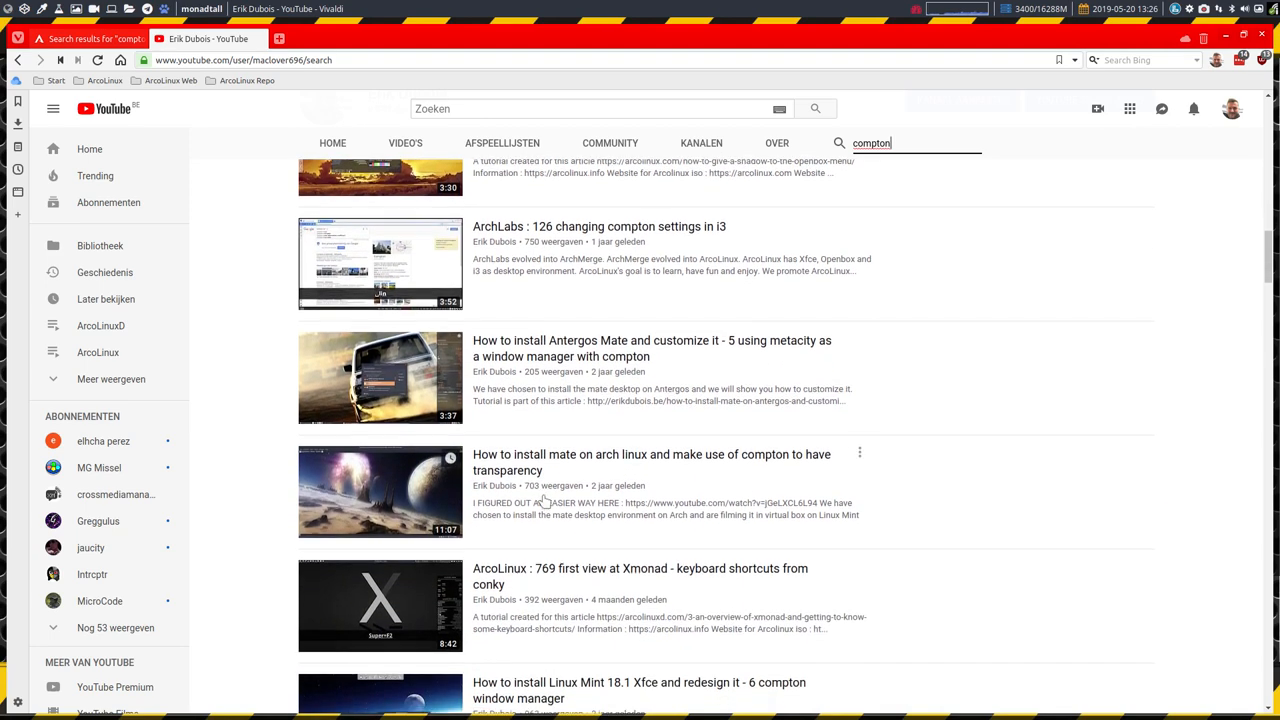
{"action": "scroll", "scroll_direction": "down", "scroll_amount": 3}
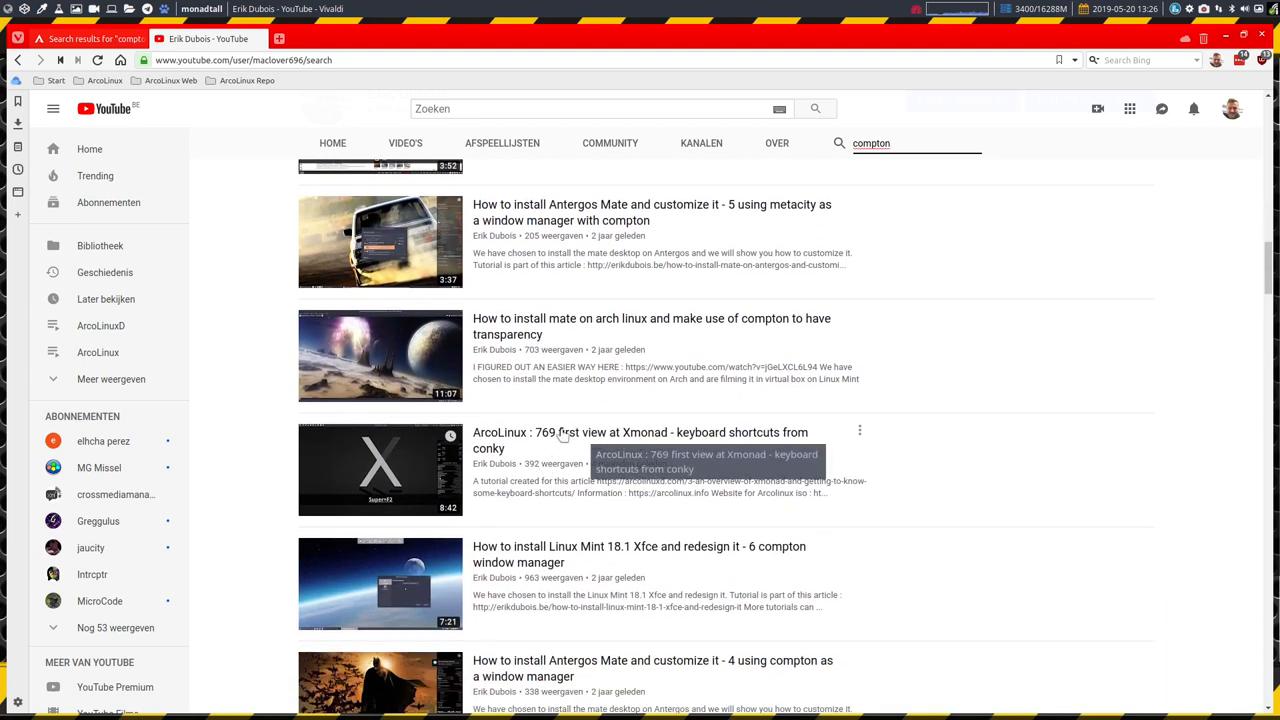
{"action": "scroll", "scroll_direction": "down", "scroll_amount": 3}
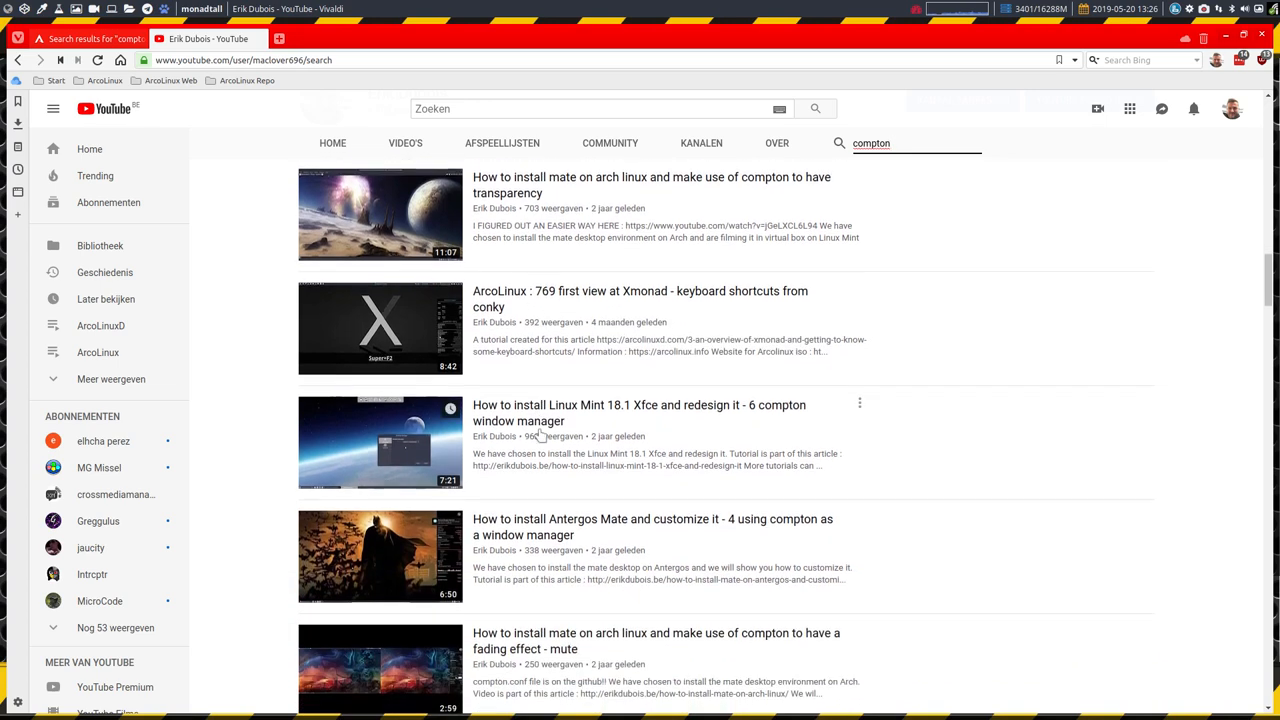
{"action": "scroll", "scroll_direction": "down", "scroll_amount": 3}
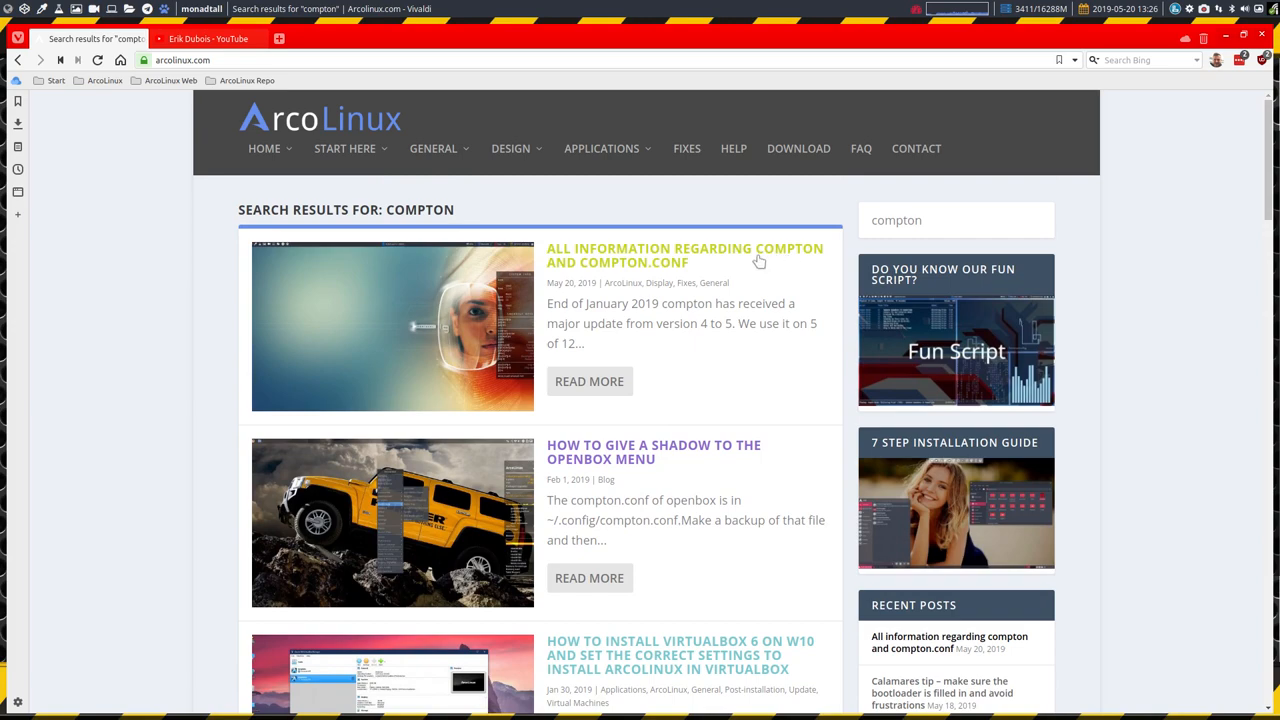
- Open the 'All information regarding compton and compton.conf' ArcoLinux article
{"action": "left_click", "coordinate": [684, 255]}
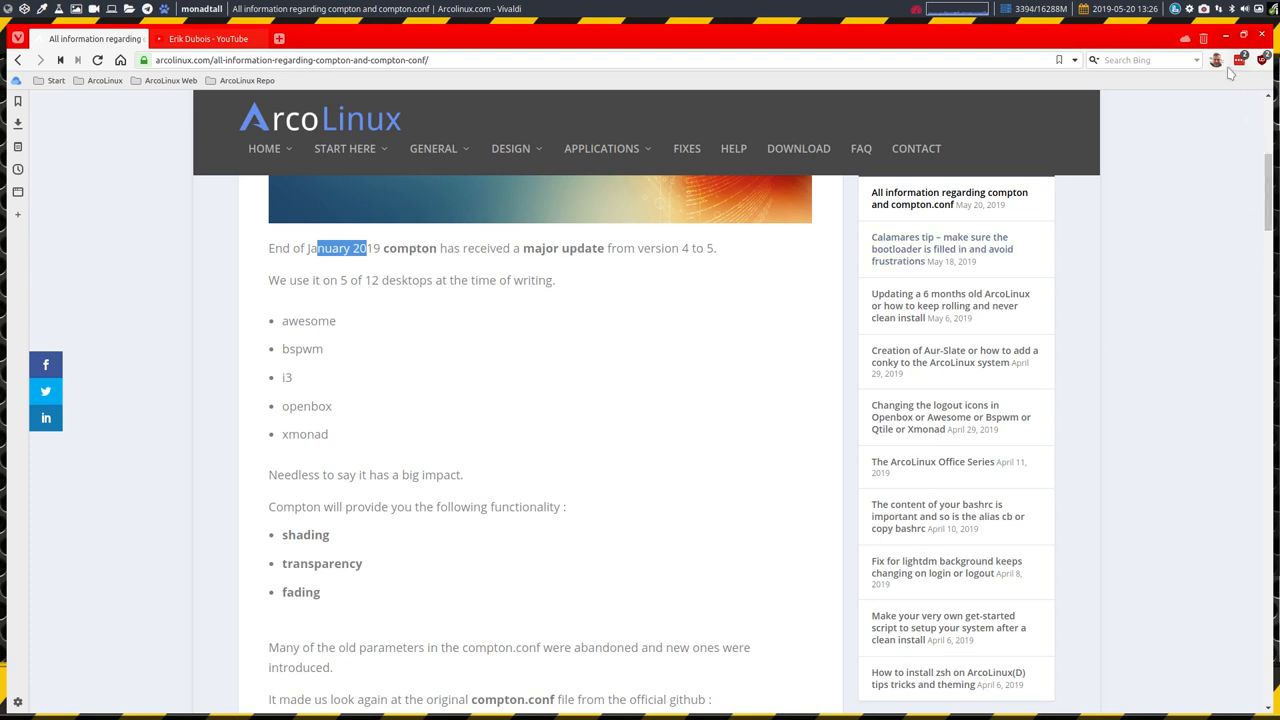
{"action": "mouse_move", "coordinate": [927, 121]}
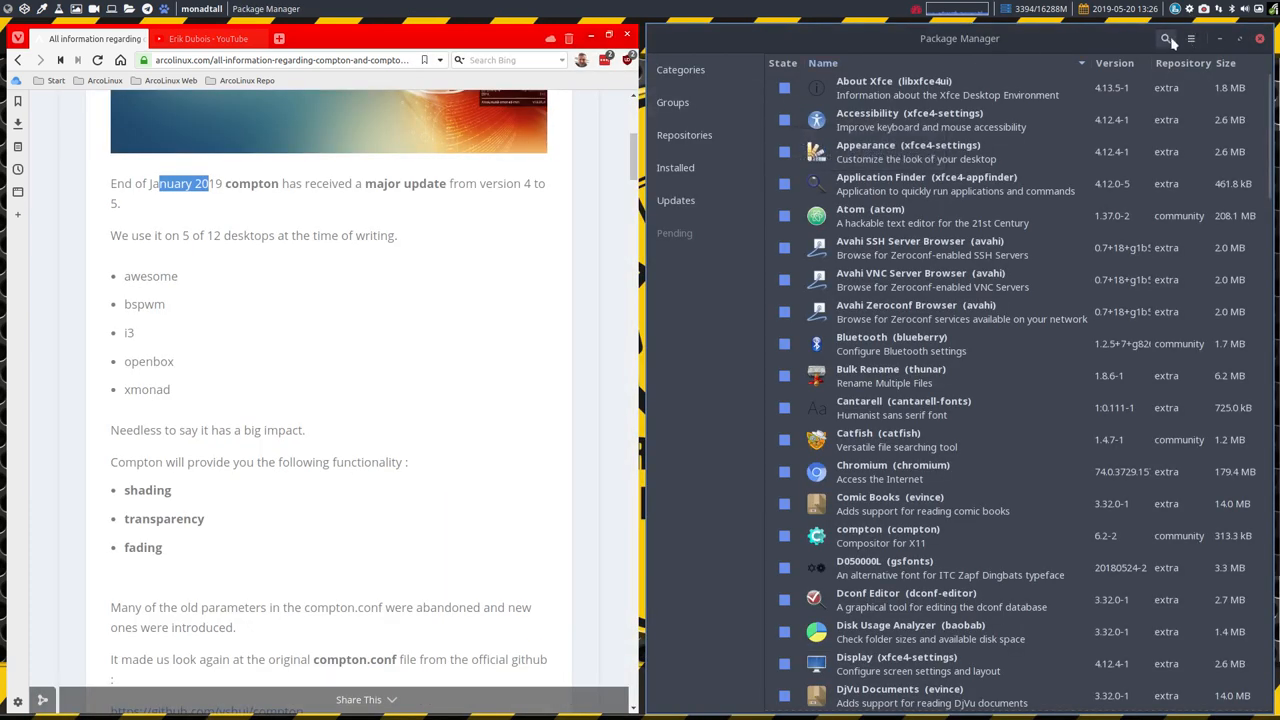
- Search Pamac for 'compton' and show the compton 6.2-2 package details
{"action": "left_click", "coordinate": [1165, 38]}
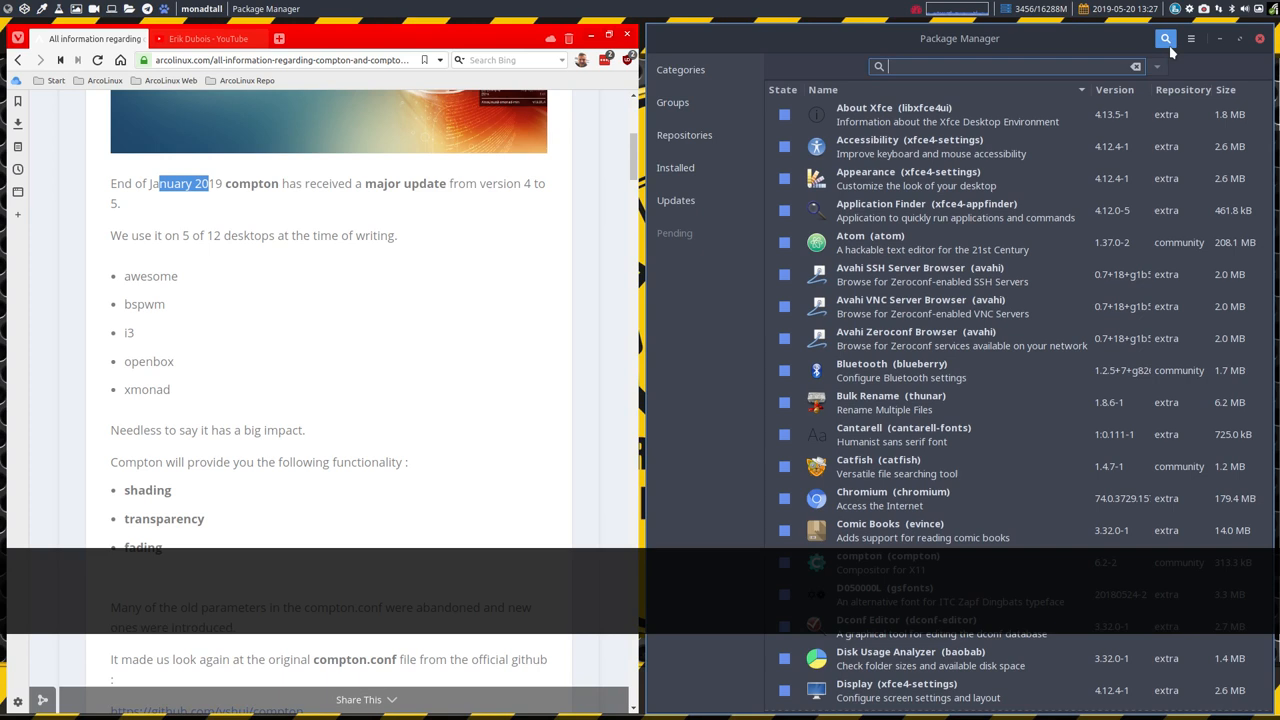
{"action": "type", "text": "compton"}
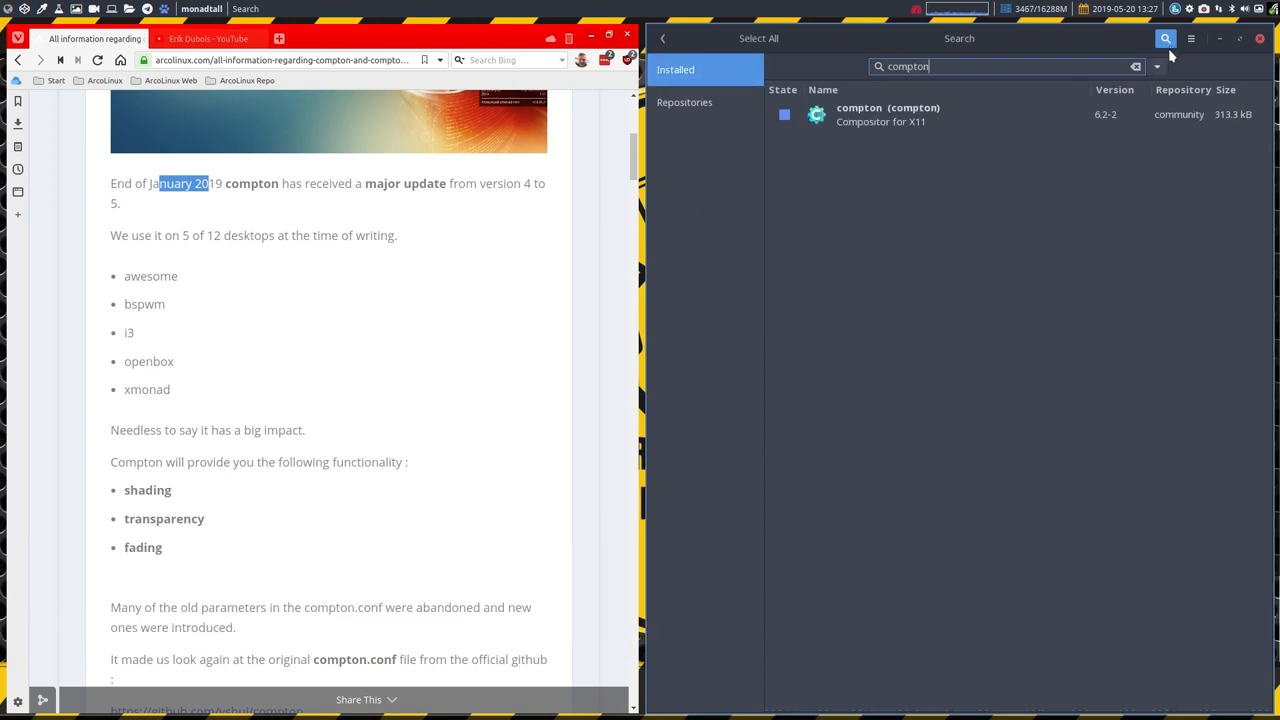
{"action": "left_click", "coordinate": [888, 114]}
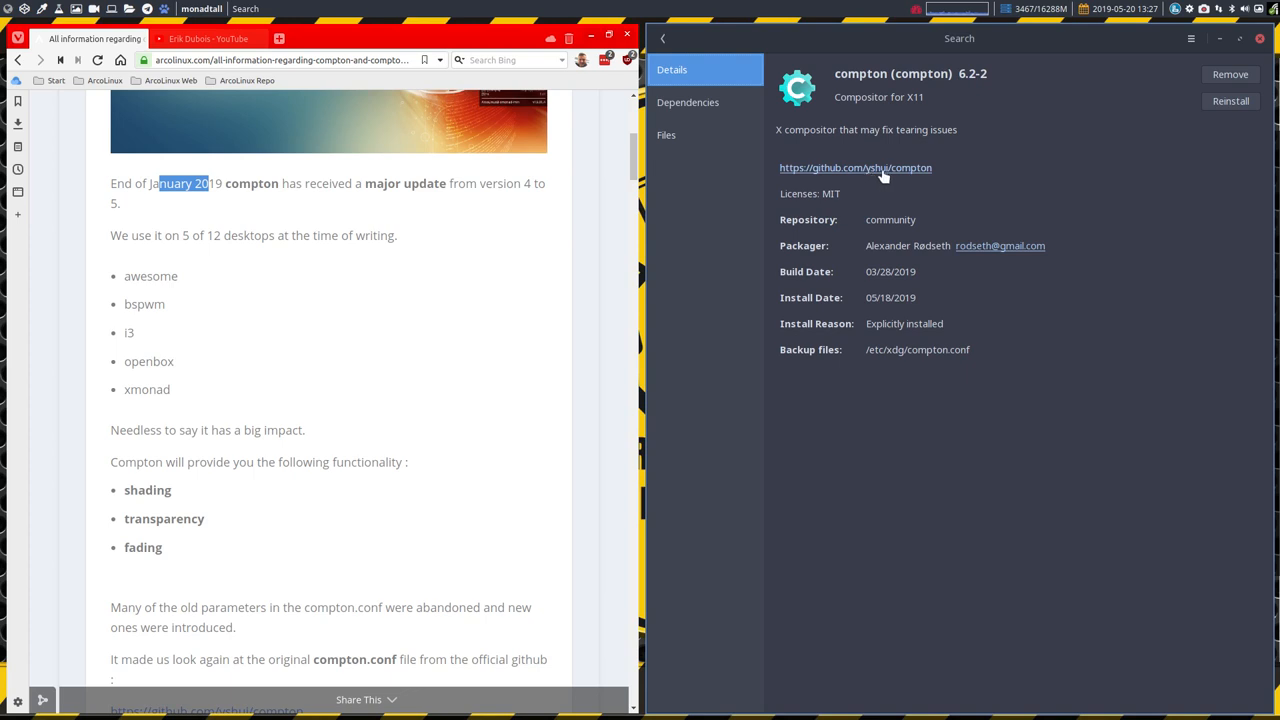
{"action": "mouse_move", "coordinate": [725, 108]}
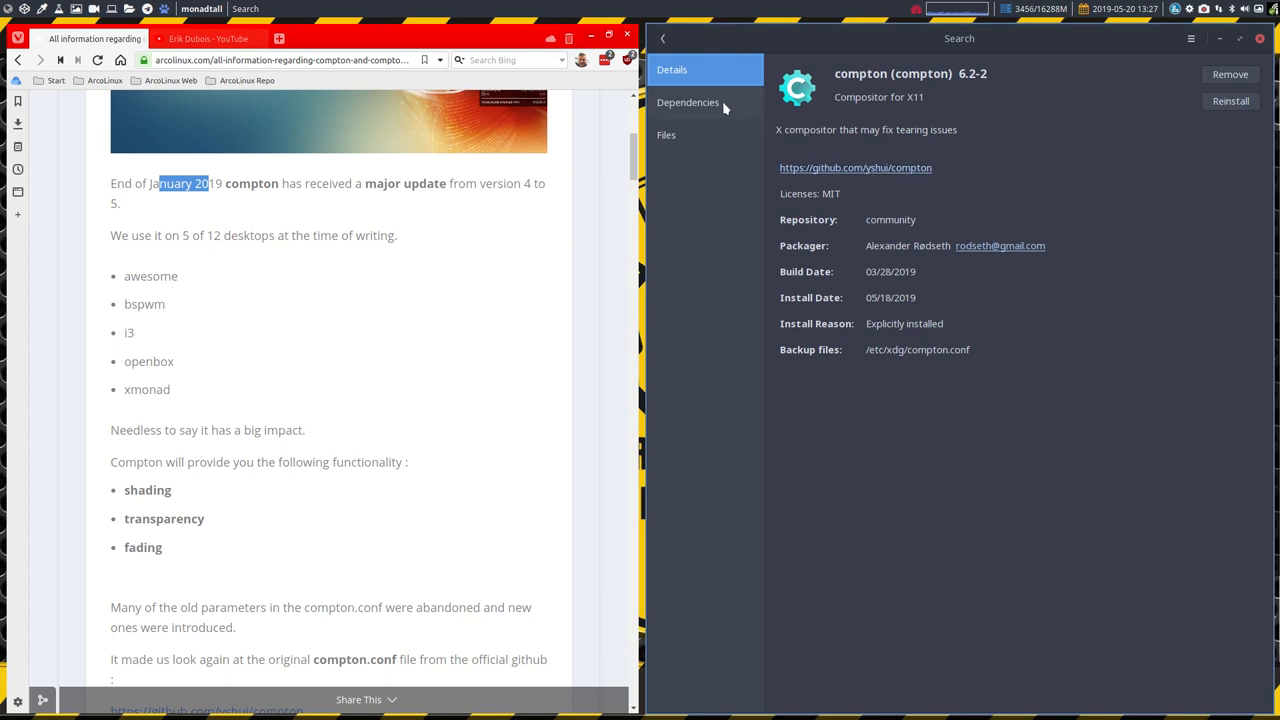
- Review compton's dependencies and installed files, highlighting the xdg config path and version number
{"action": "left_click", "coordinate": [688, 102]}
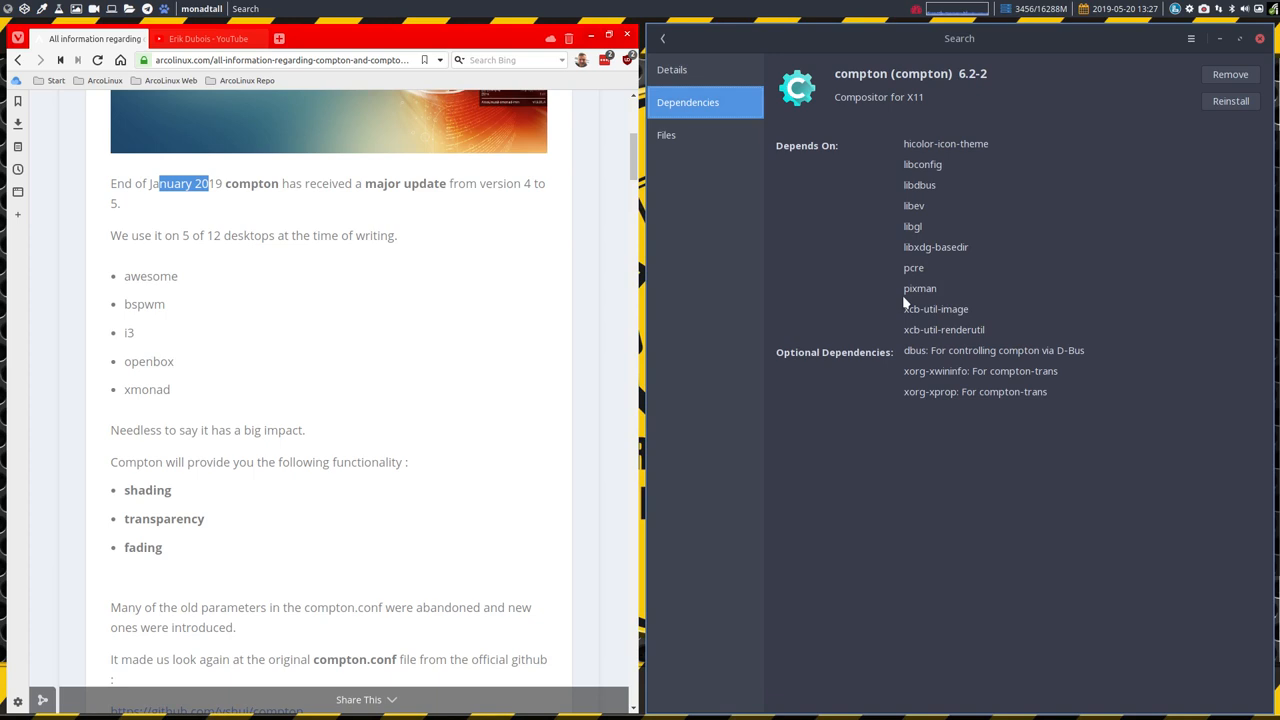
{"action": "left_click", "coordinate": [666, 135]}
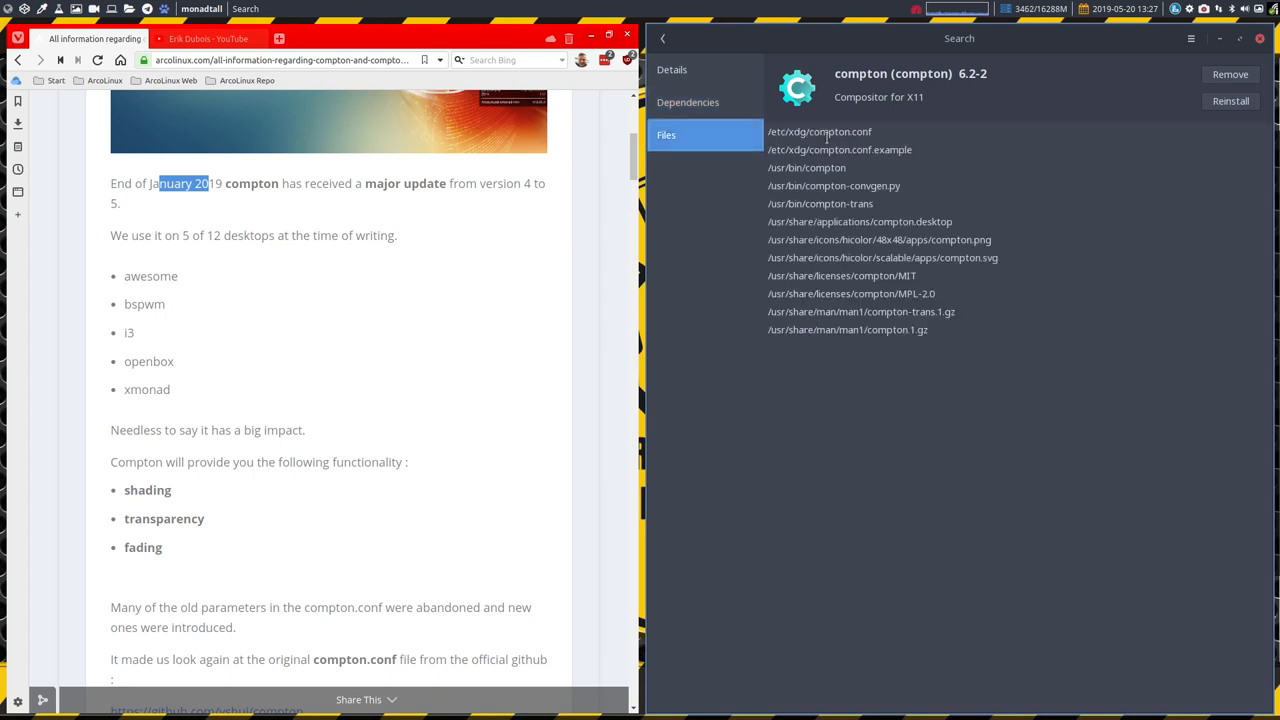
{"action": "double_click", "coordinate": [796, 131]}
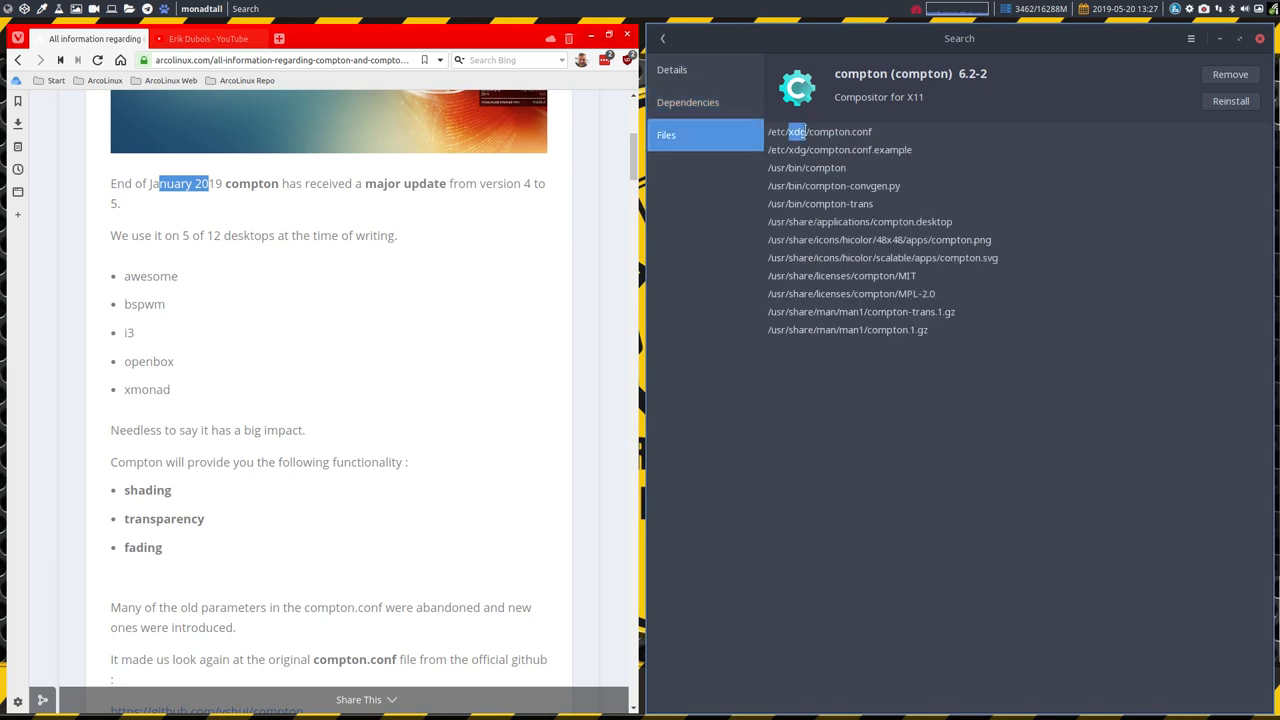
{"action": "double_click", "coordinate": [840, 131]}
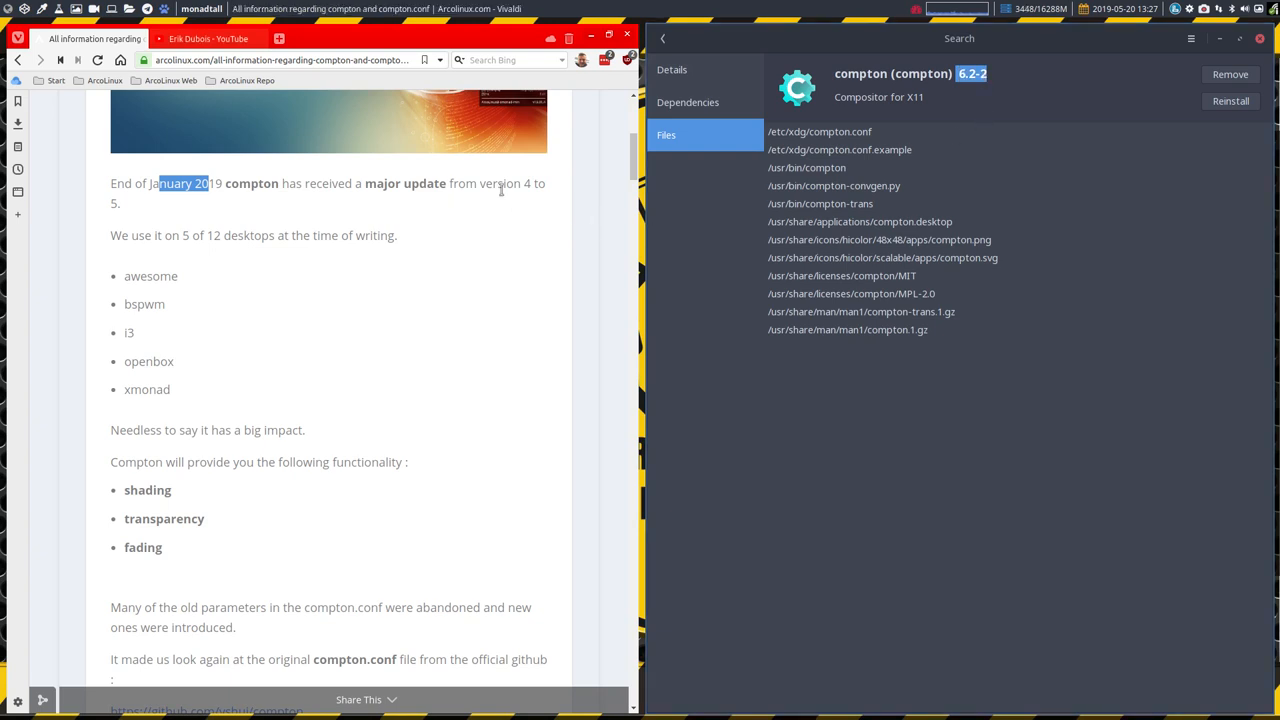
{"action": "mouse_move", "coordinate": [467, 177]}
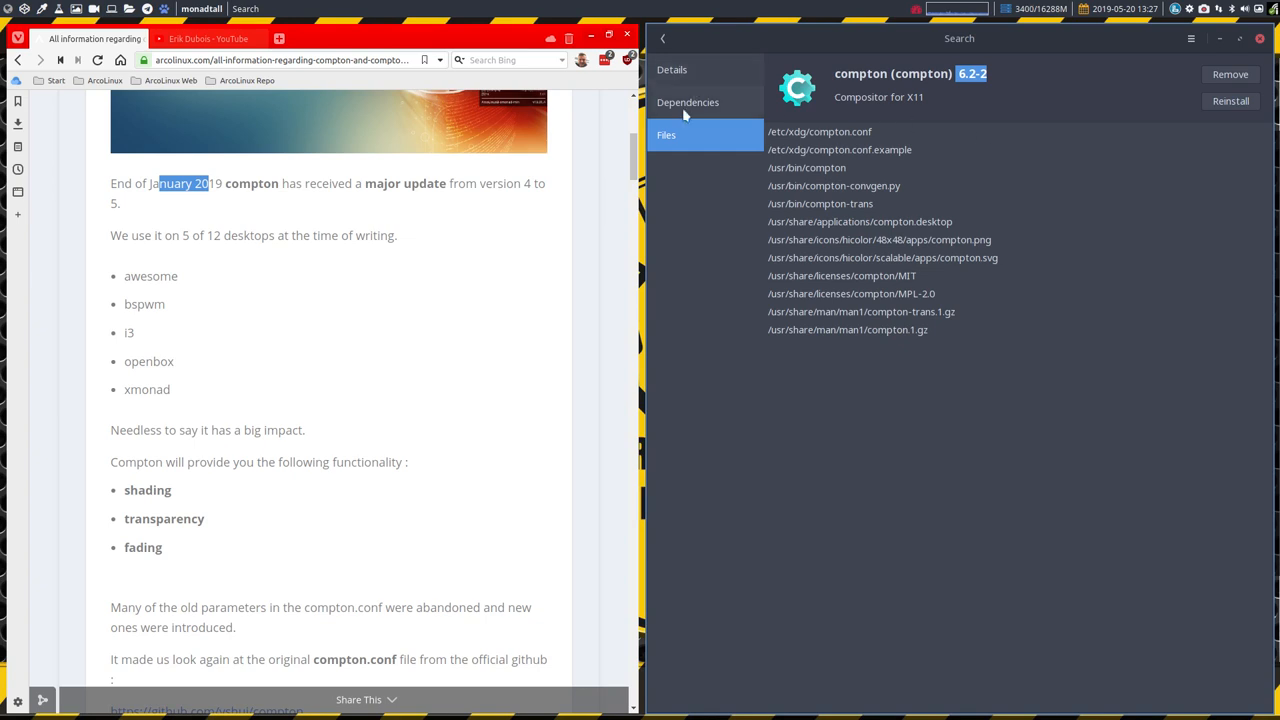
- Return to the Pamac search results and highlight compton's shading, transparency and fading features
{"action": "left_click", "coordinate": [688, 102]}
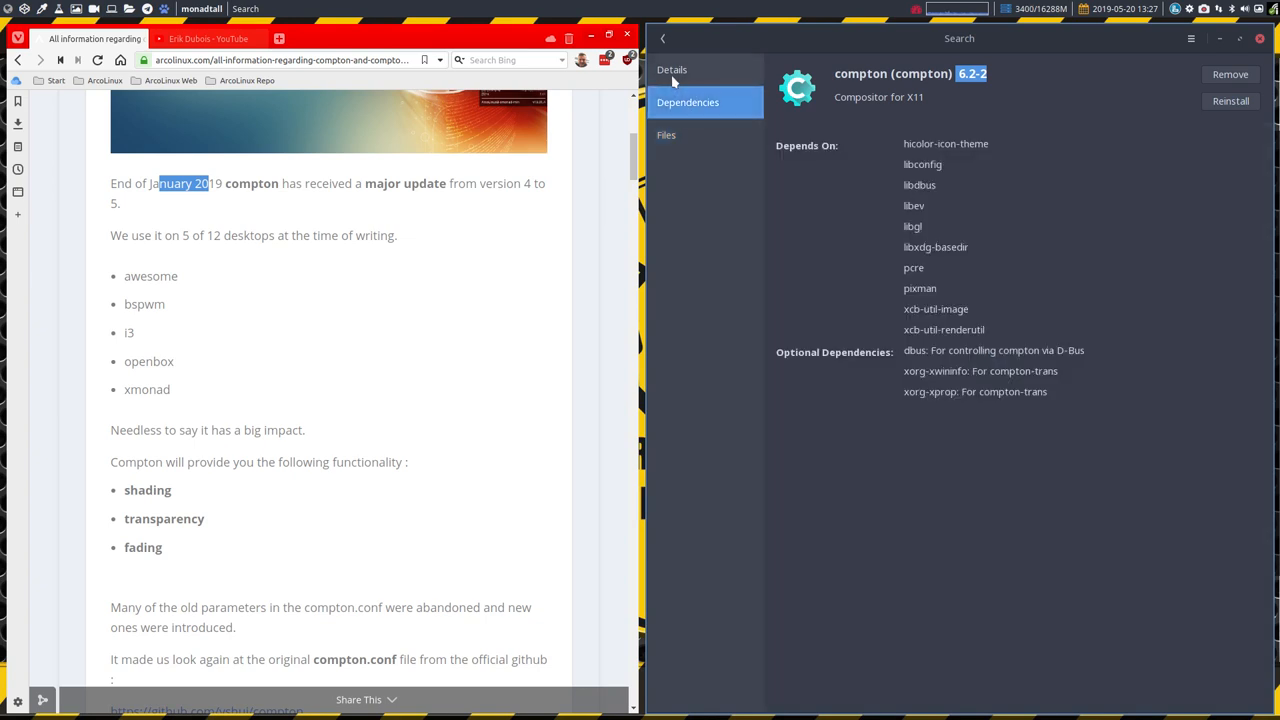
{"action": "left_click", "coordinate": [672, 69]}
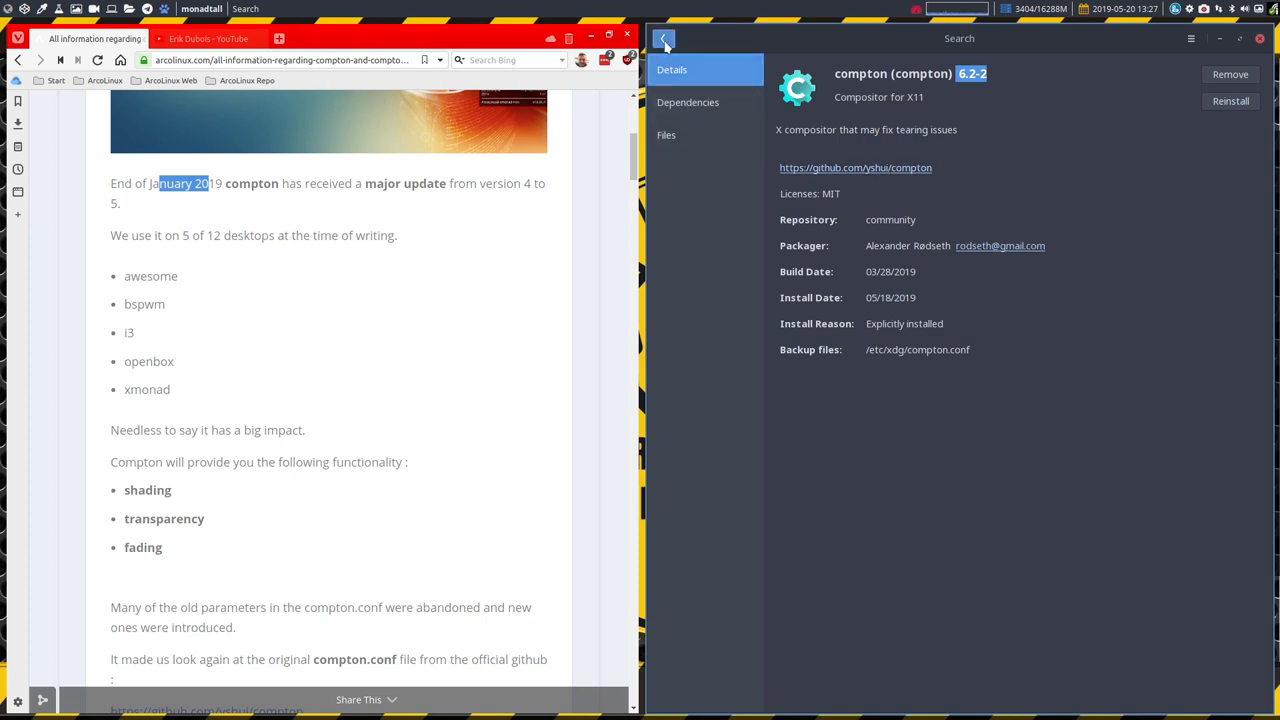
{"action": "left_click", "coordinate": [663, 38]}
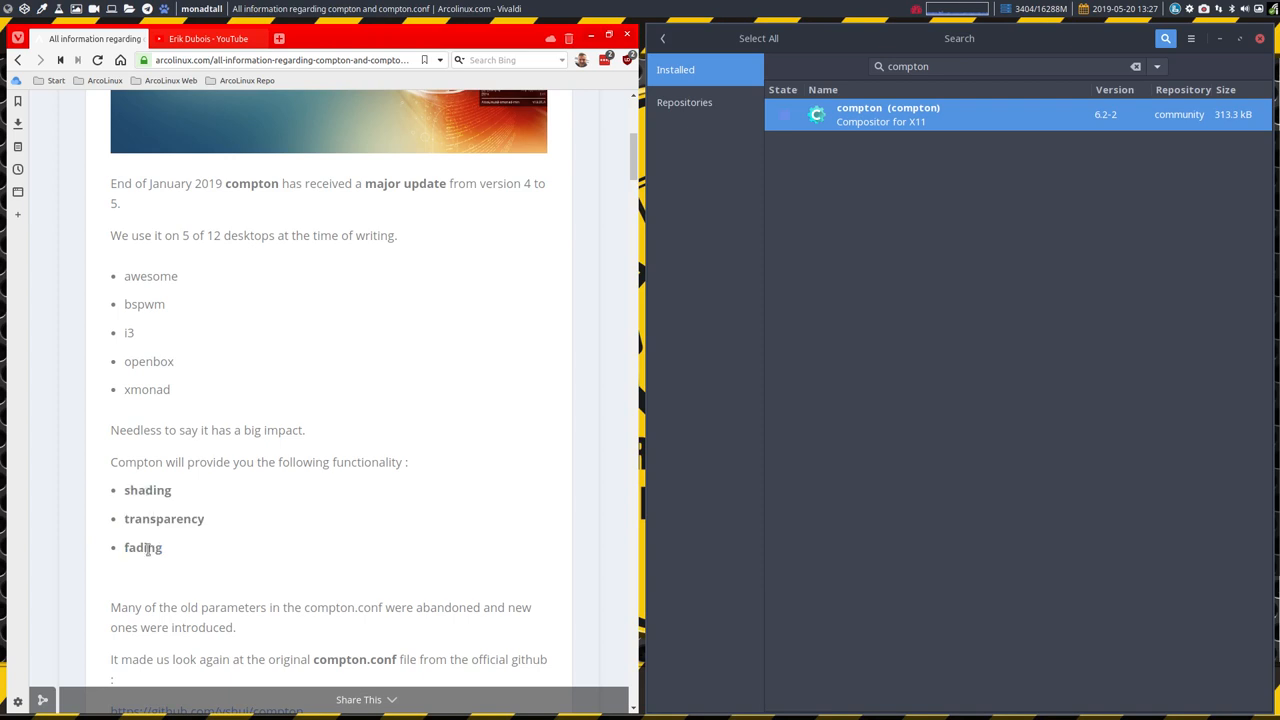
{"action": "left_click_drag", "start_coordinate": [123, 490], "coordinate": [163, 547]}
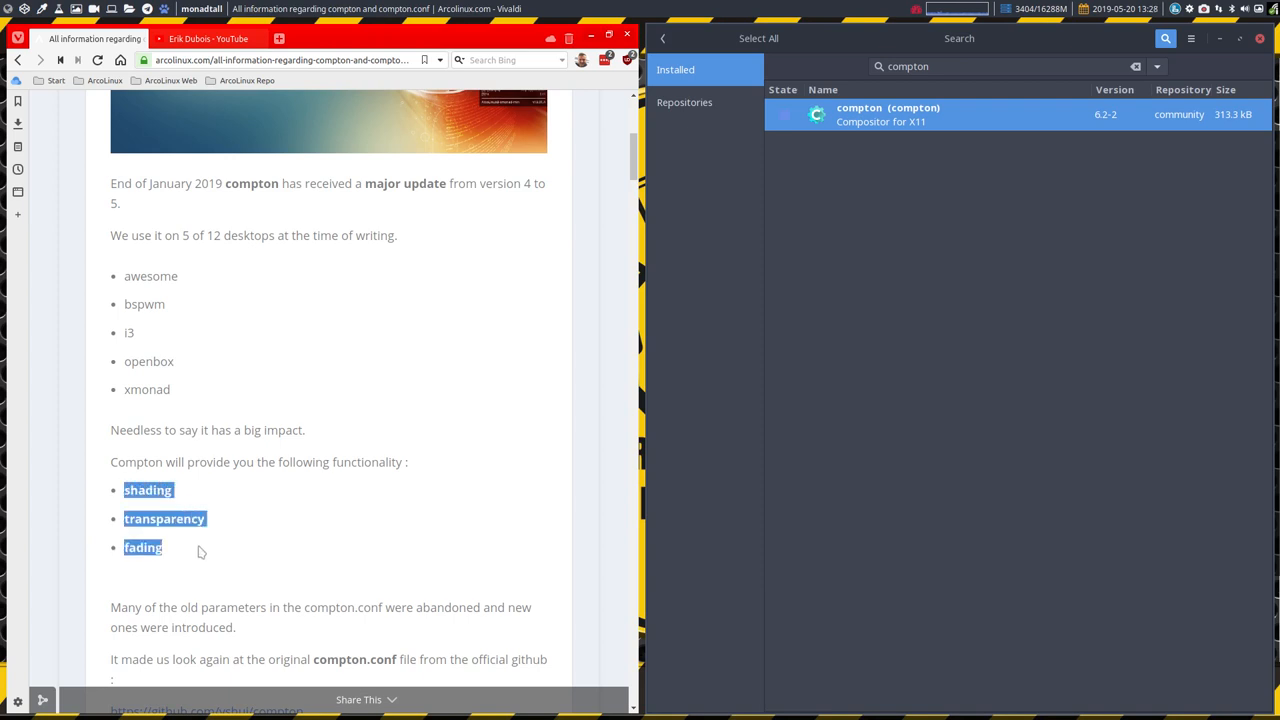
{"action": "mouse_move", "coordinate": [204, 554]}
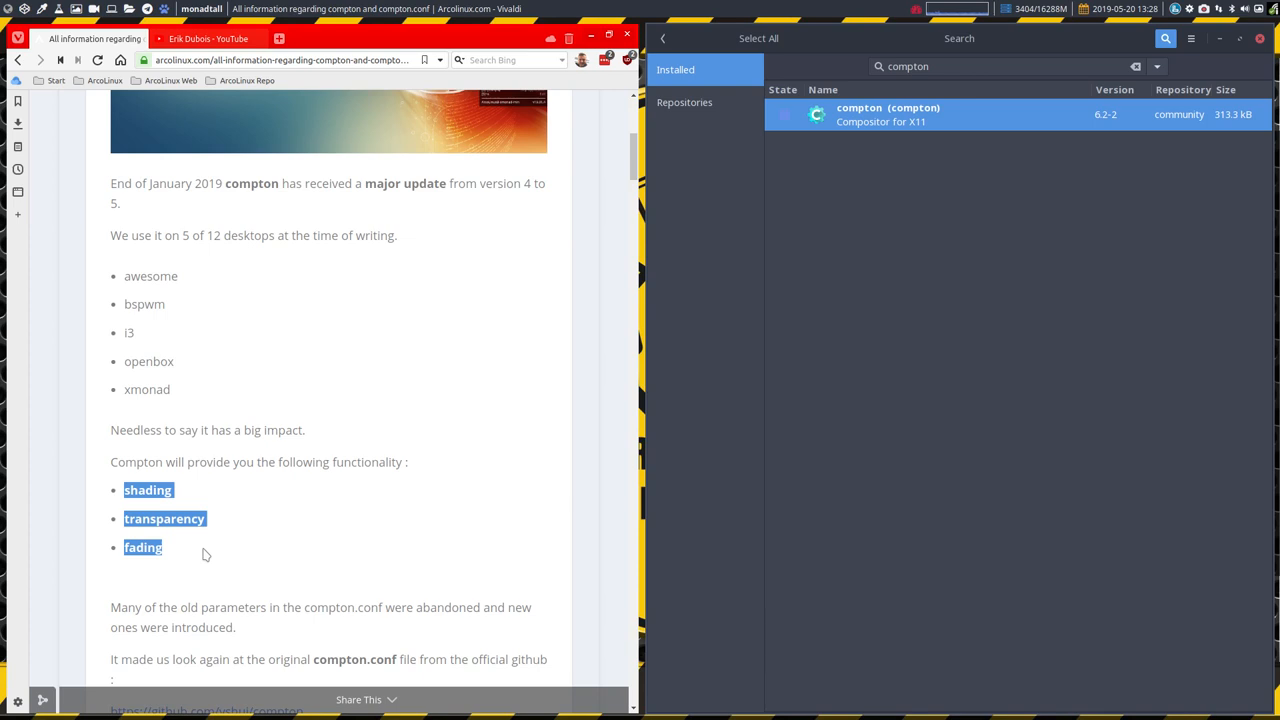
{"action": "mouse_move", "coordinate": [350, 371]}
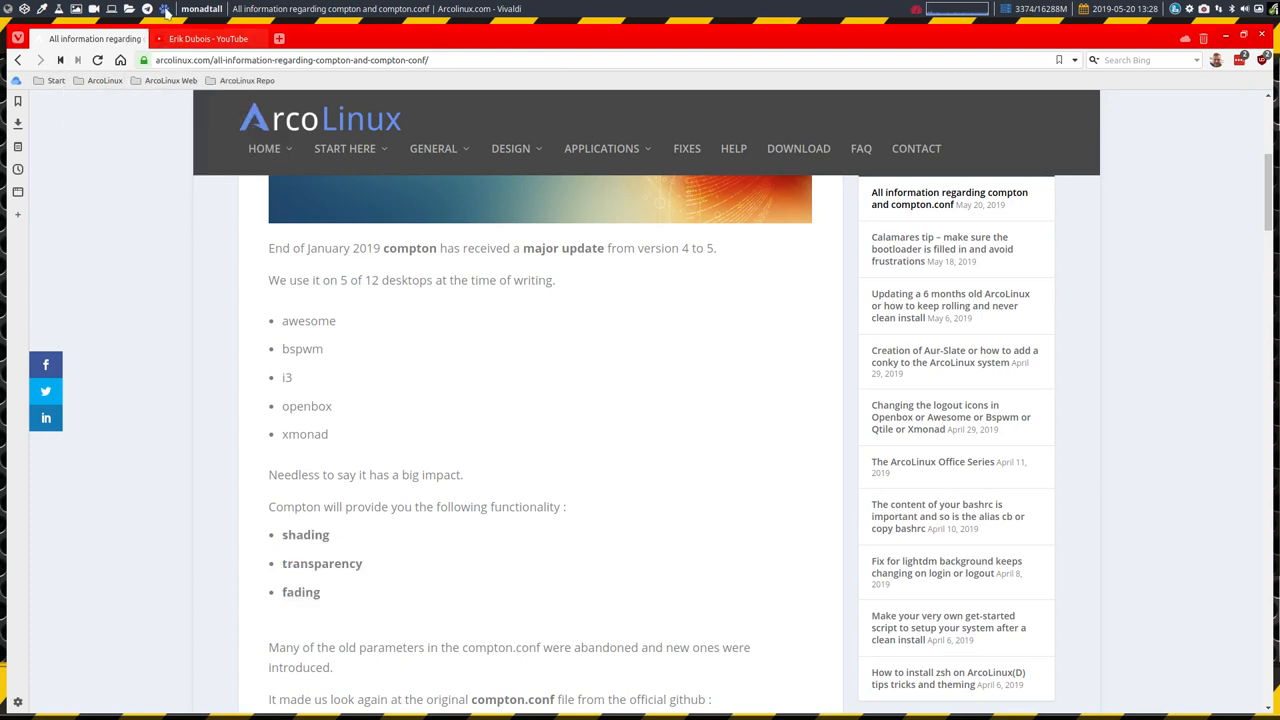
- Scroll the compton article to its suggested configs and highlight the word glx
{"action": "scroll", "scroll_direction": "down", "scroll_amount": 3}
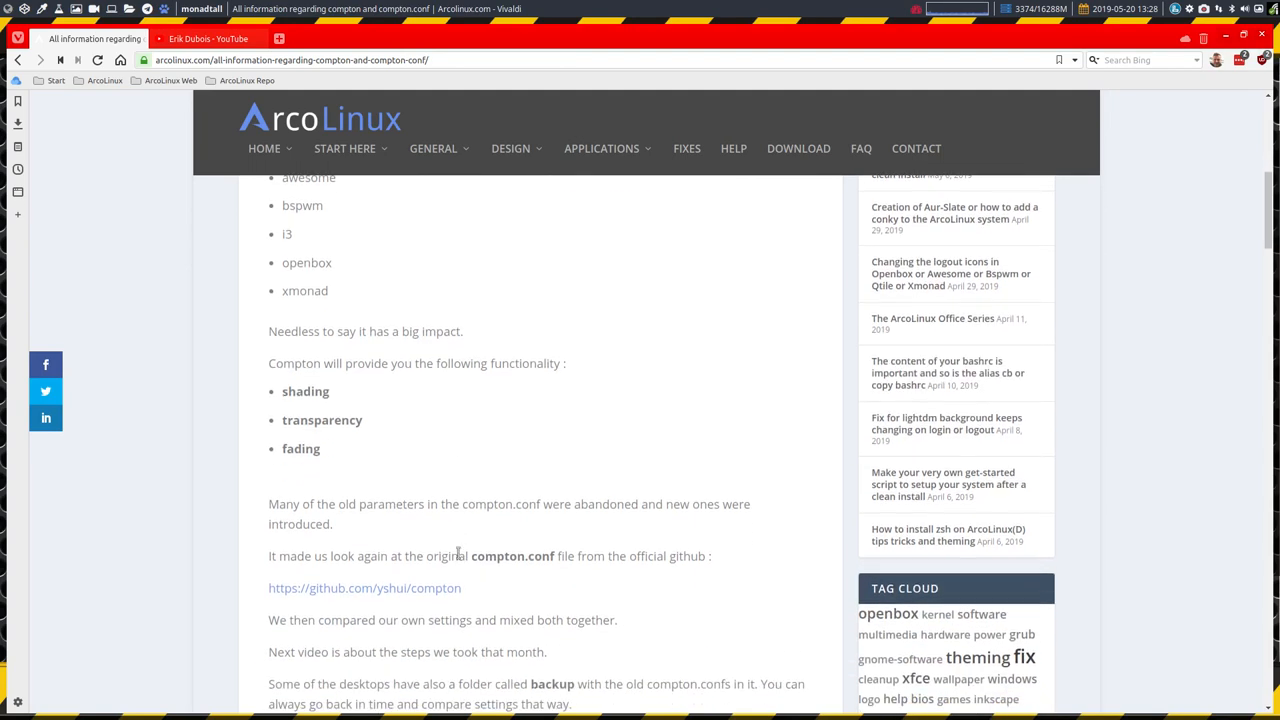
{"action": "scroll", "scroll_direction": "down", "scroll_amount": 3}
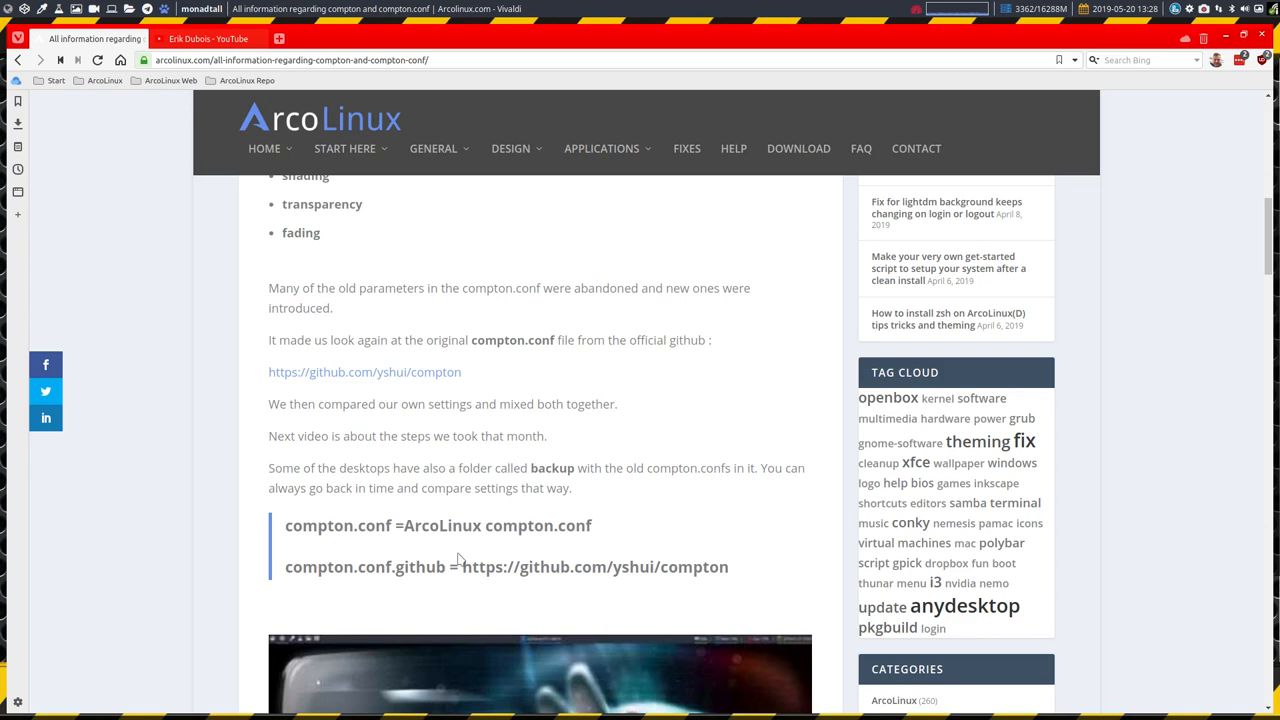
{"action": "mouse_move", "coordinate": [447, 553]}
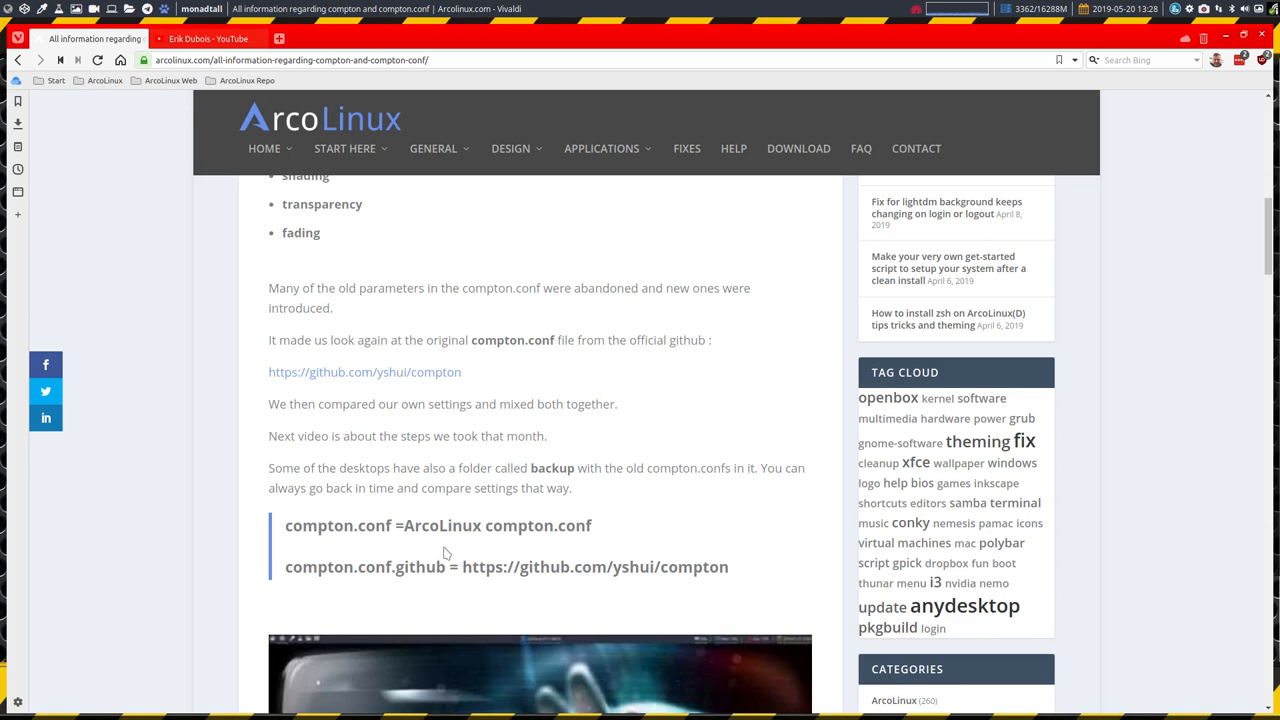
{"action": "scroll", "scroll_direction": "down", "scroll_amount": 3}
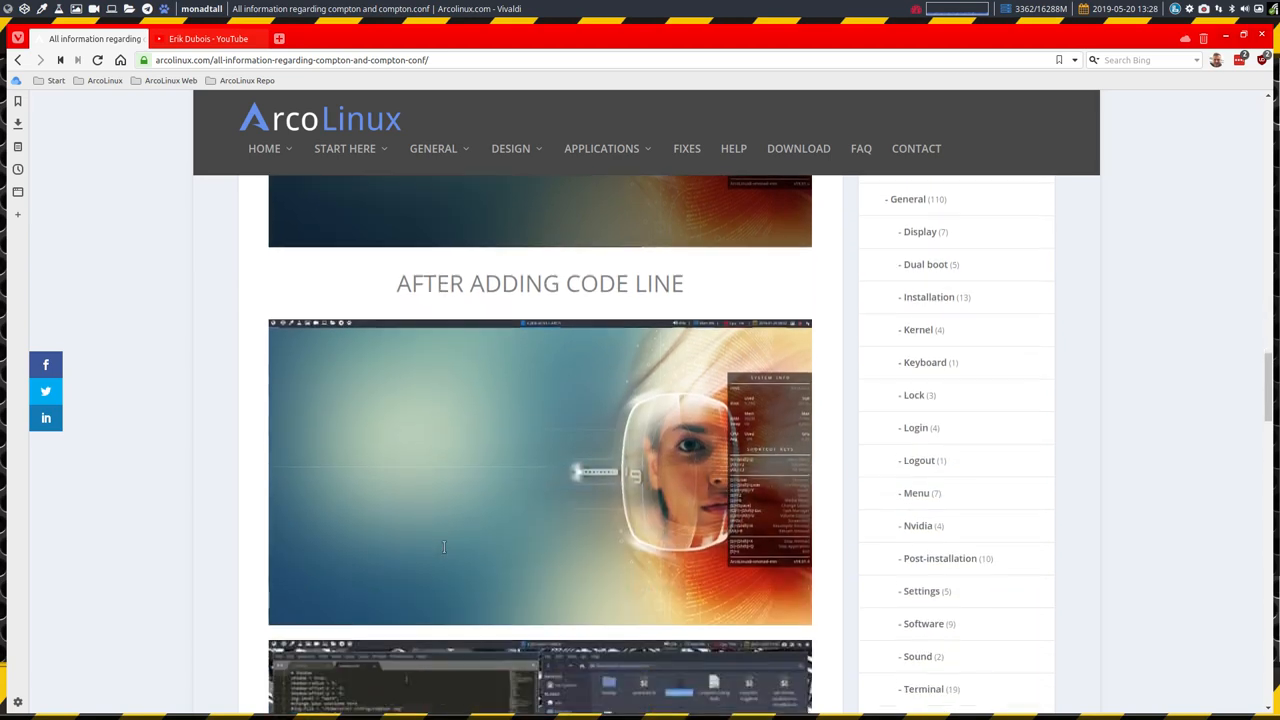
{"action": "scroll", "scroll_direction": "down", "scroll_amount": 3}
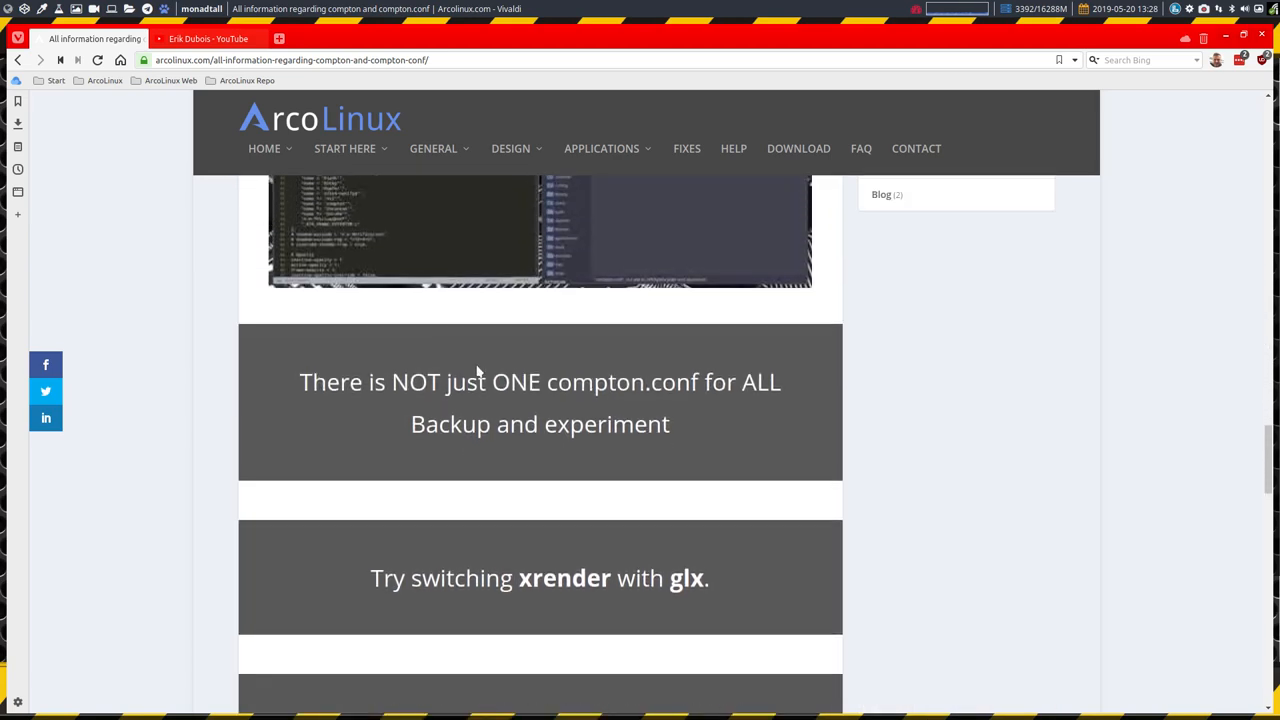
{"action": "scroll", "scroll_direction": "down", "scroll_amount": 3}
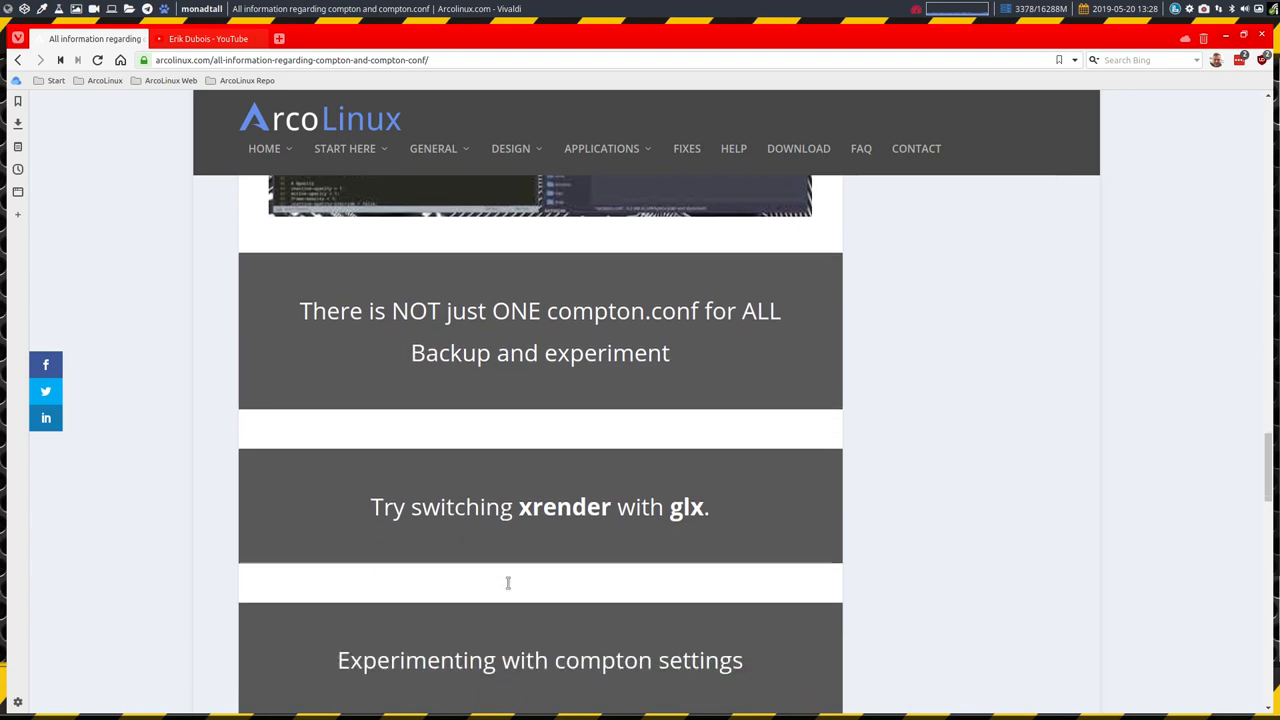
{"action": "double_click", "coordinate": [564, 504]}
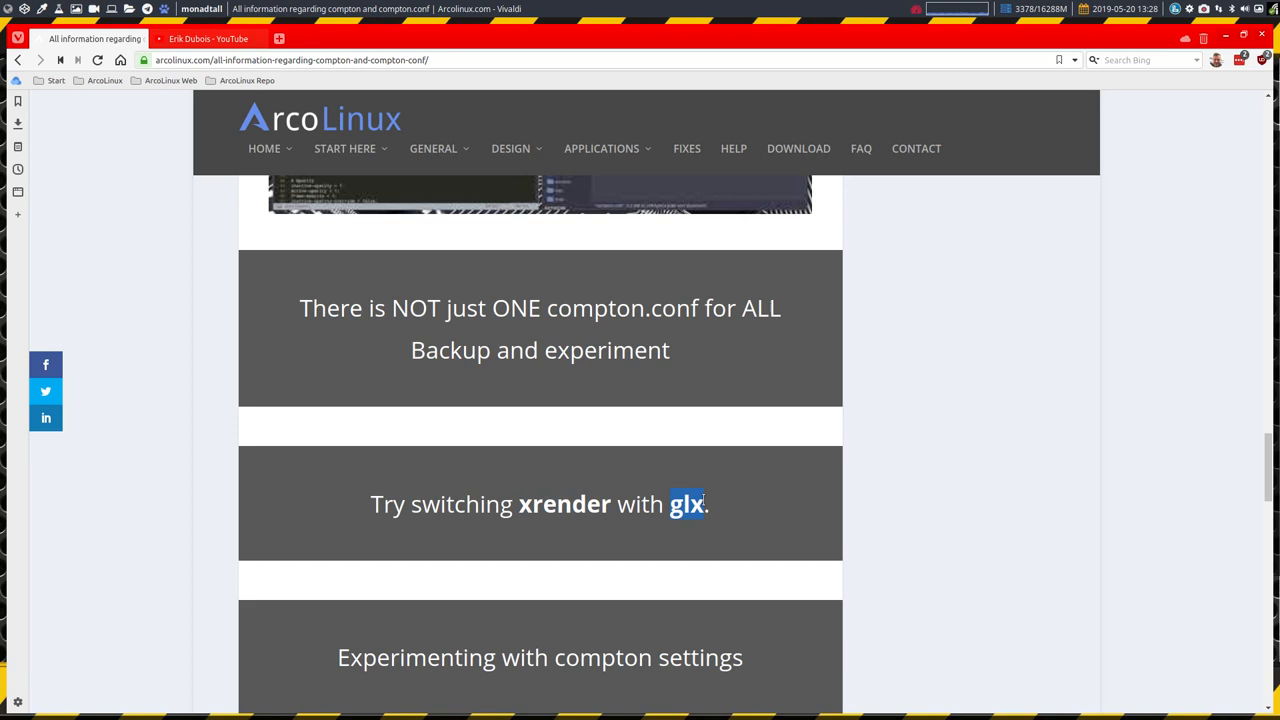
- Continue down the article to the 'Where is the compton.conf' section per desktop
{"action": "scroll", "scroll_direction": "down", "scroll_amount": 3}
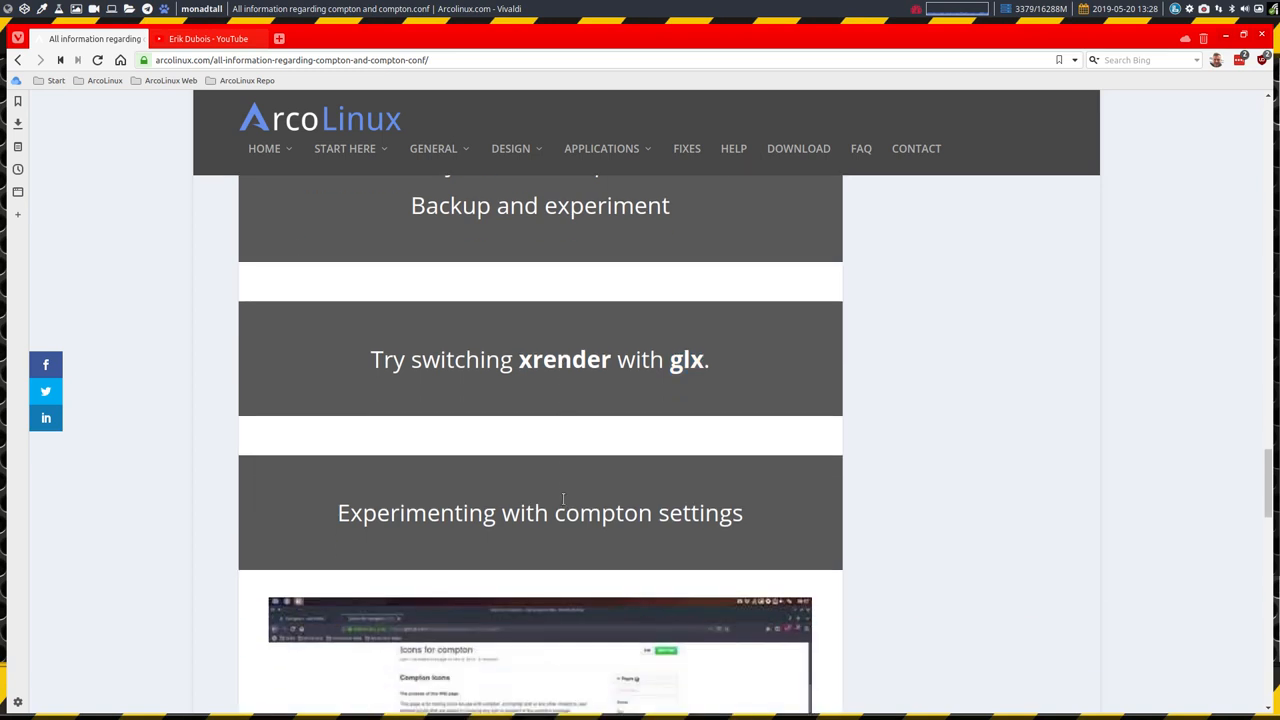
{"action": "scroll", "scroll_direction": "down", "scroll_amount": 3}
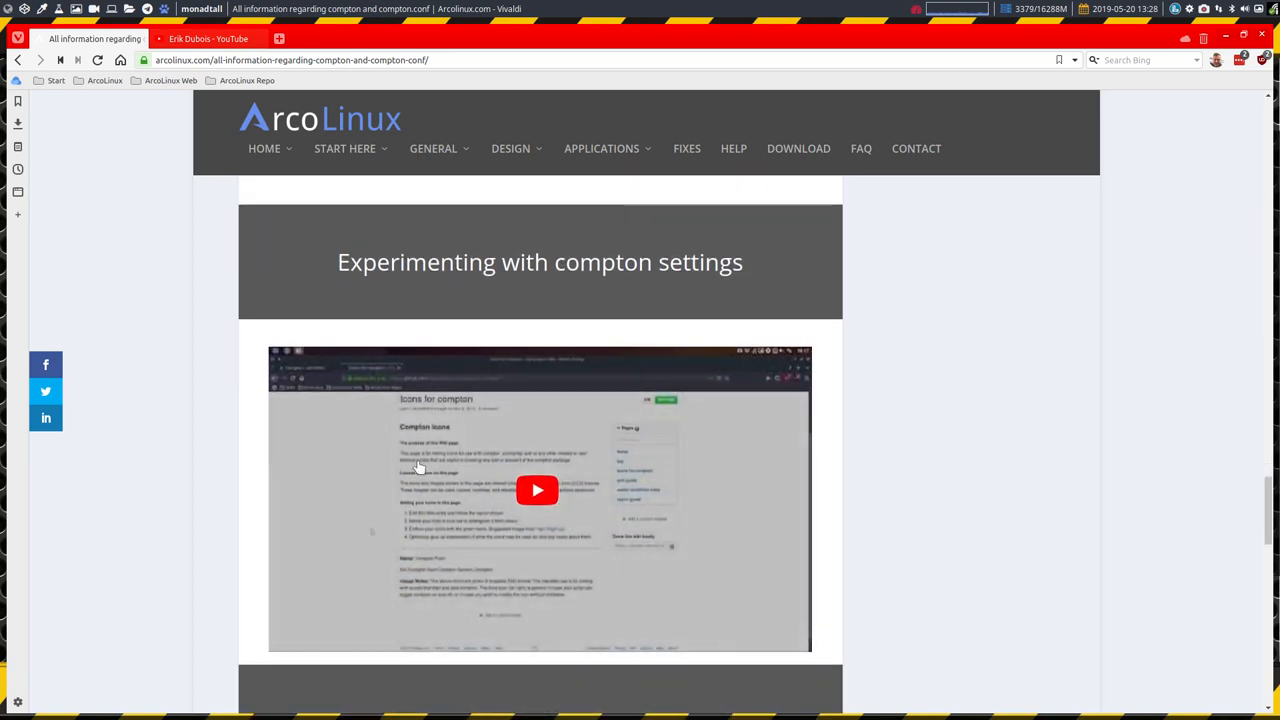
{"action": "scroll", "scroll_direction": "down", "scroll_amount": 3}
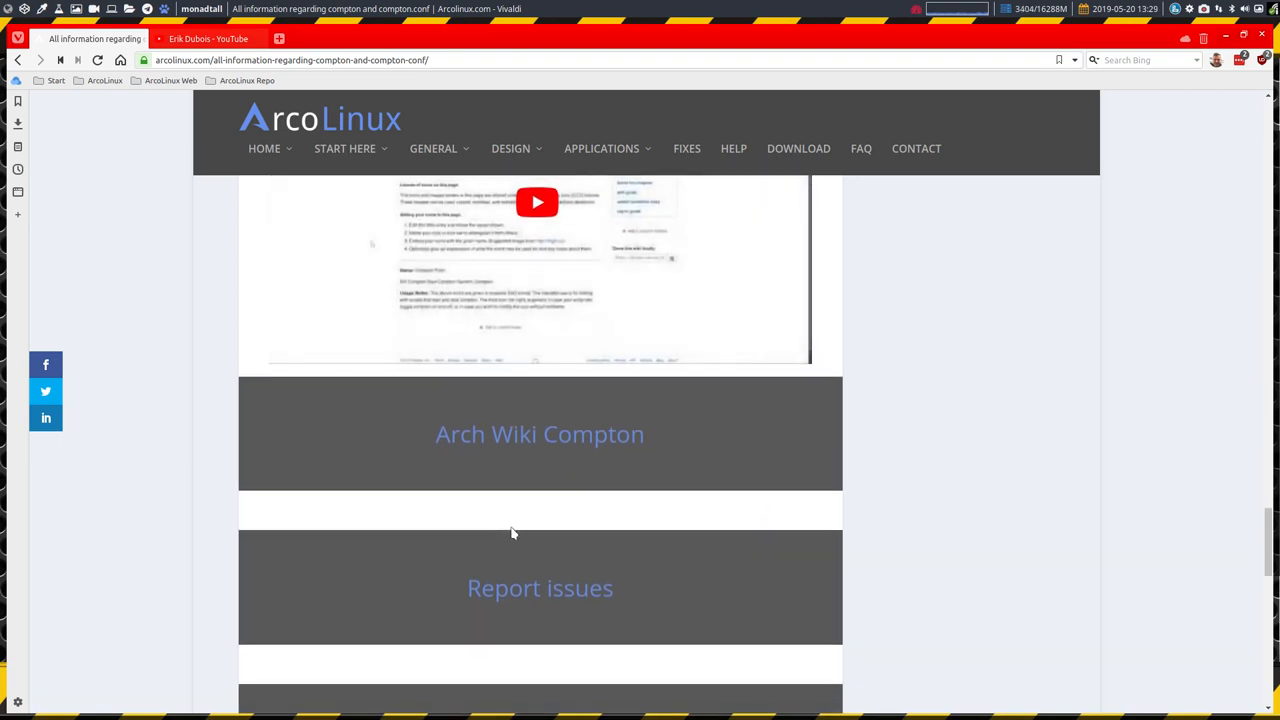
{"action": "scroll", "scroll_direction": "down", "scroll_amount": 3}
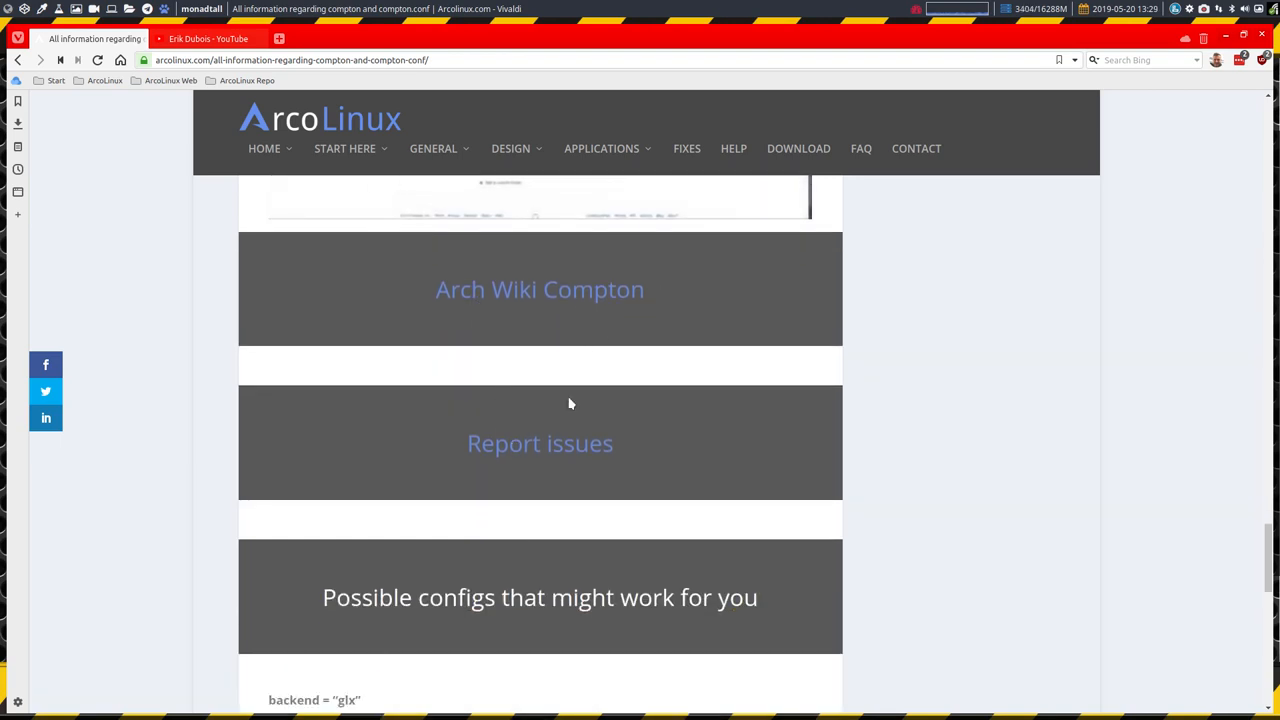
{"action": "mouse_move", "coordinate": [511, 452]}
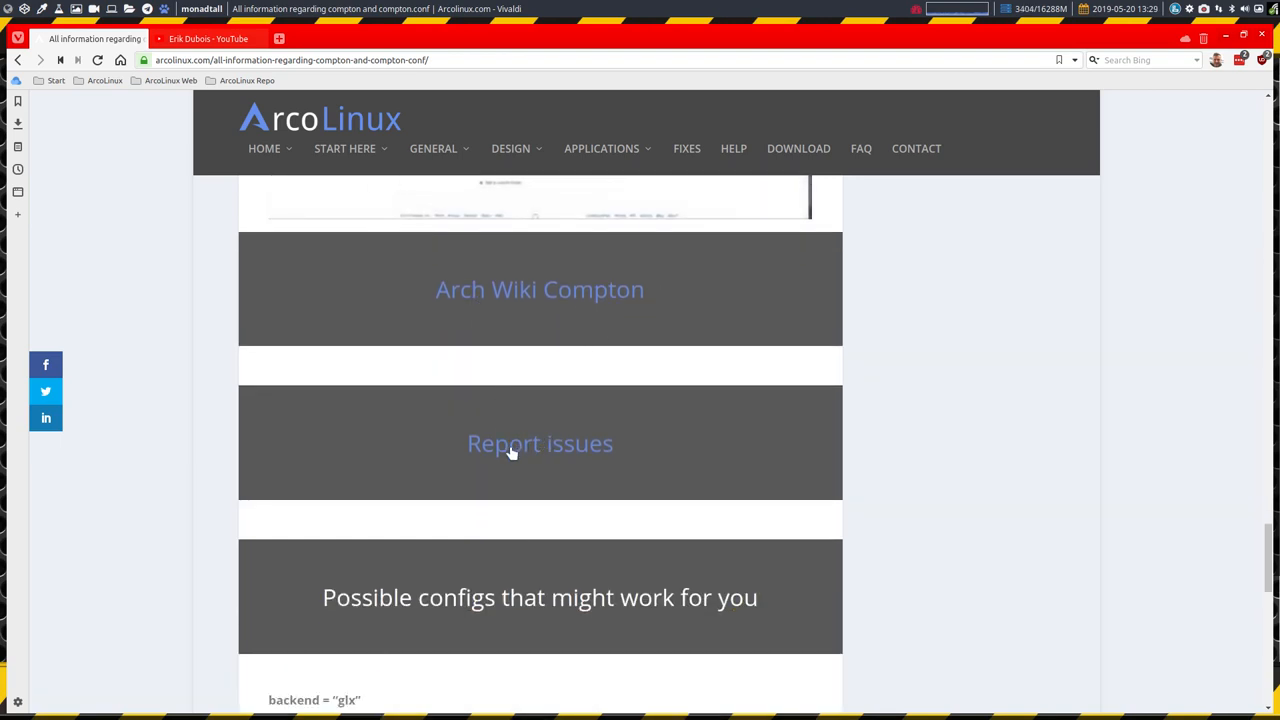
{"action": "scroll", "scroll_direction": "down", "scroll_amount": 3}
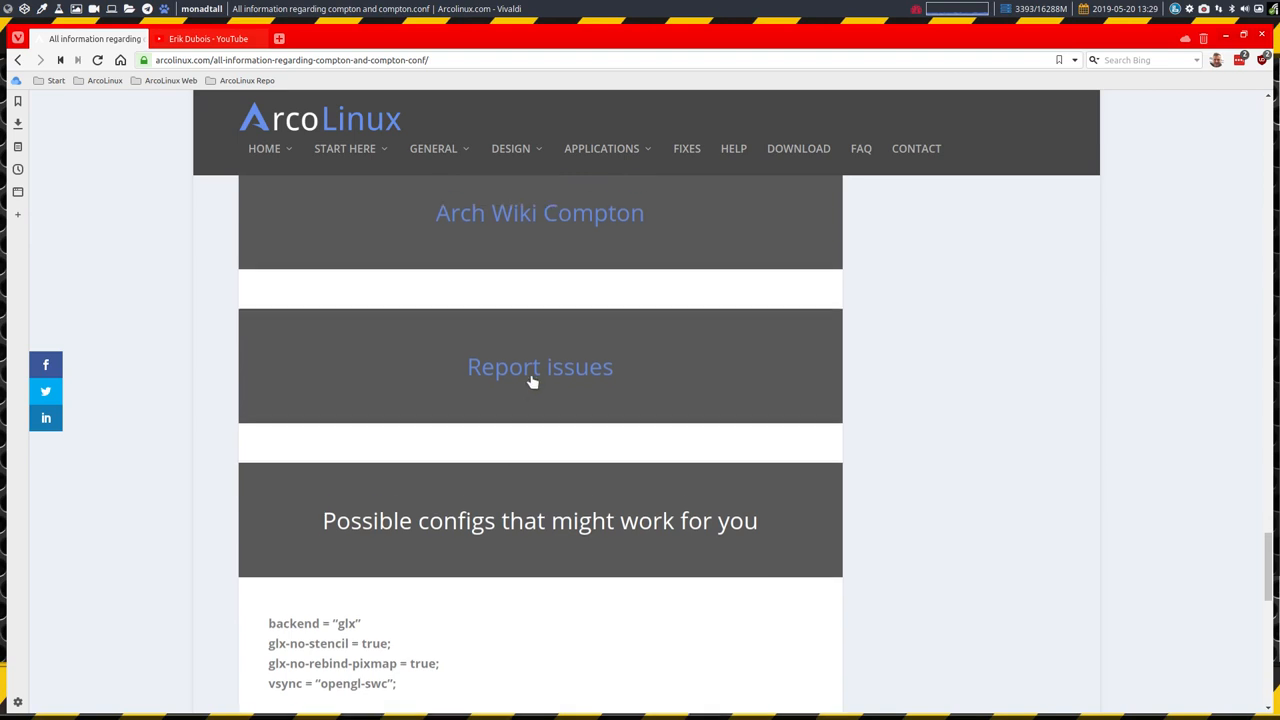
{"action": "scroll", "scroll_direction": "down", "scroll_amount": 3}
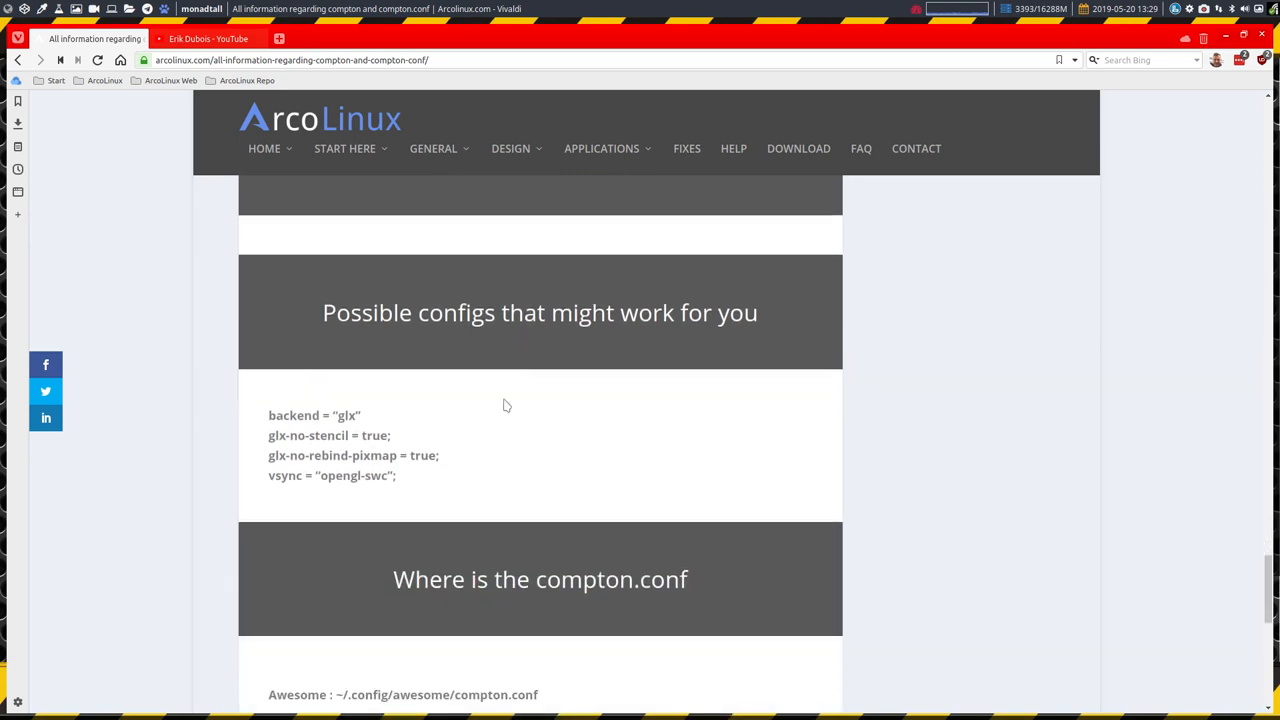
{"action": "scroll", "scroll_direction": "down", "scroll_amount": 3}
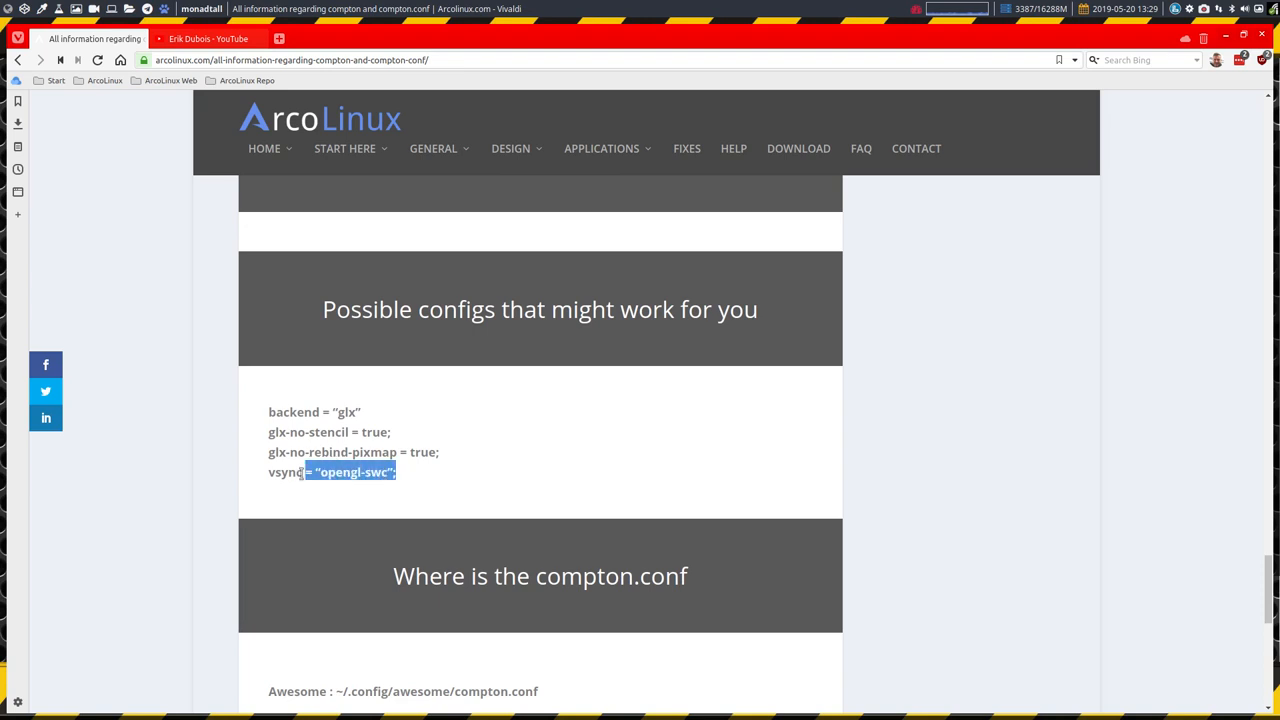
{"action": "scroll", "scroll_direction": "down", "scroll_amount": 3}
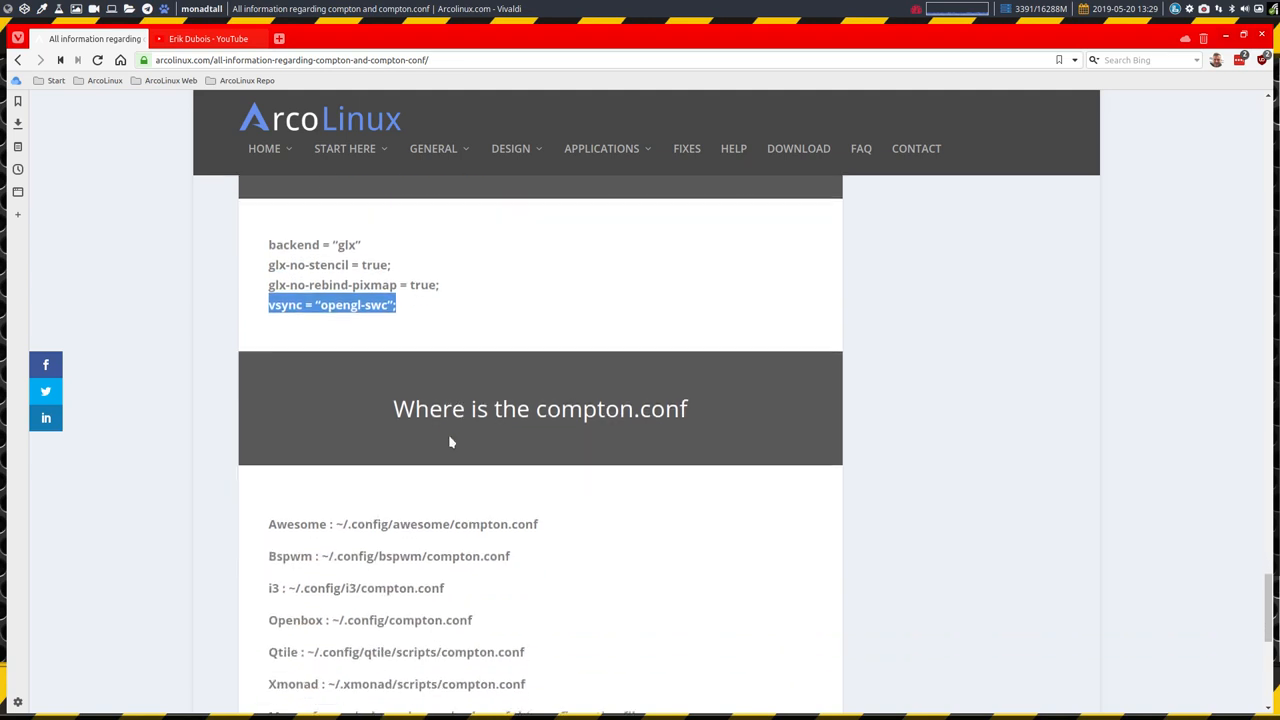
{"action": "scroll", "scroll_direction": "down", "scroll_amount": 3}
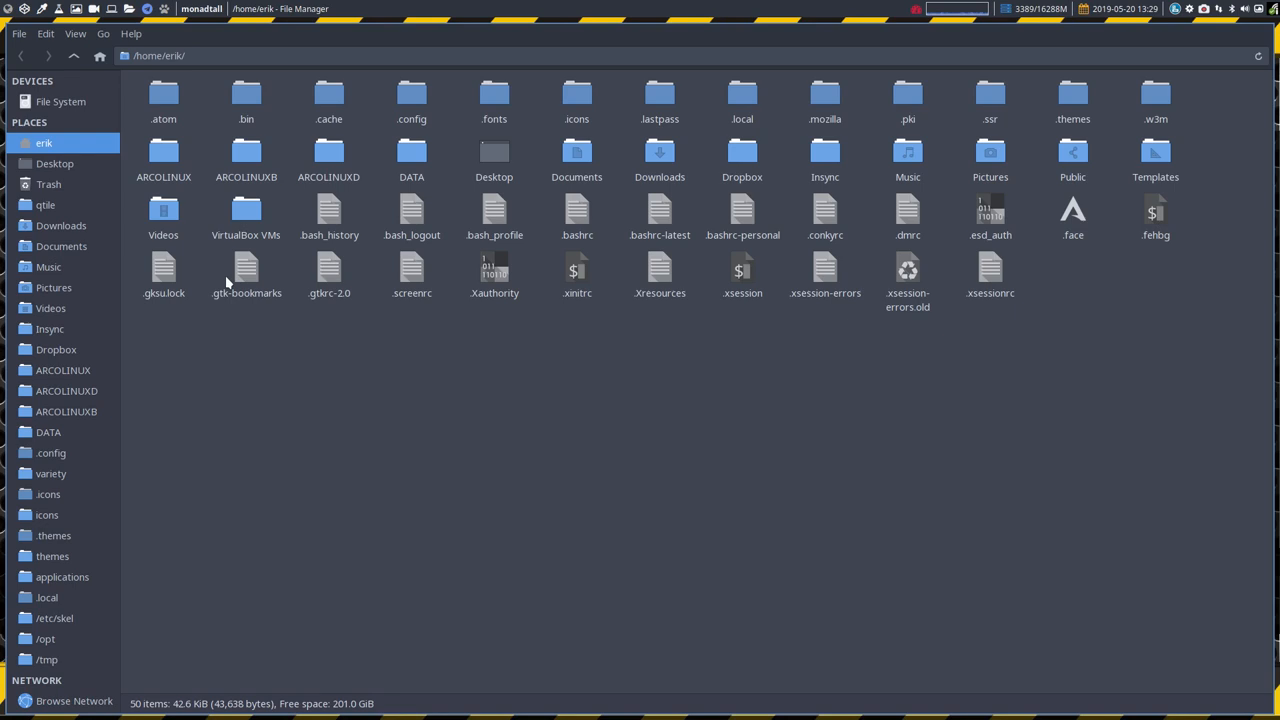
- Browse into the qtile scripts folder and check the backup folder of old dated configs
{"action": "left_click", "coordinate": [411, 95]}
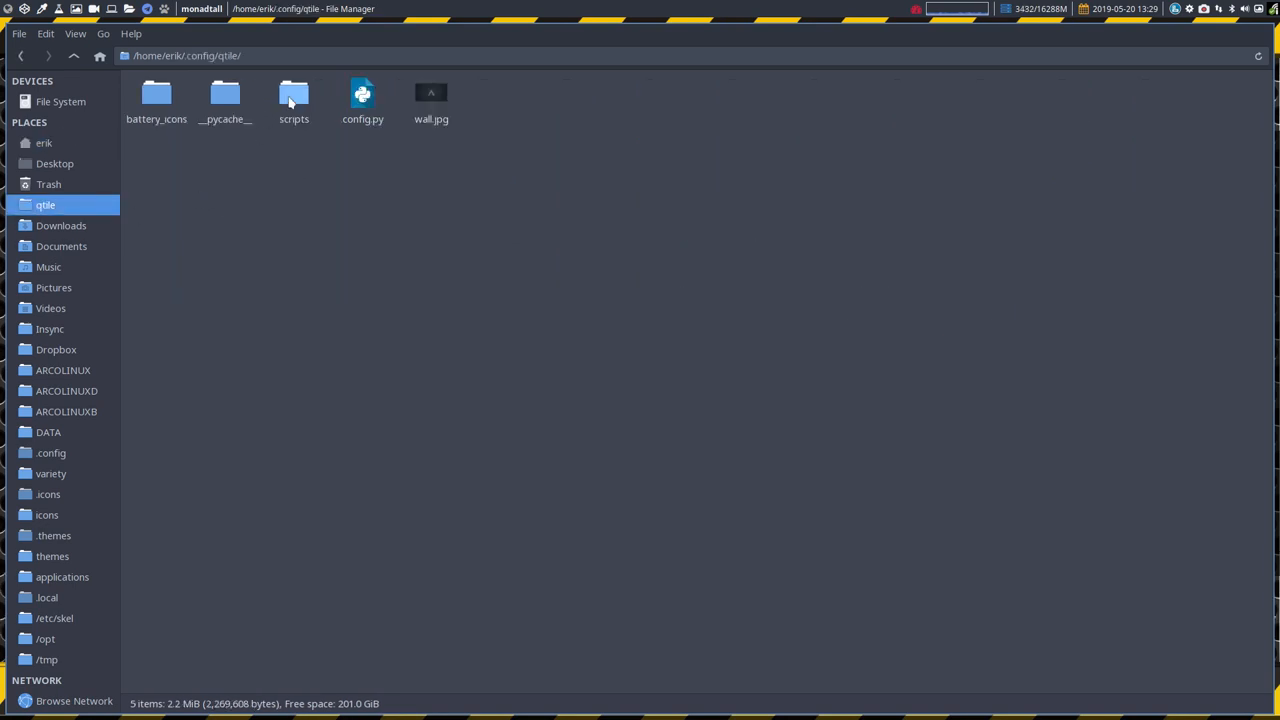
{"action": "double_click", "coordinate": [294, 100]}
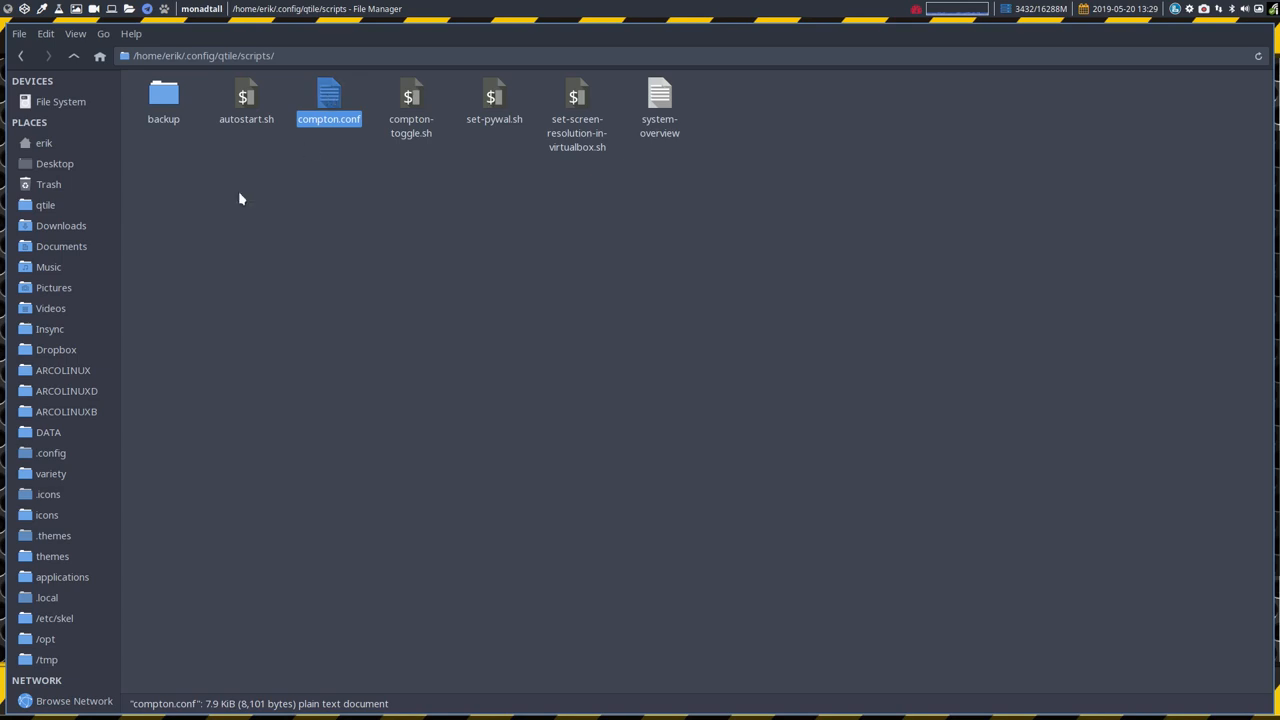
{"action": "double_click", "coordinate": [163, 100]}
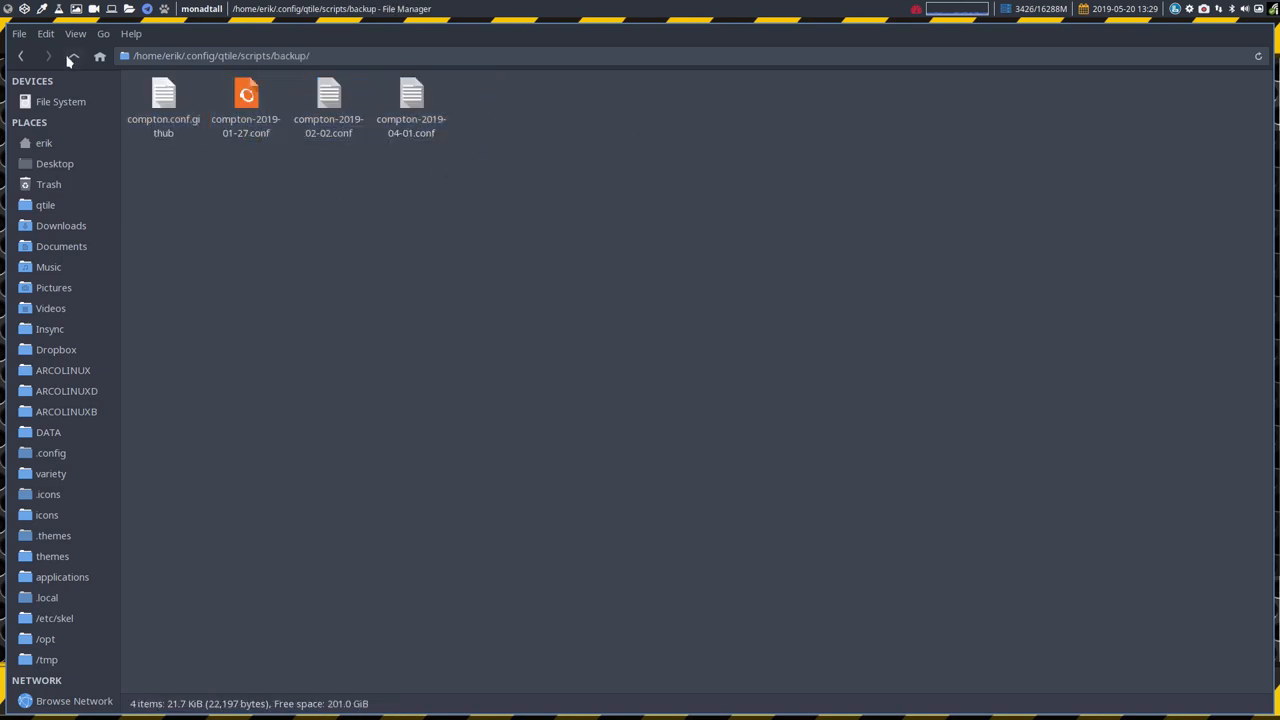
{"action": "mouse_move", "coordinate": [73, 56]}
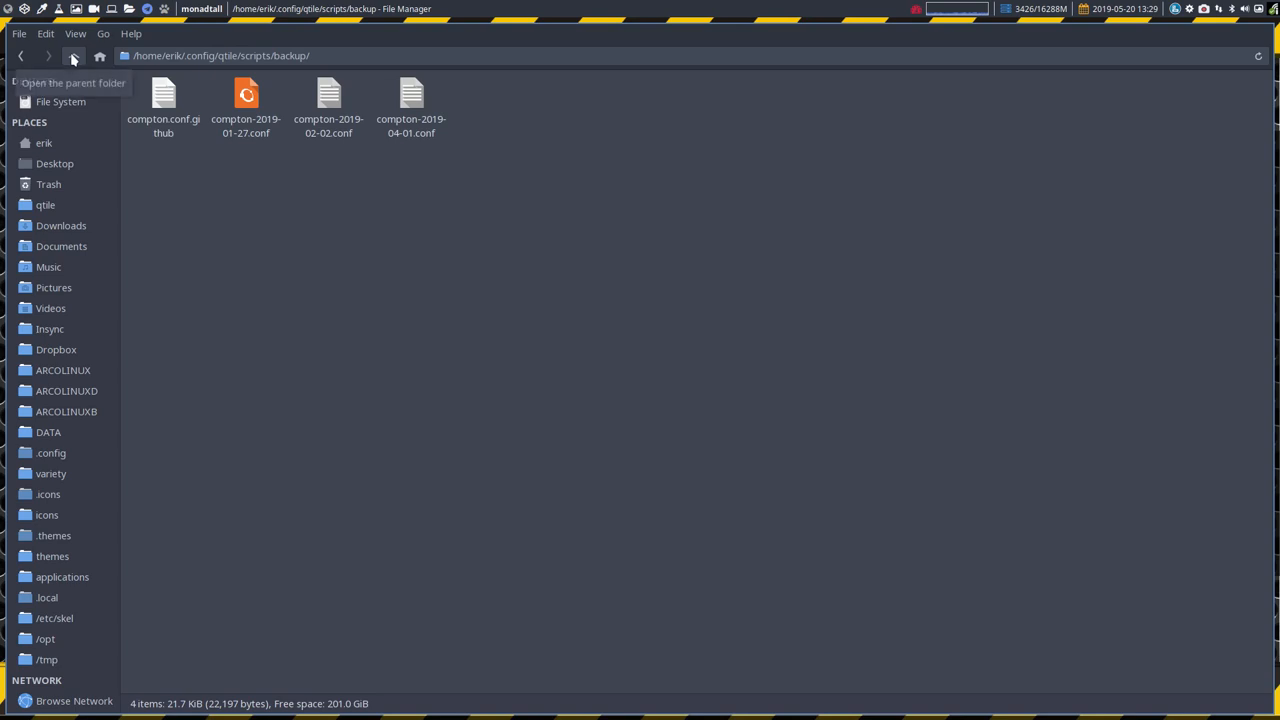
{"action": "left_click", "coordinate": [73, 56]}
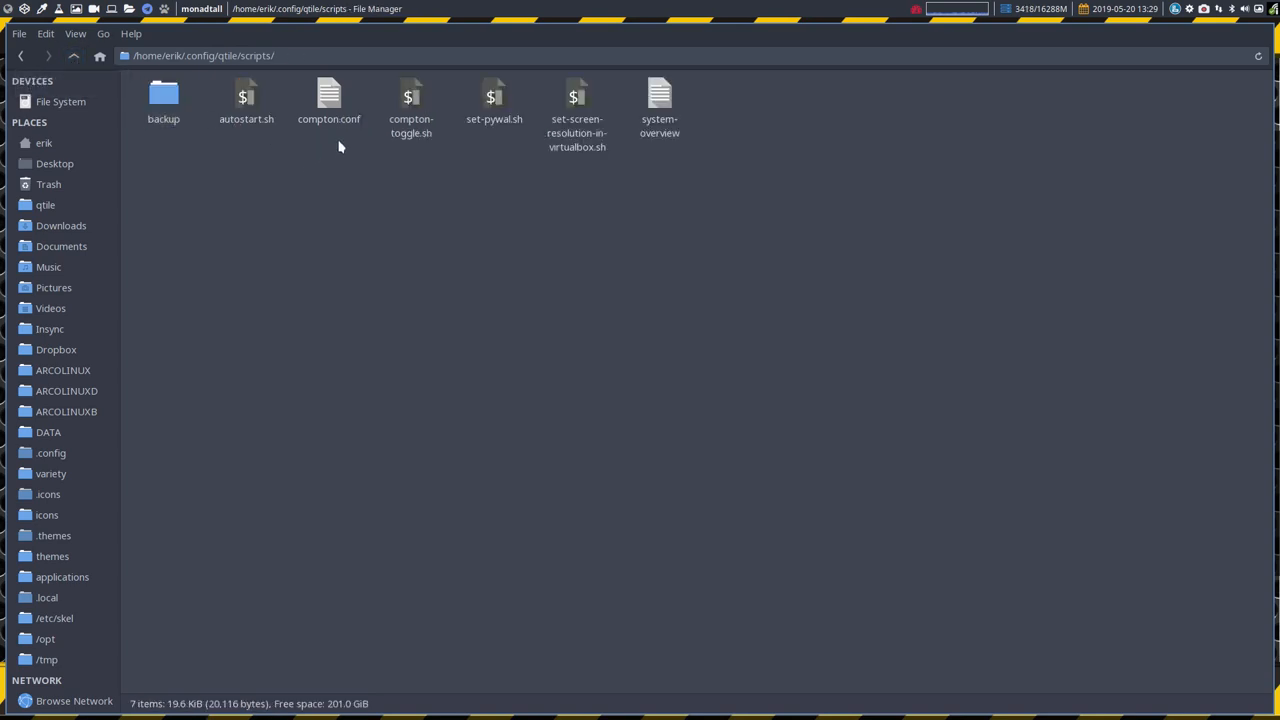
- Open compton.conf from the qtile scripts folder with Atom
{"action": "left_click", "coordinate": [329, 100]}
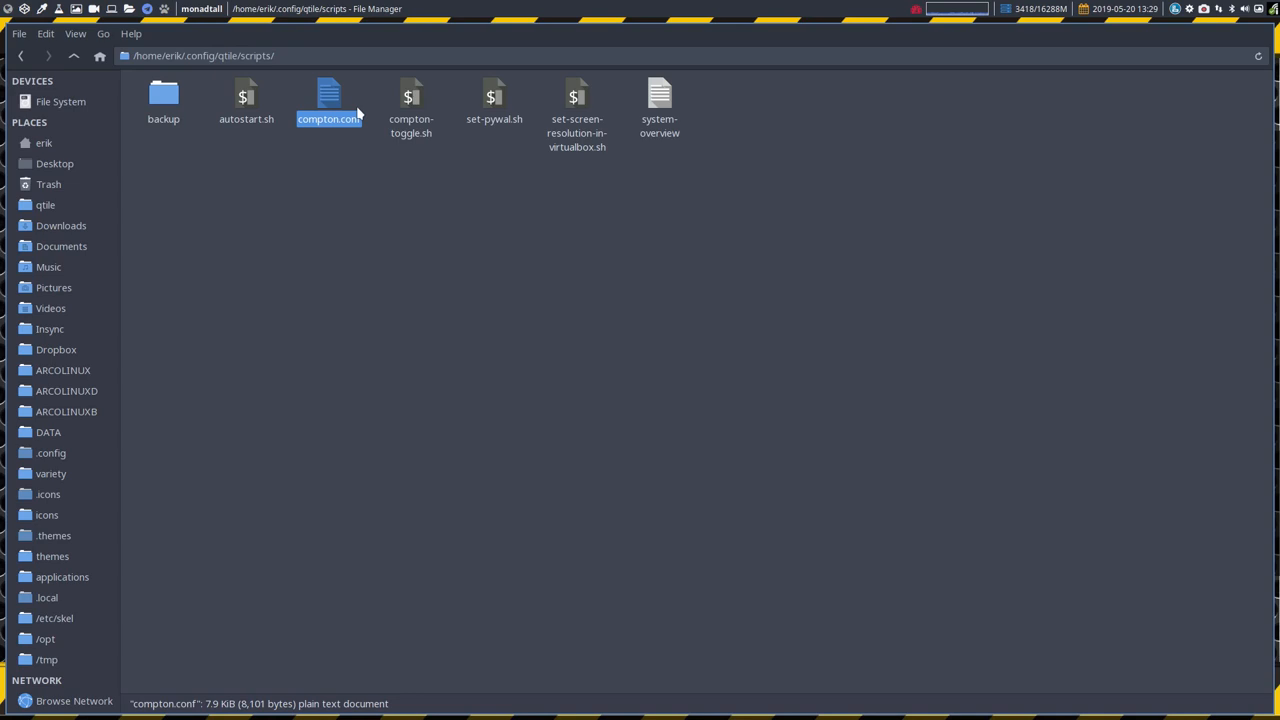
{"action": "mouse_move", "coordinate": [347, 194]}
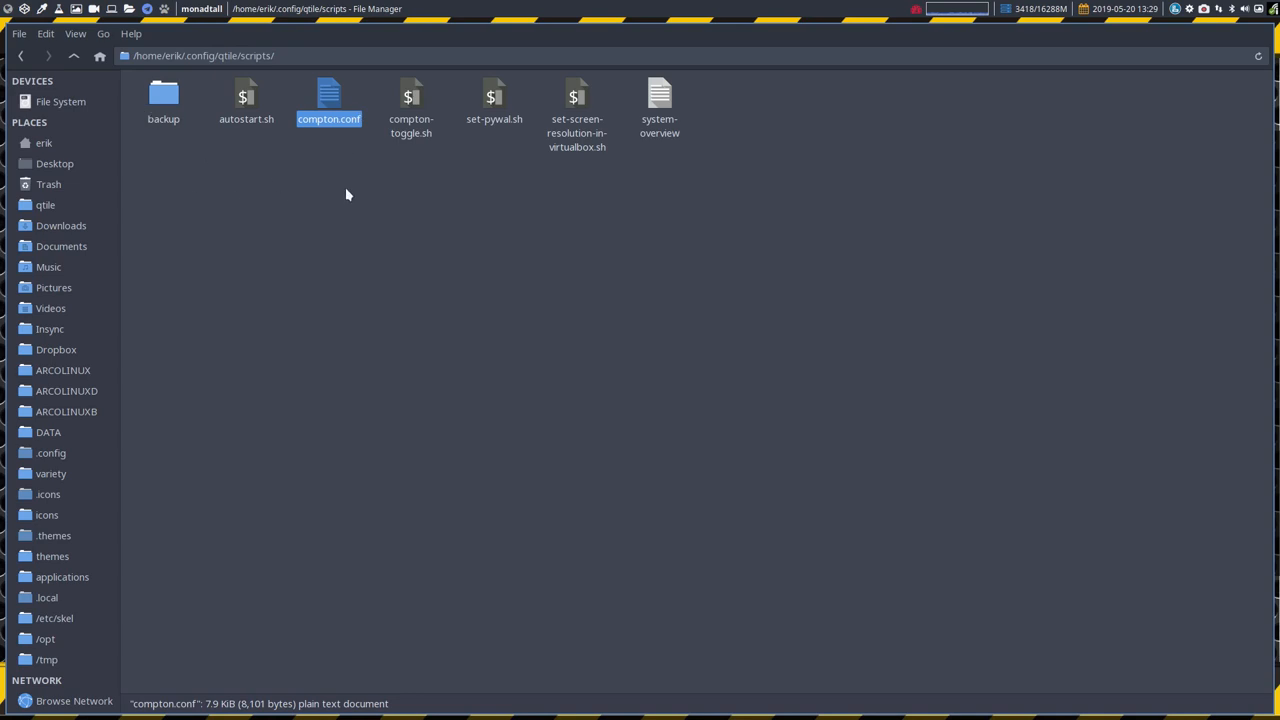
{"action": "left_click", "coordinate": [163, 100]}
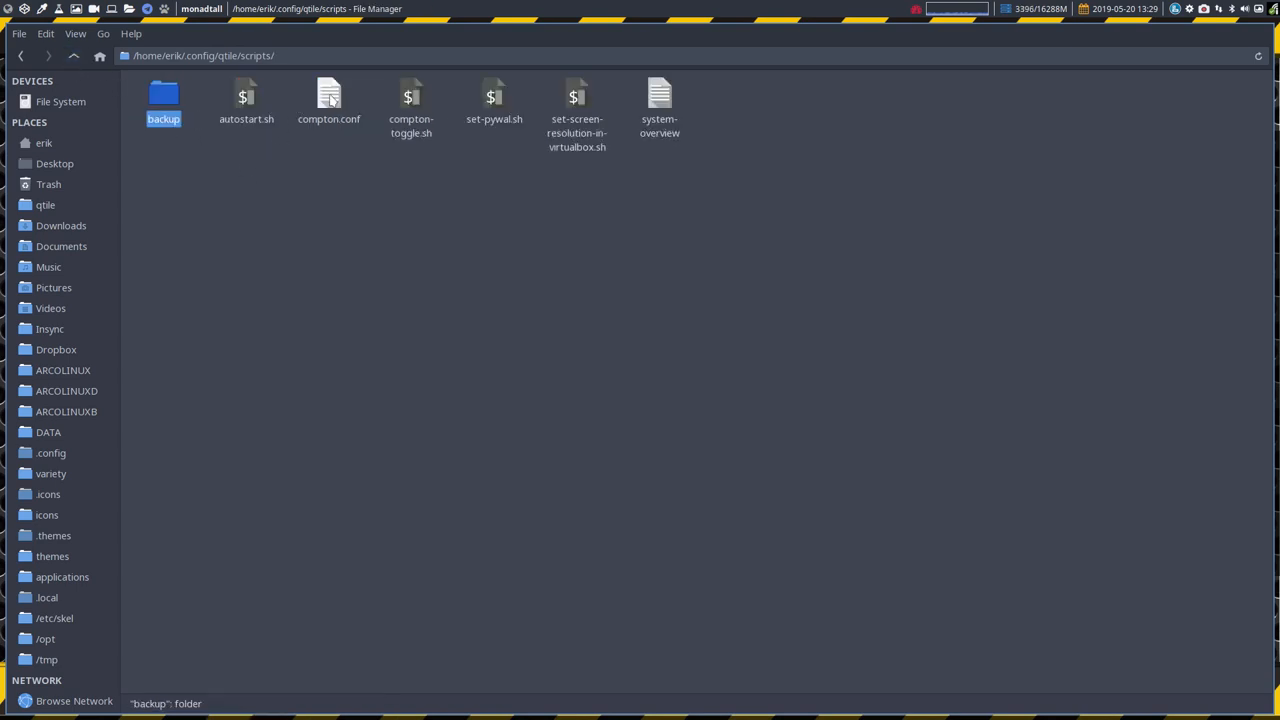
{"action": "right_click", "coordinate": [328, 100]}
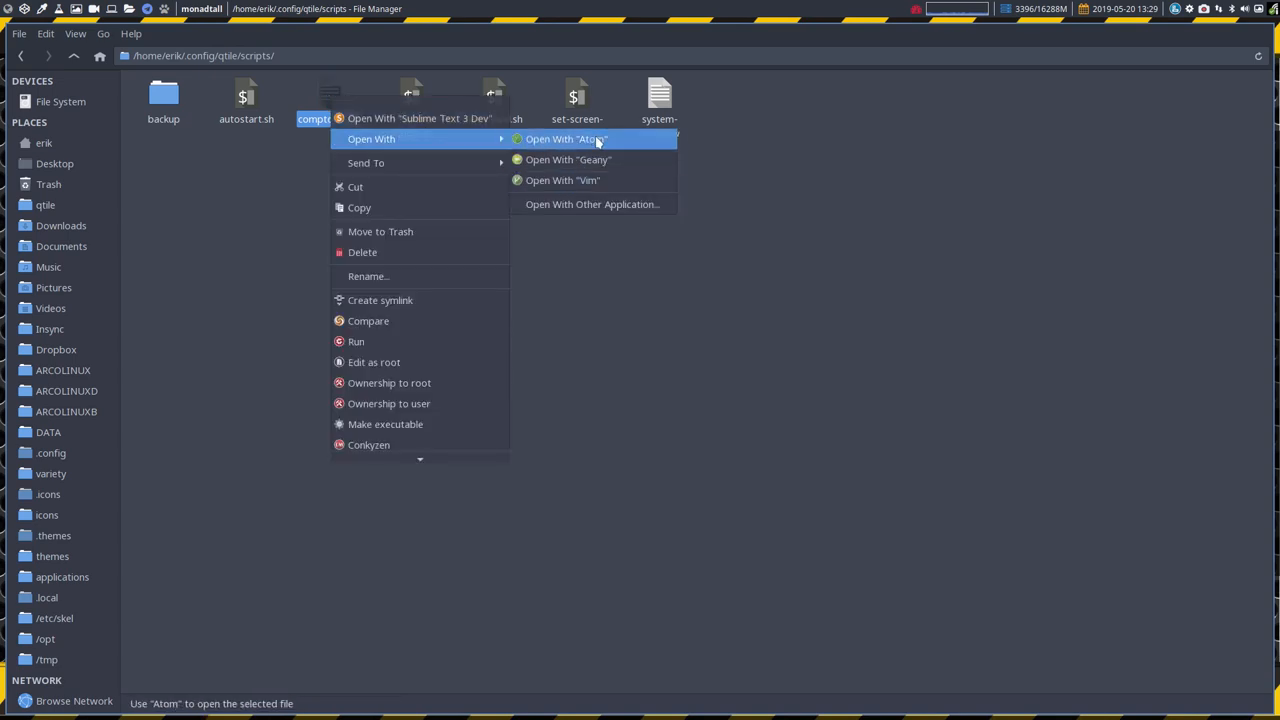
{"action": "left_click", "coordinate": [965, 238]}
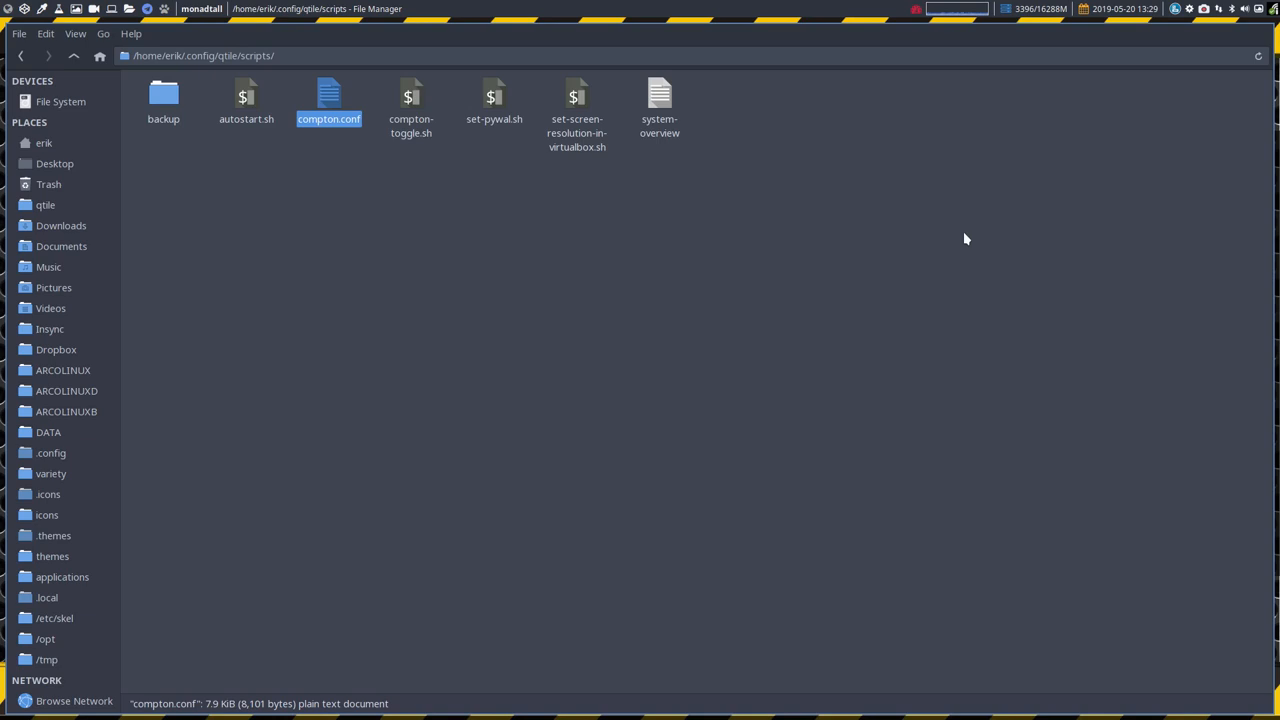
- Toggle the # comment between the glx and xrender backend lines, leaving glx active and saved
{"action": "double_click", "coordinate": [328, 95]}
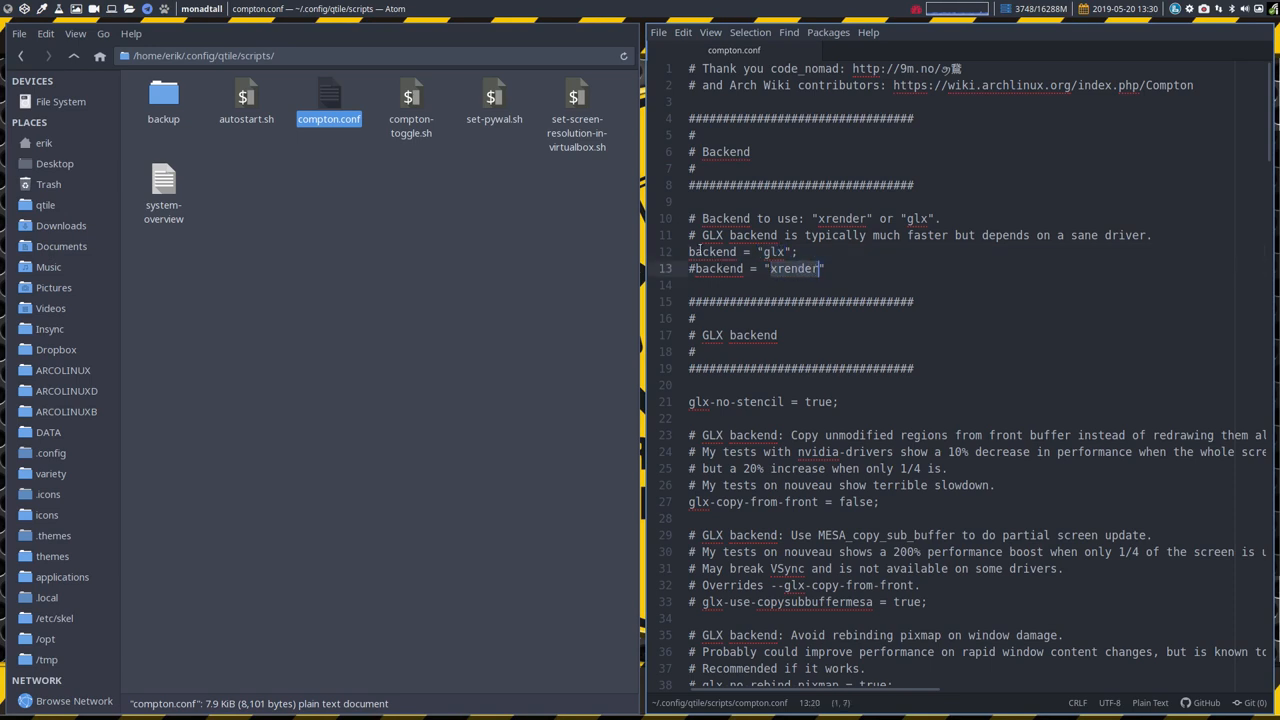
{"action": "left_click", "coordinate": [714, 285]}
{"action": "type", "text": "#"}
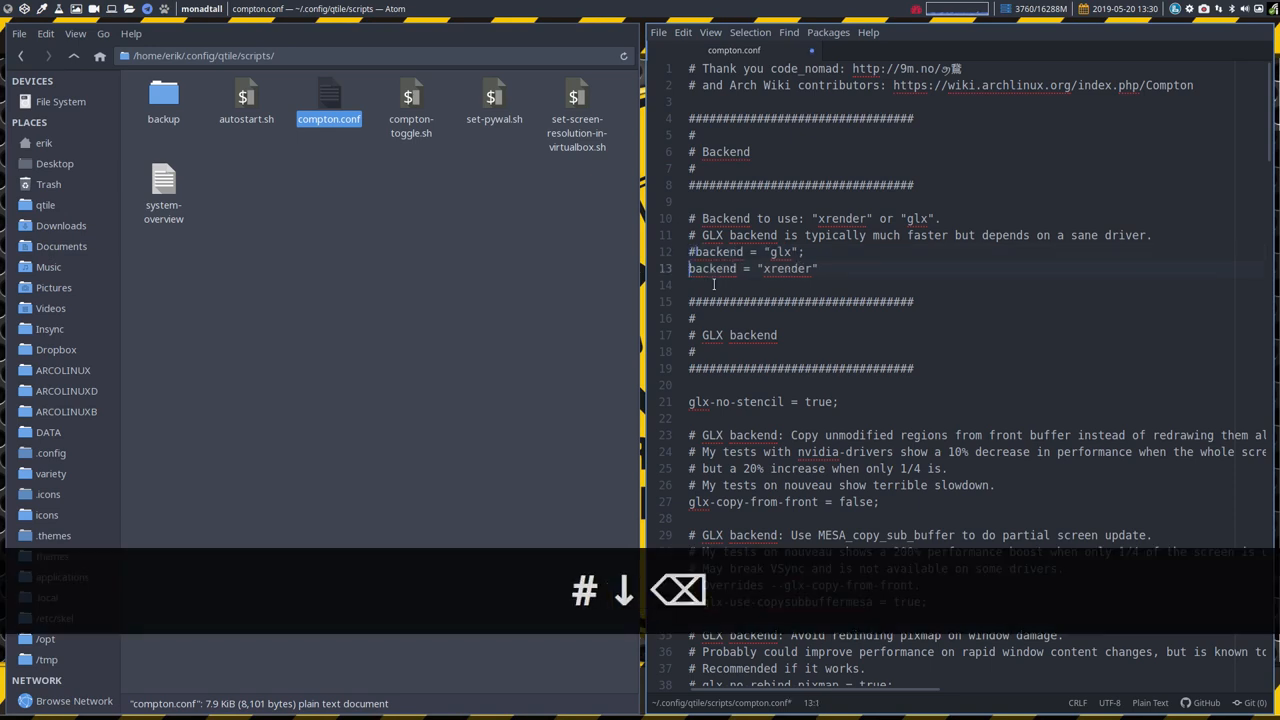
{"action": "key", "text": "ctrl+s"}
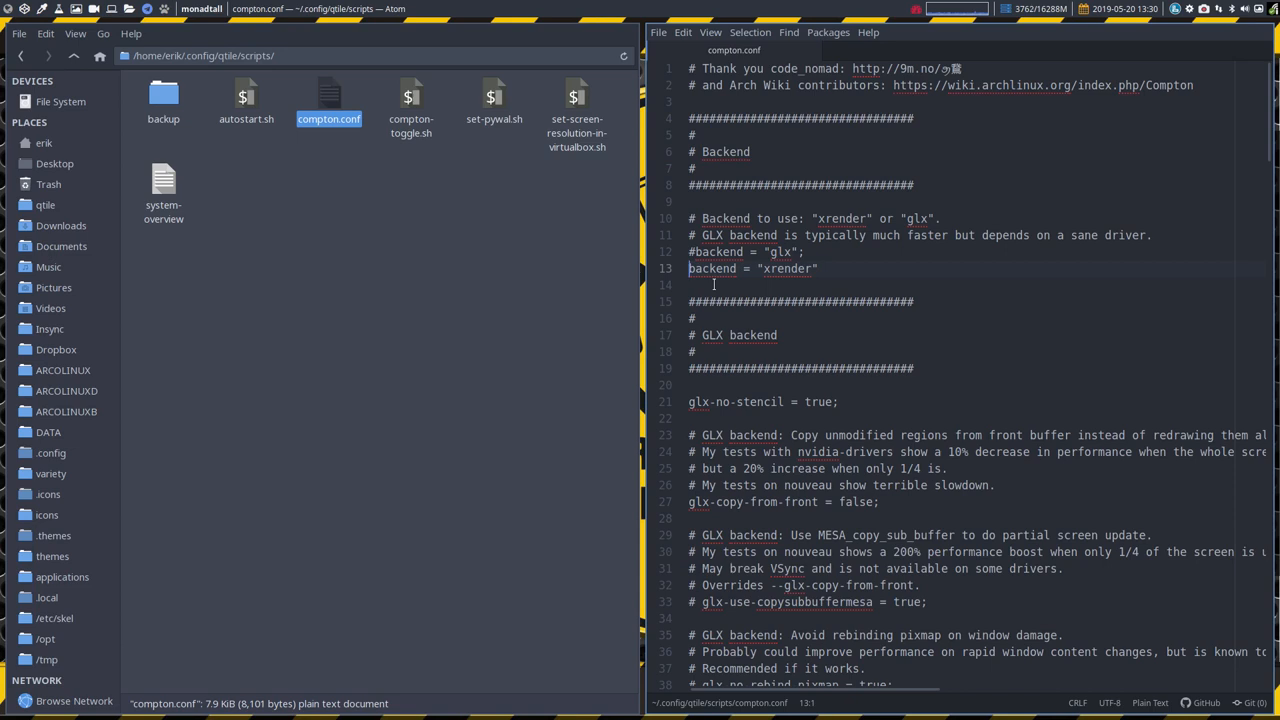
{"action": "type", "text": "#"}
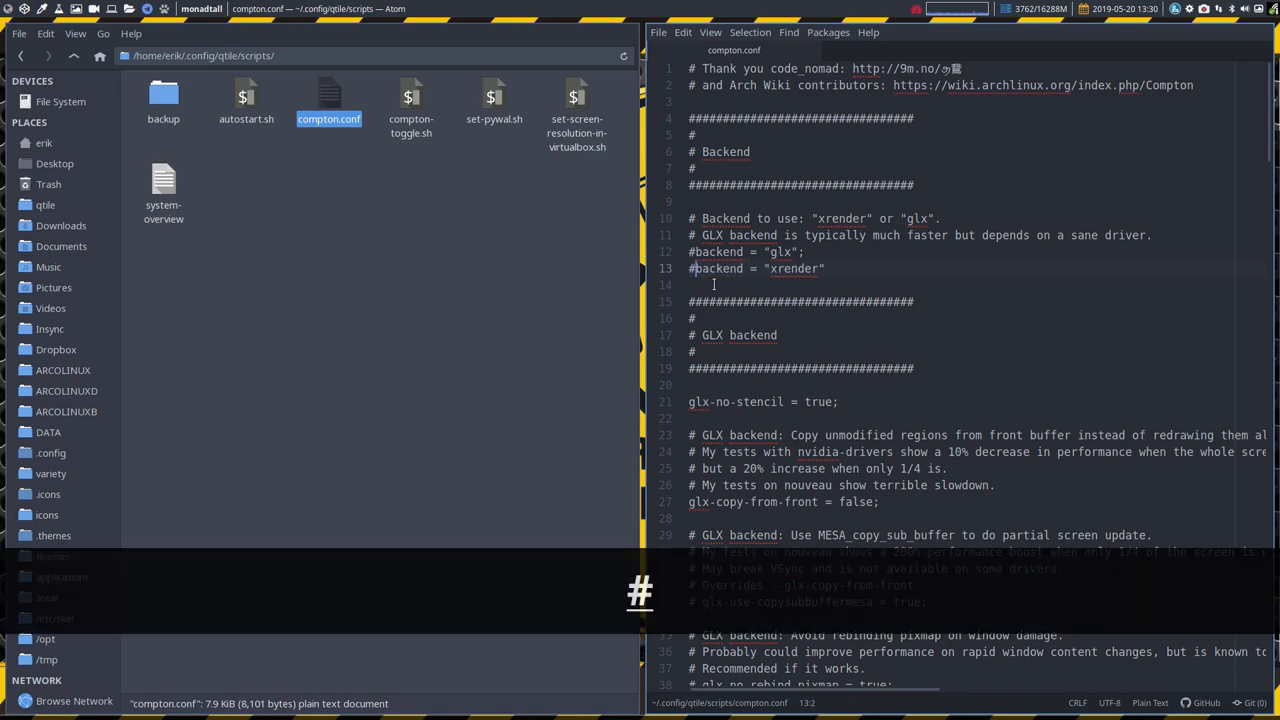
{"action": "key", "text": "BackSpace"}
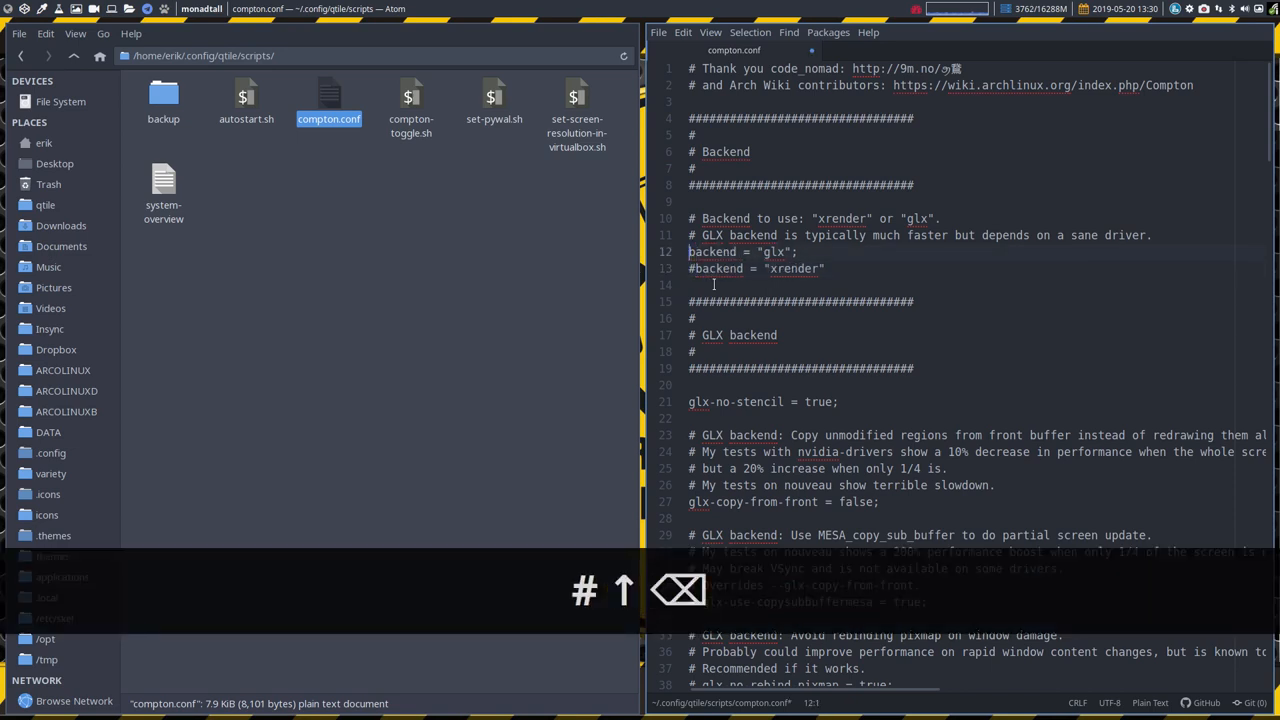
{"action": "key", "text": "ctrl+s"}
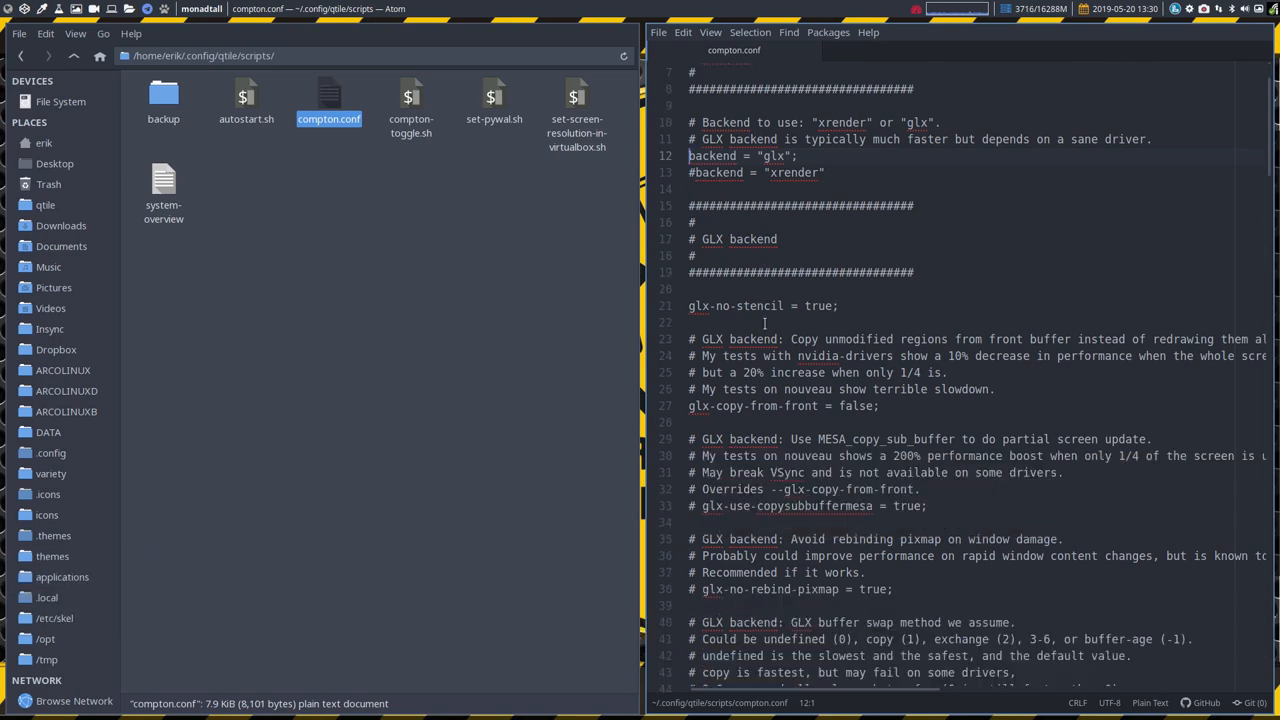
{"action": "scroll", "scroll_direction": "down", "scroll_amount": 3}
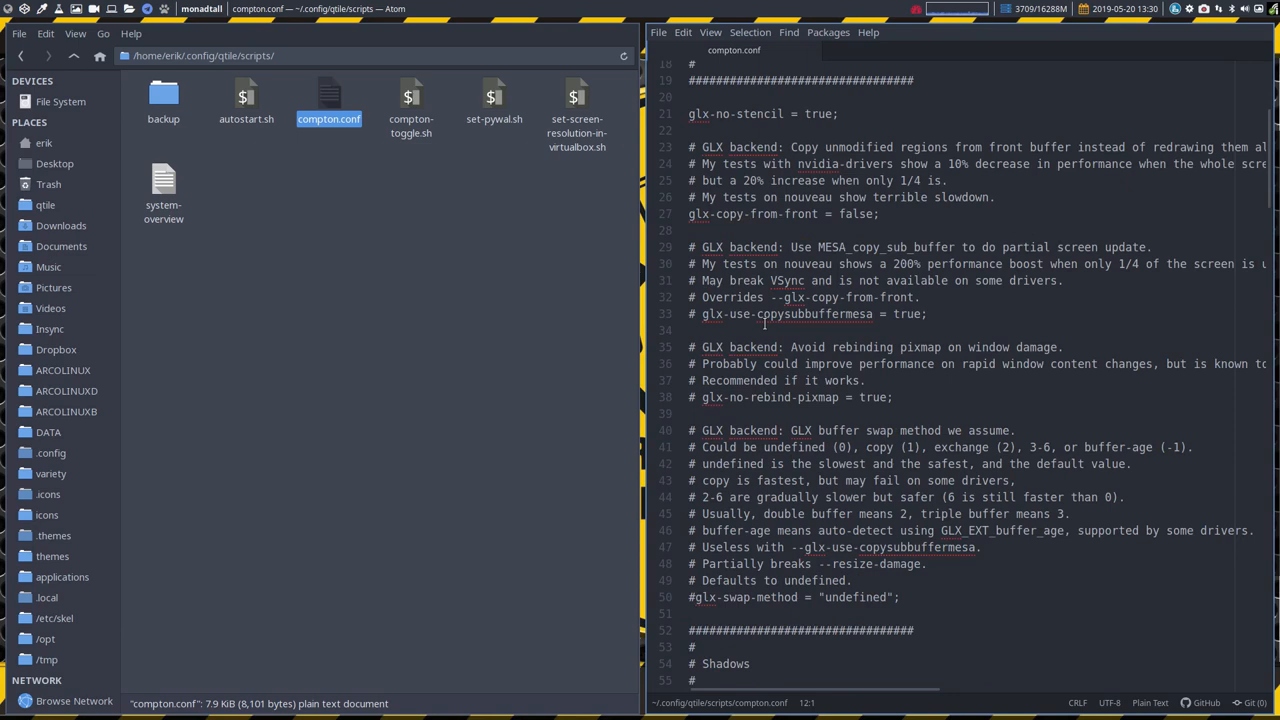
{"action": "scroll", "scroll_direction": "down", "scroll_amount": 3}
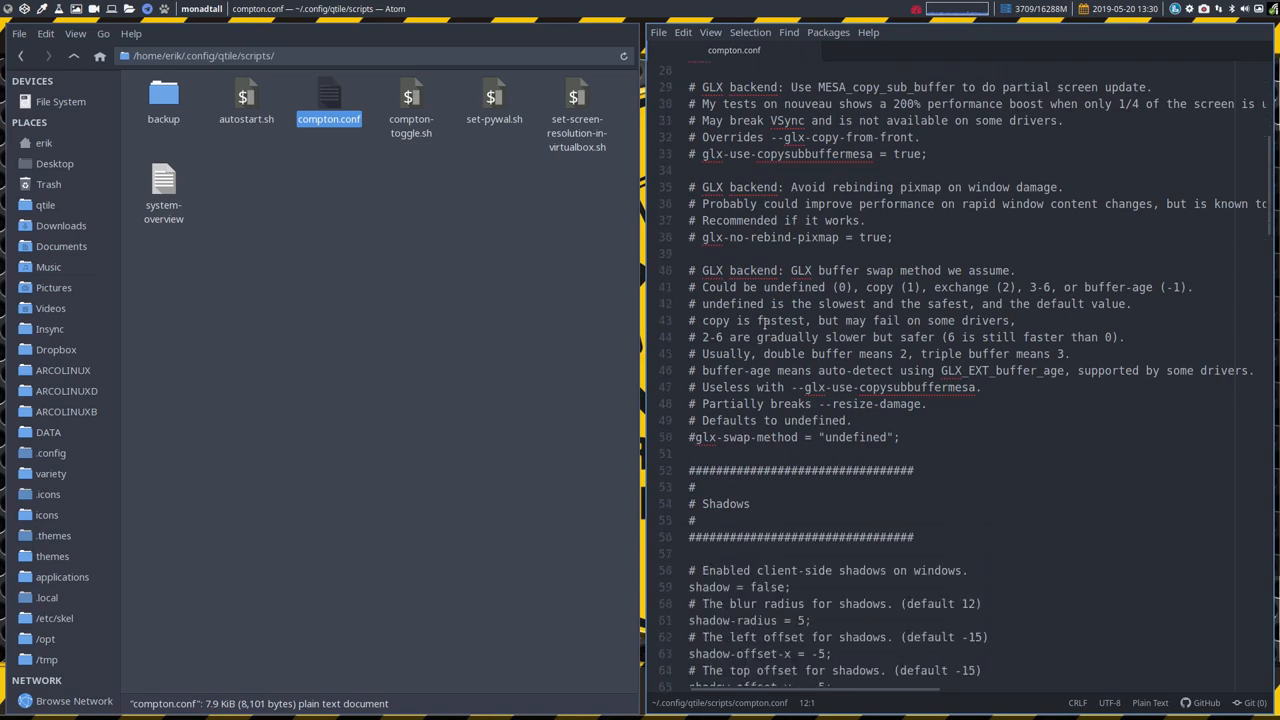
{"action": "scroll", "scroll_direction": "down", "scroll_amount": 3}
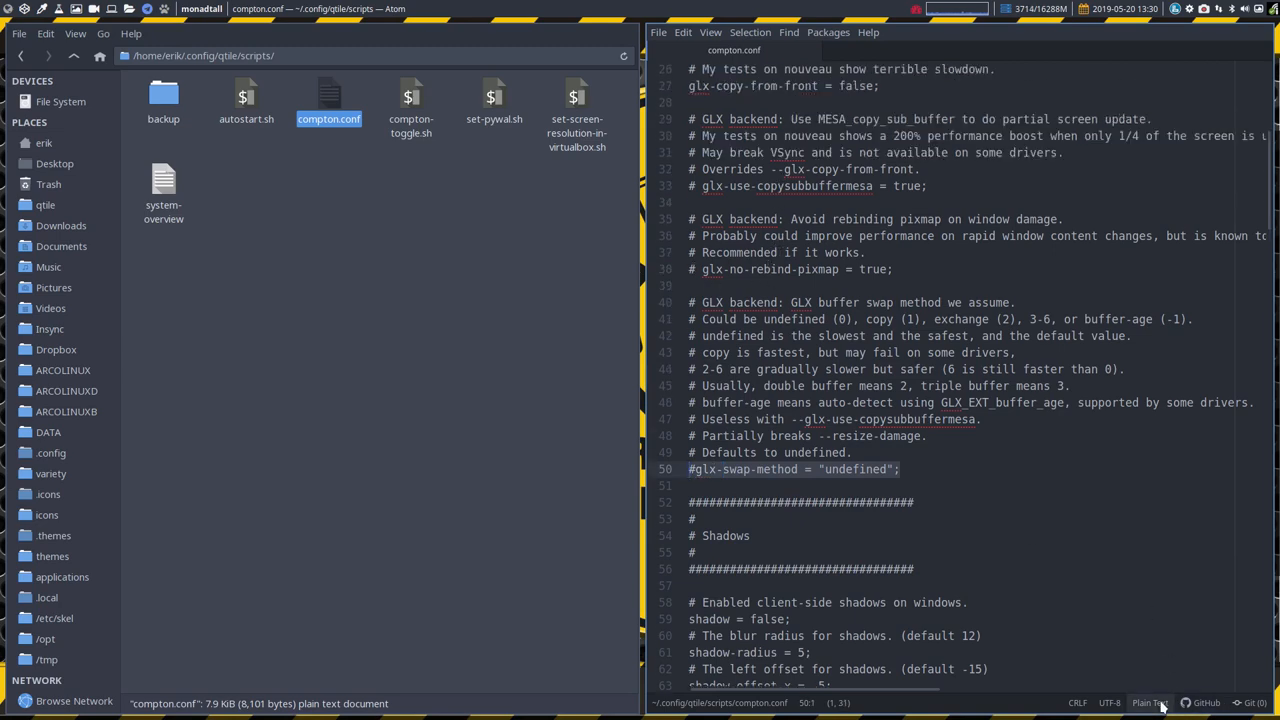
- Set Atom's grammar to Perl so compton.conf's shadow and fading settings are highlighted
{"action": "left_click", "coordinate": [1149, 702]}
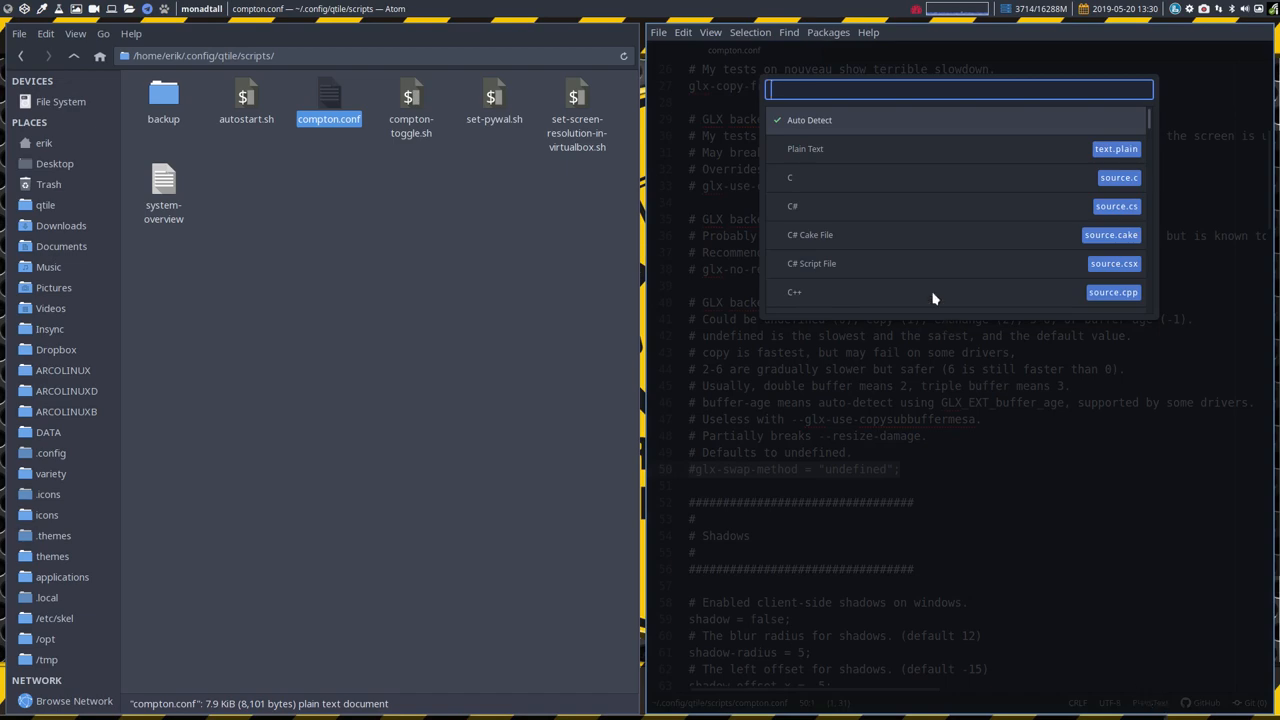
{"action": "type", "text": "perl"}
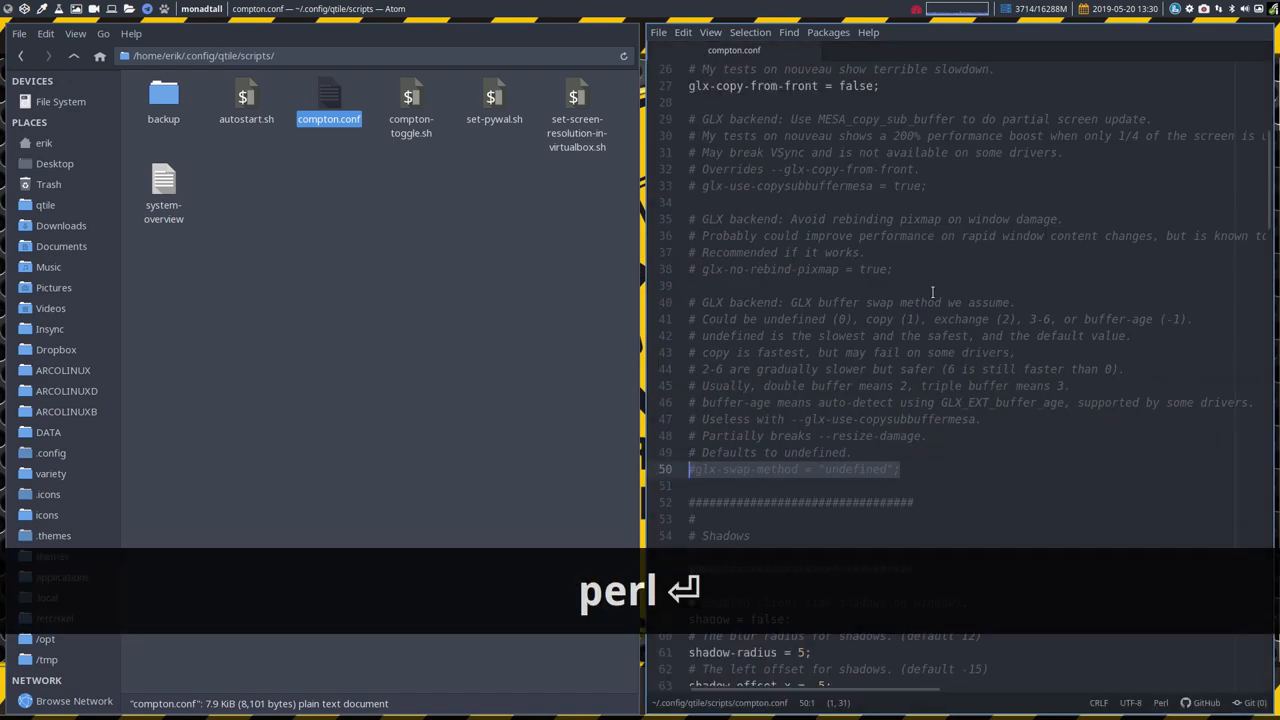
{"action": "scroll", "scroll_direction": "down", "scroll_amount": 3}
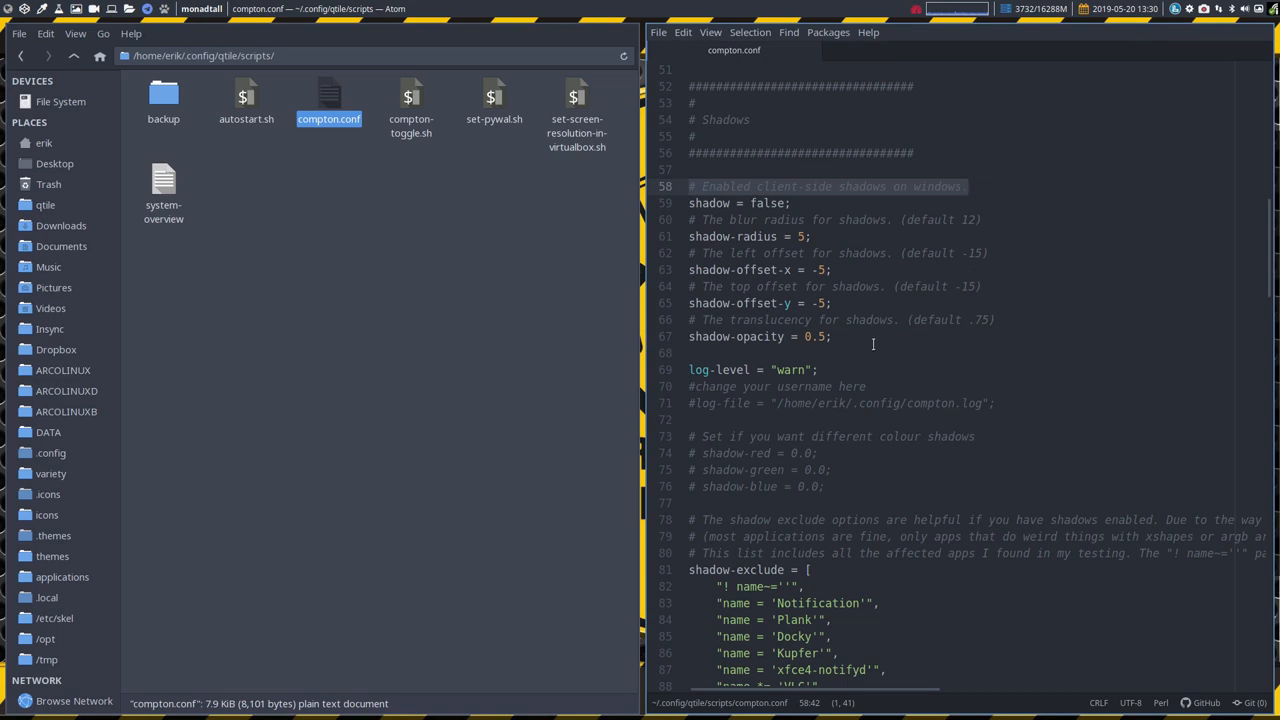
{"action": "scroll", "scroll_direction": "down", "scroll_amount": 3}
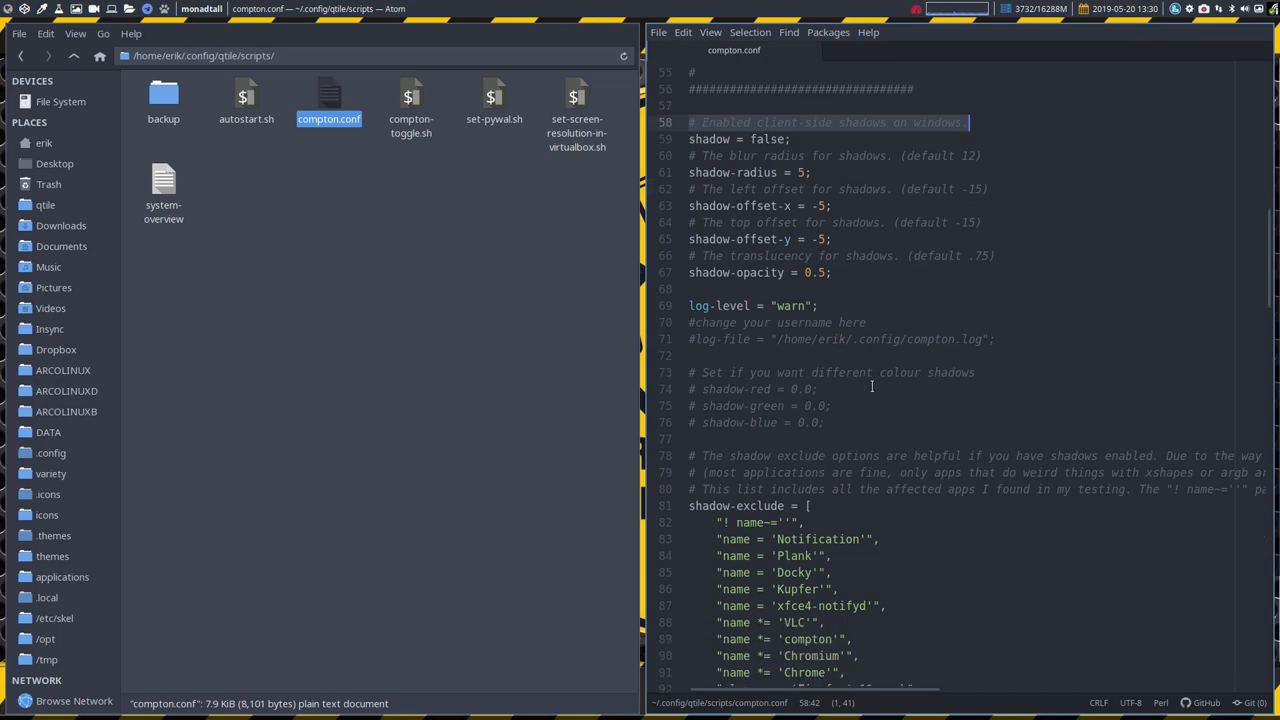
{"action": "scroll", "scroll_direction": "down", "scroll_amount": 3}
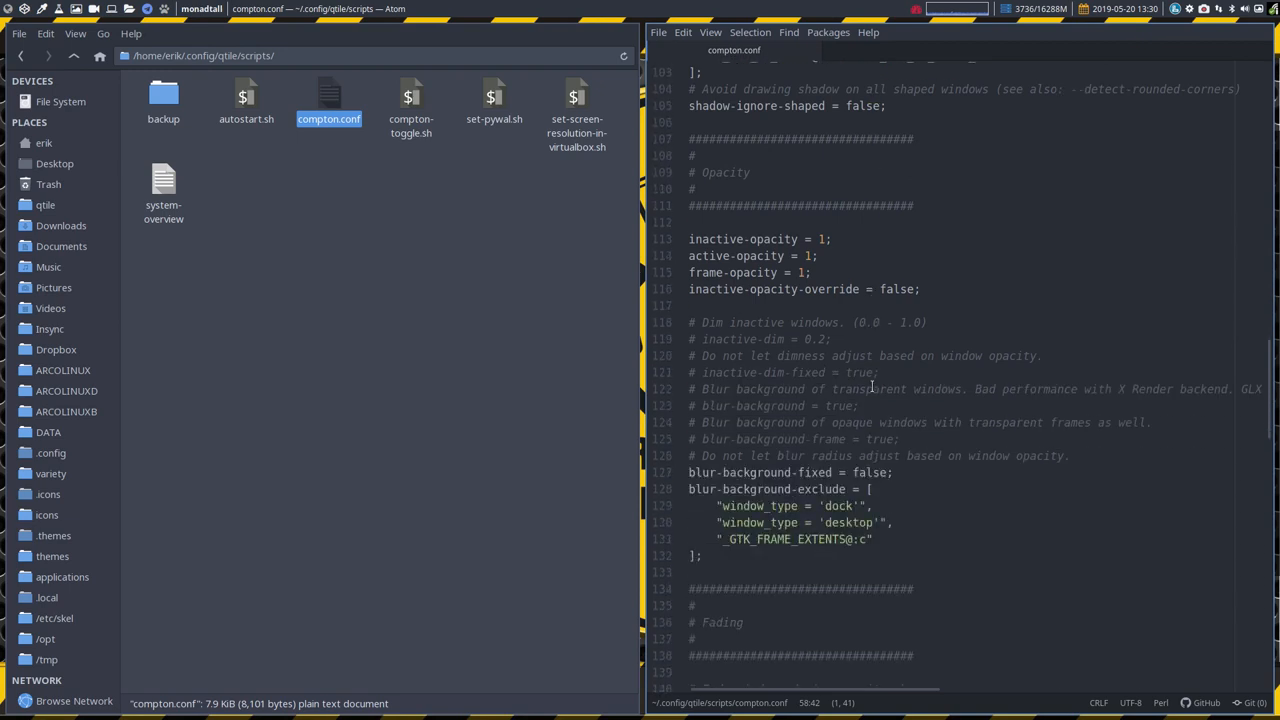
{"action": "scroll", "scroll_direction": "down", "scroll_amount": 3}
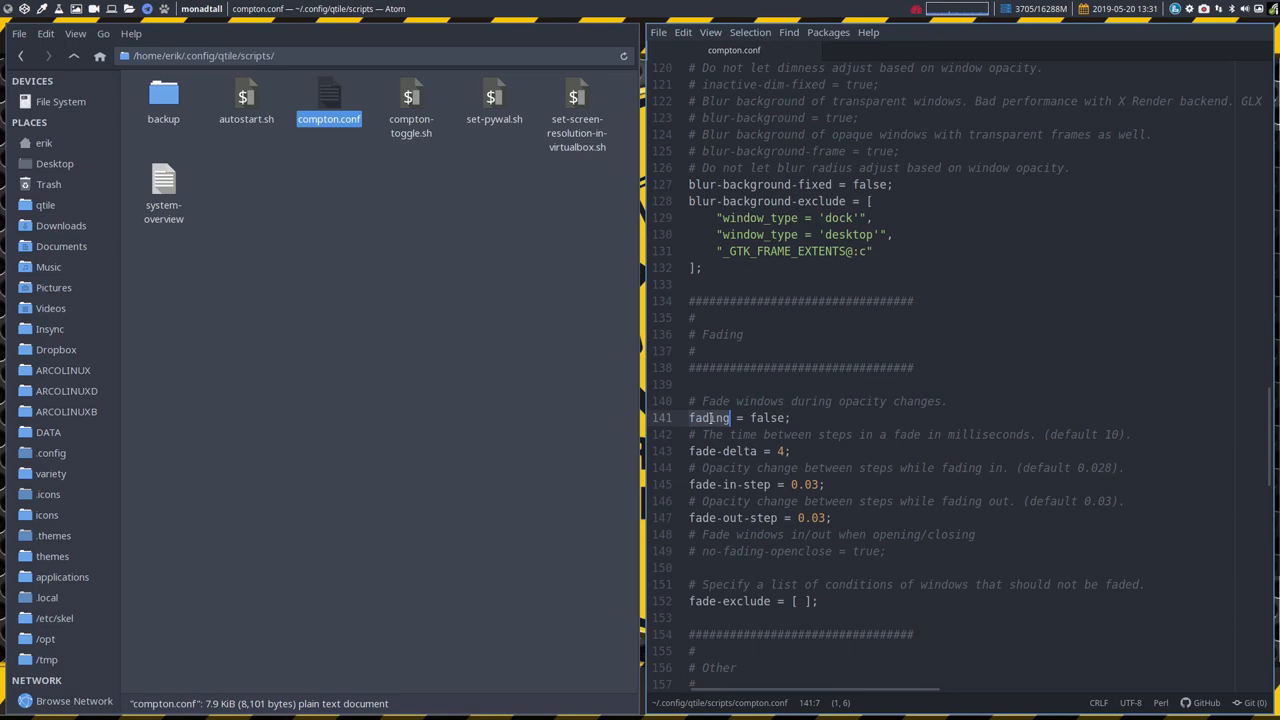
- Scroll through the remaining settings, pointing out use-ewmh-active-win, down to the vsync lines
{"action": "scroll", "scroll_direction": "down", "scroll_amount": 3}
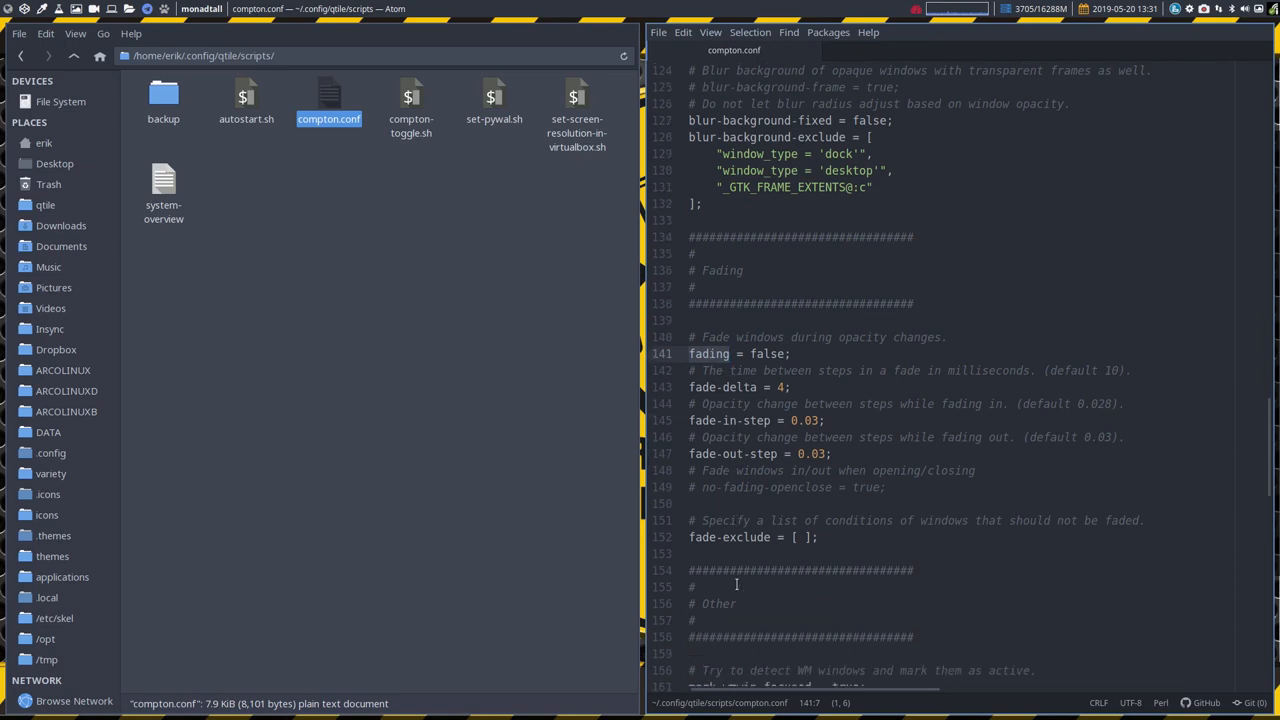
{"action": "scroll", "scroll_direction": "down", "scroll_amount": 3}
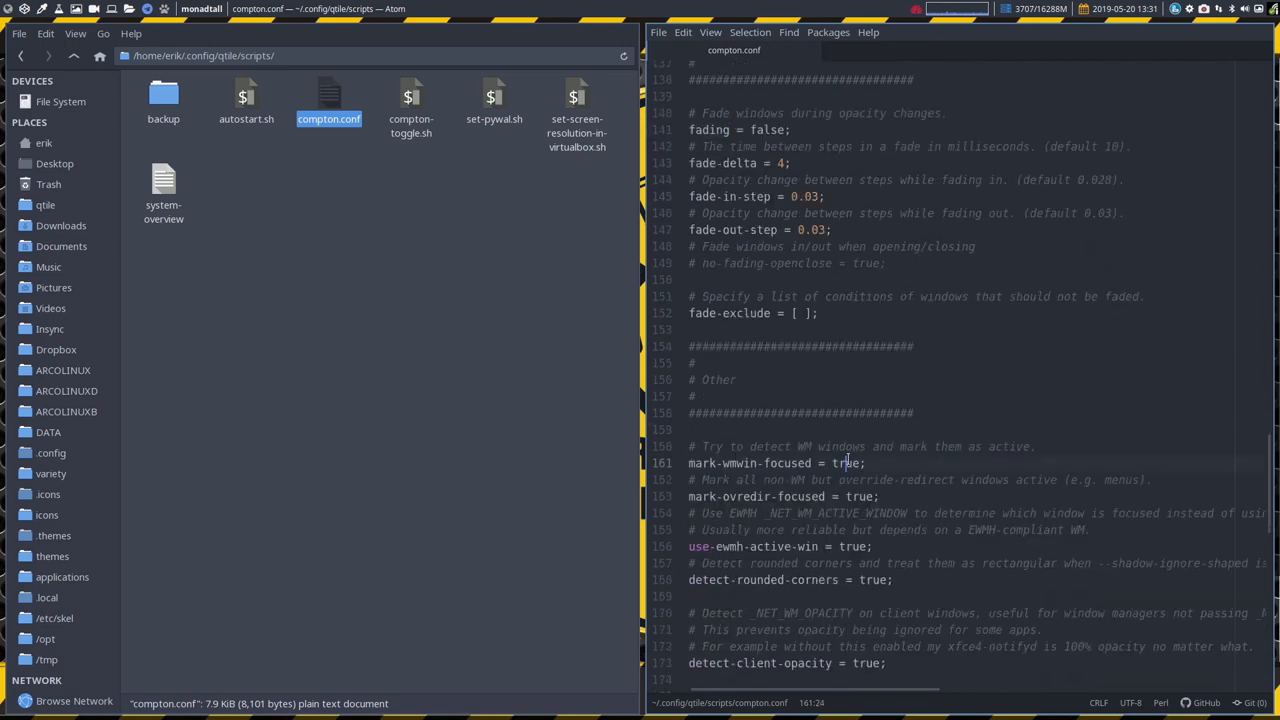
{"action": "left_click", "coordinate": [858, 496]}
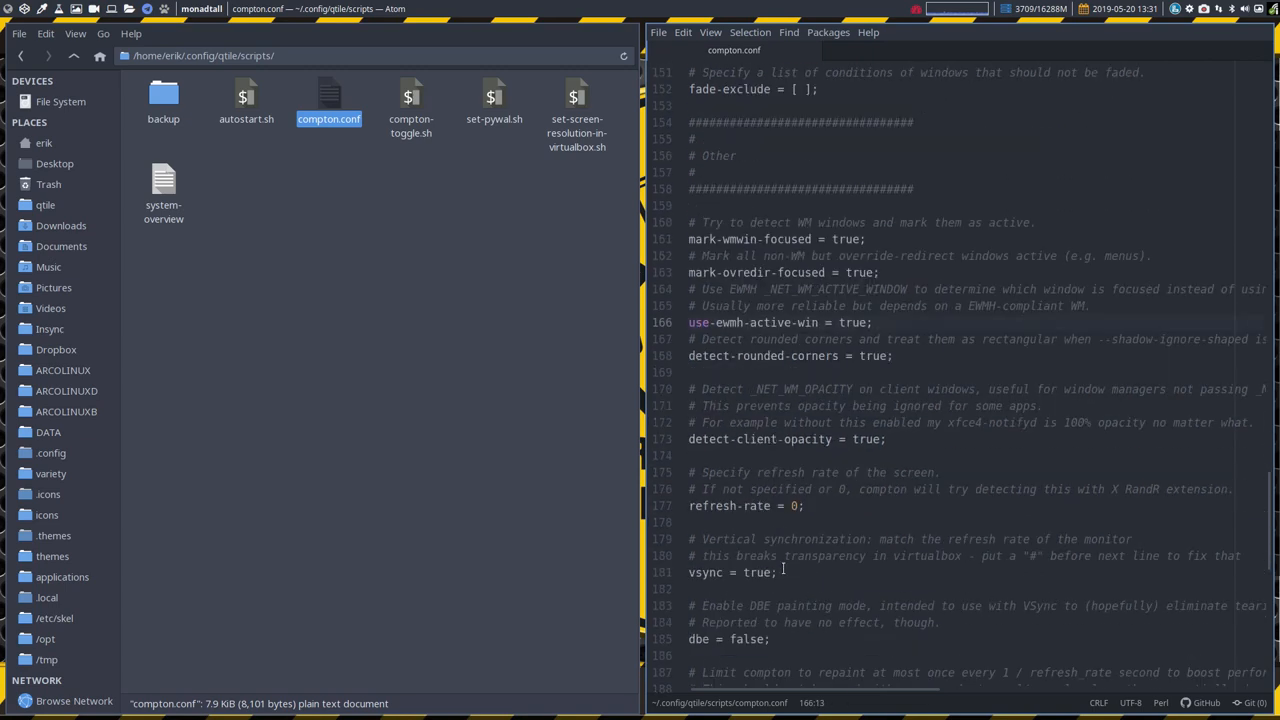
{"action": "scroll", "scroll_direction": "down", "scroll_amount": 3}
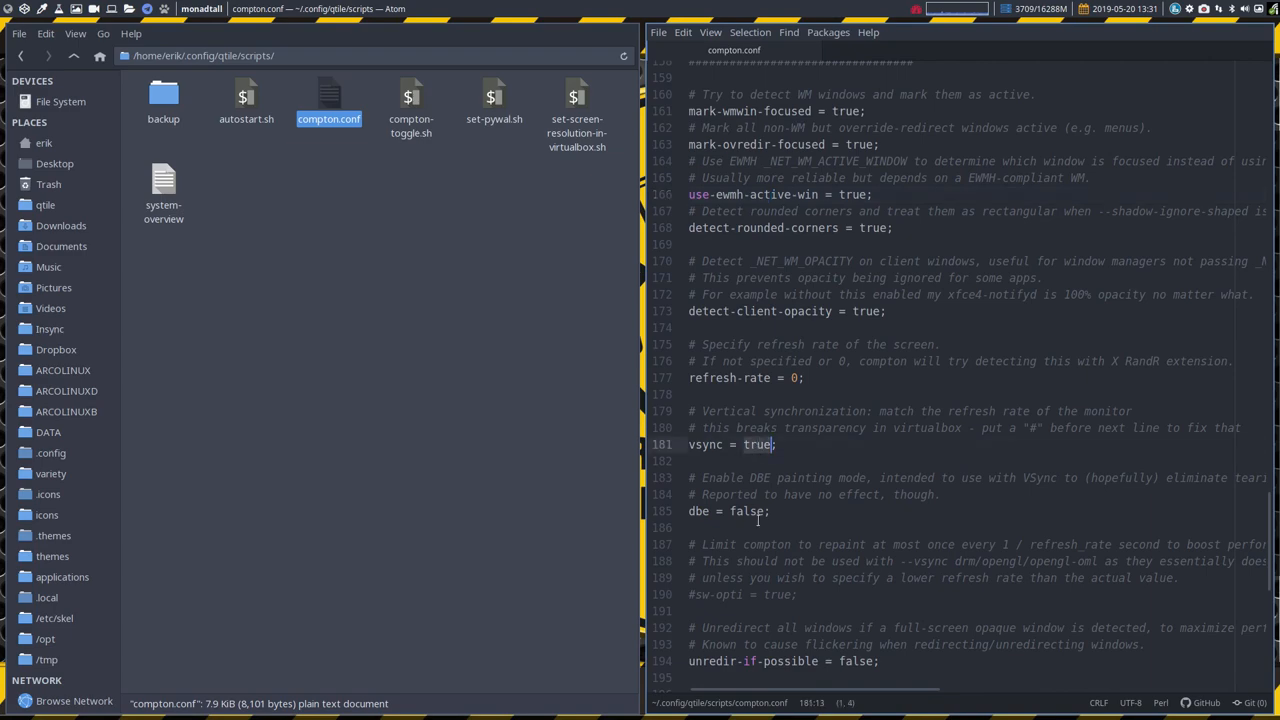
{"action": "scroll", "scroll_direction": "down", "scroll_amount": 3}
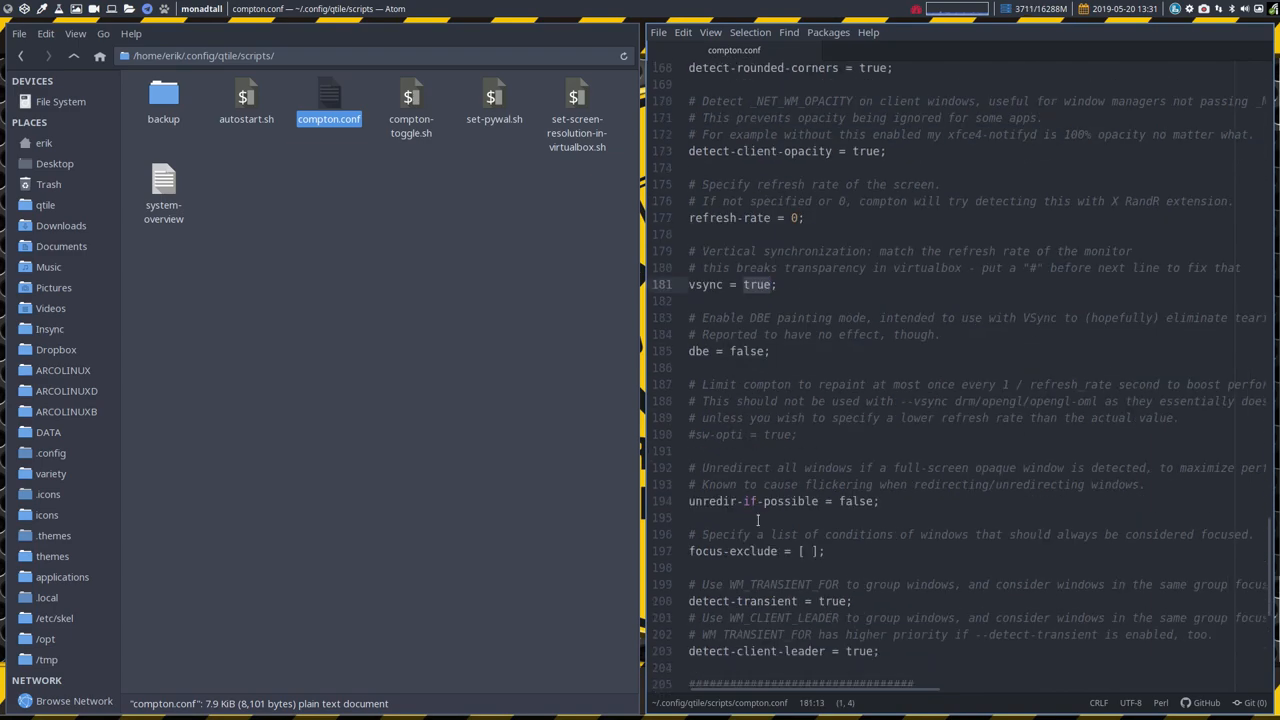
{"action": "scroll", "scroll_direction": "down", "scroll_amount": 3}
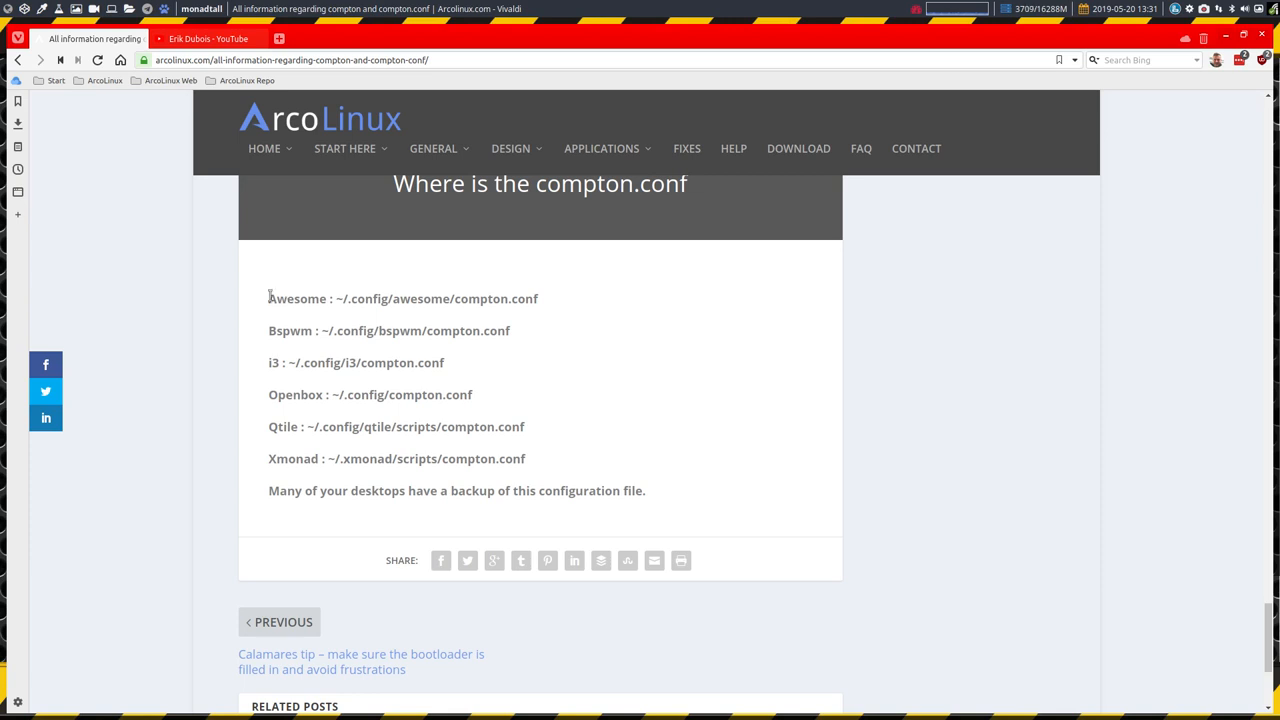
- Highlight the article's list of compton.conf locations per desktop, including the Qtile scripts folder
{"action": "left_click_drag", "start_coordinate": [268, 298], "coordinate": [526, 458]}
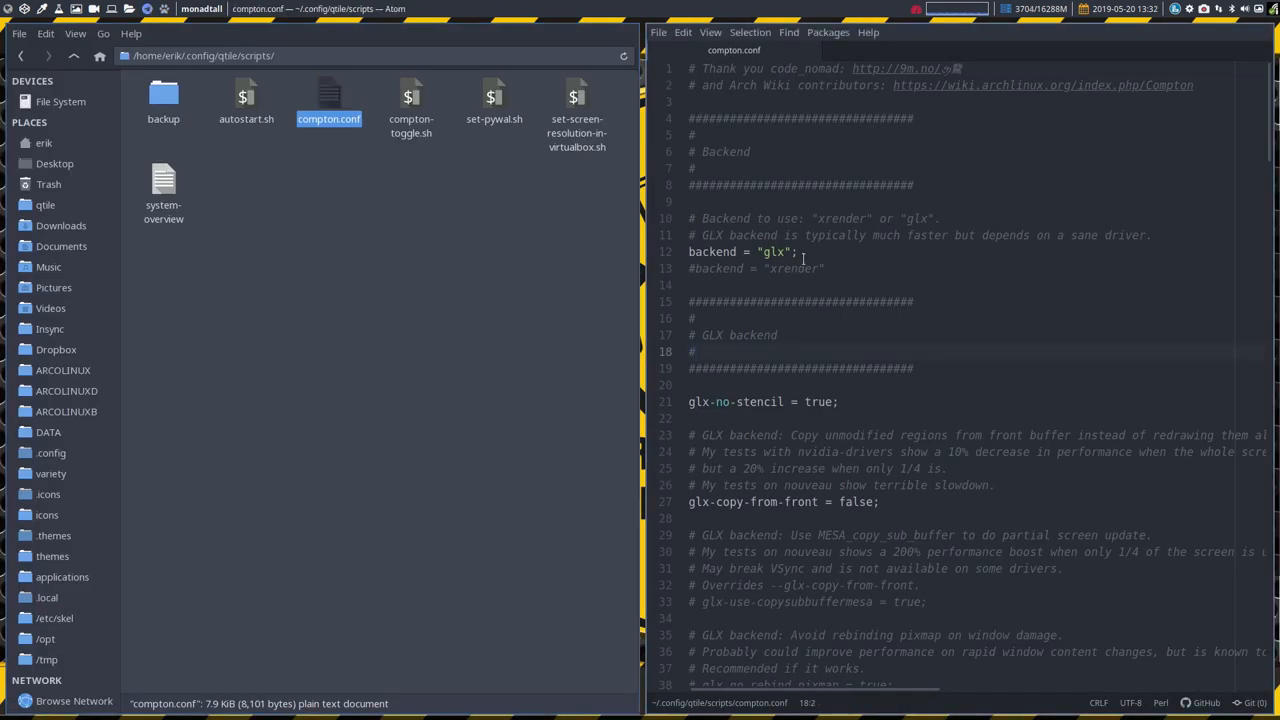
- Pick out the active glx backend line in compton.conf and switch back to the file manager
{"action": "triple_click", "coordinate": [740, 251]}
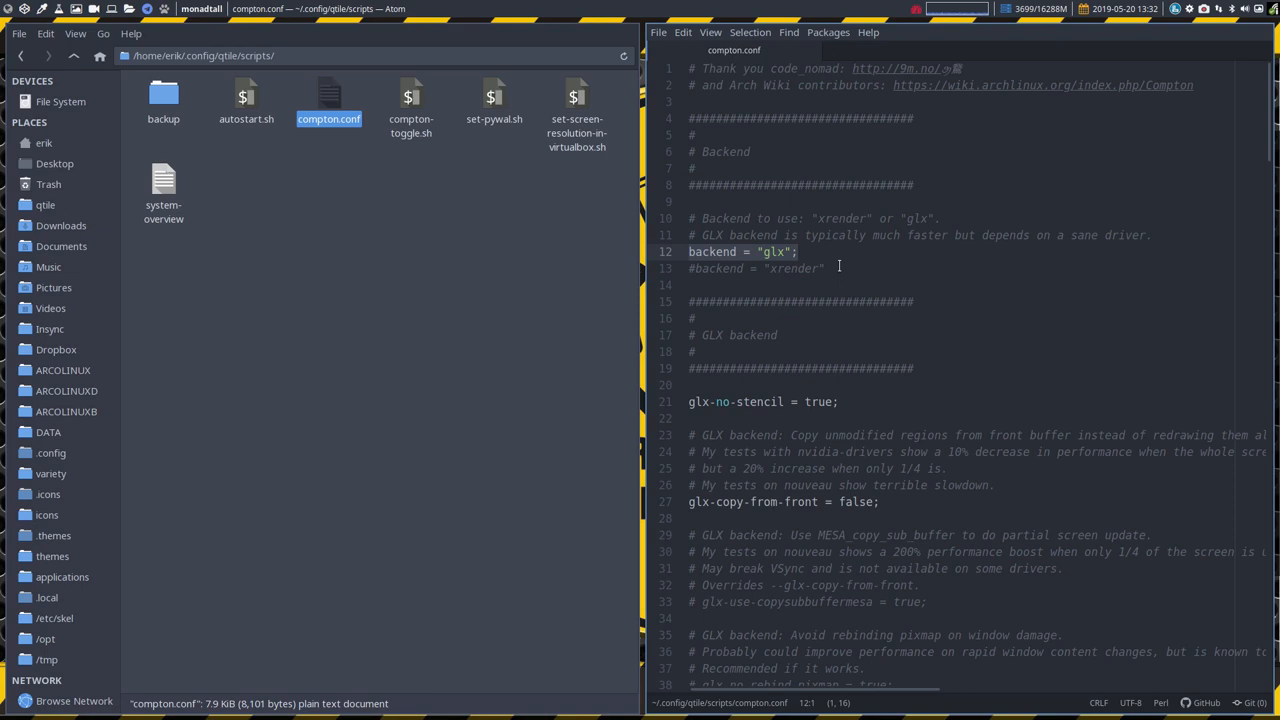
{"action": "left_click", "coordinate": [500, 247]}
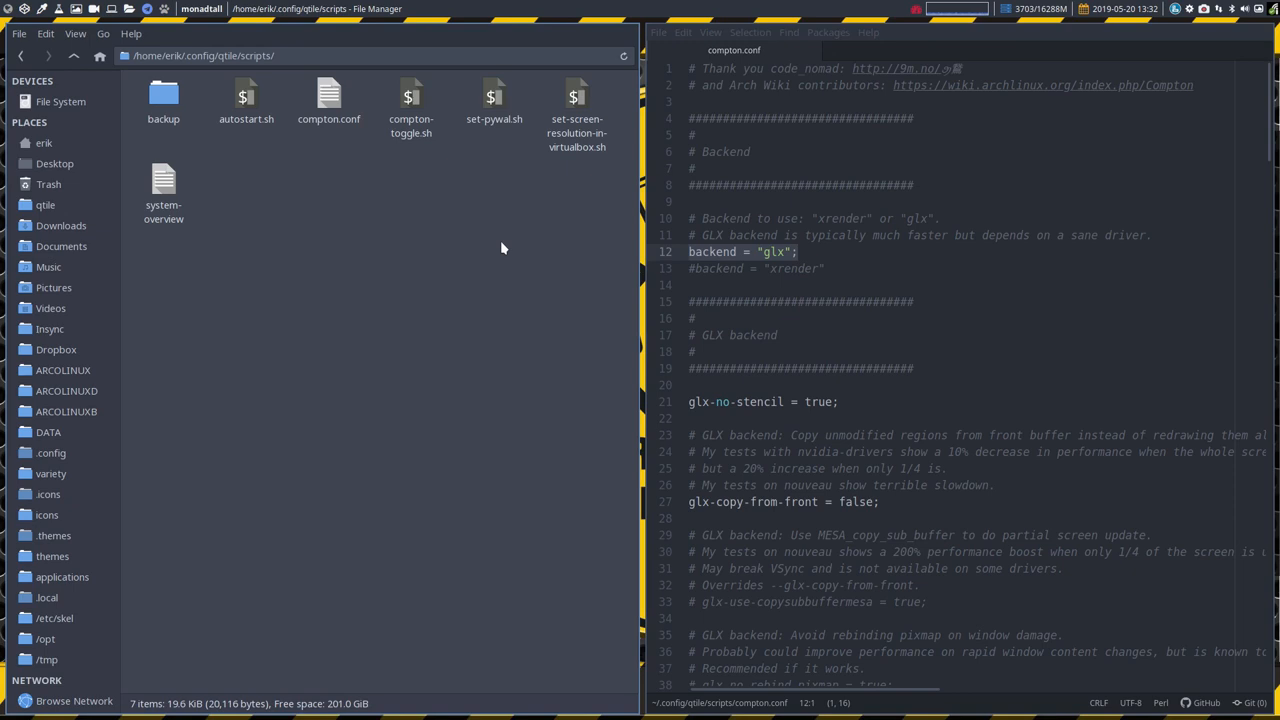
{"action": "mouse_move", "coordinate": [315, 165]}
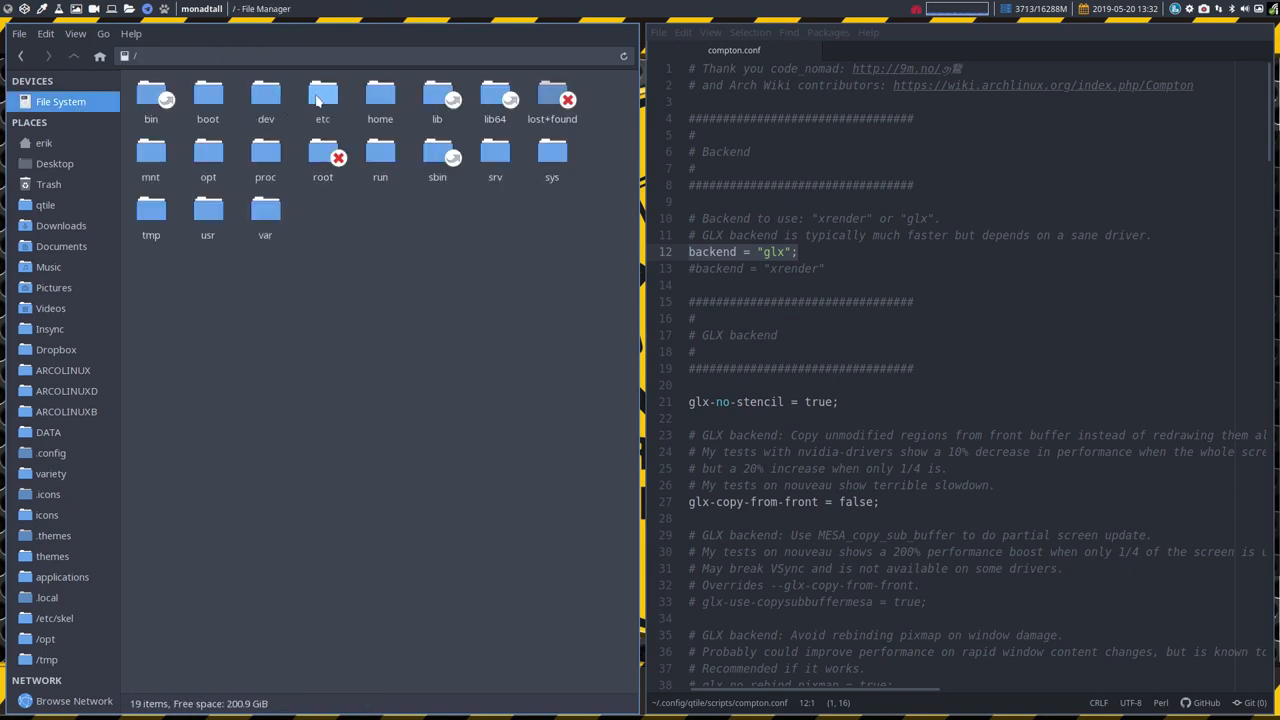
- View /etc/xdg's compton.conf and compton.conf.example in Sublime Text
{"action": "double_click", "coordinate": [322, 97]}
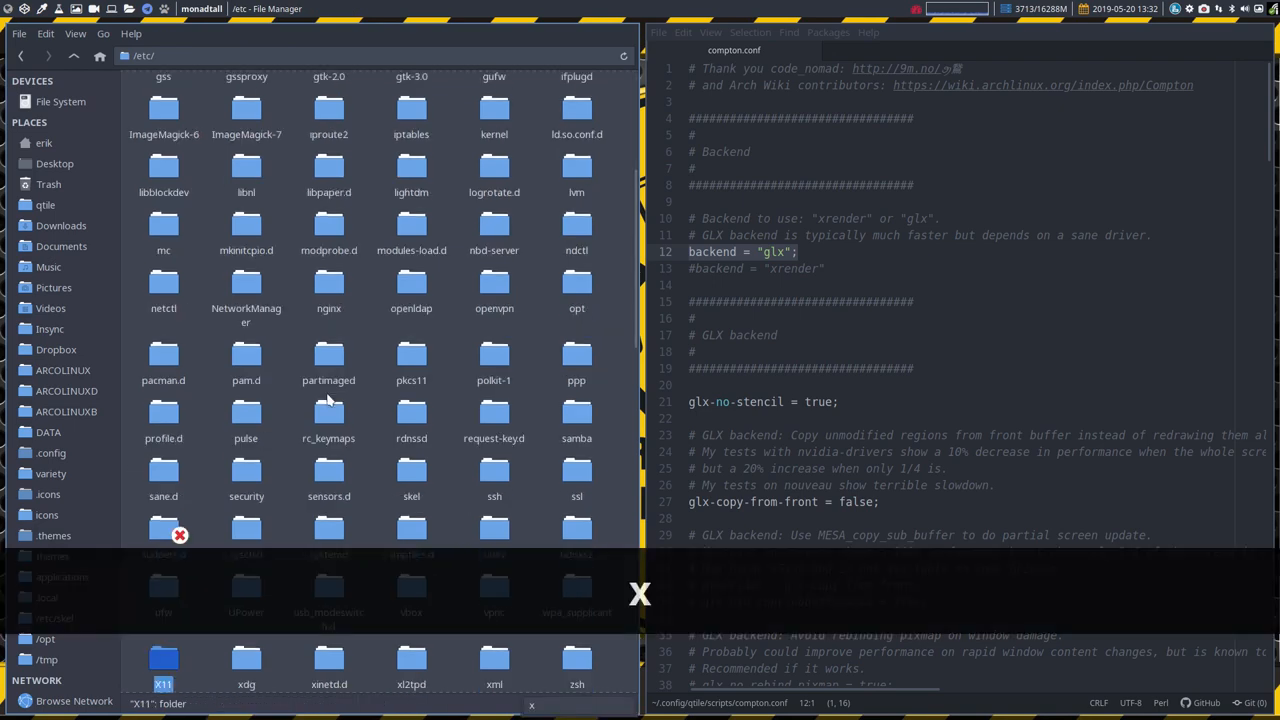
{"action": "left_click", "coordinate": [246, 665]}
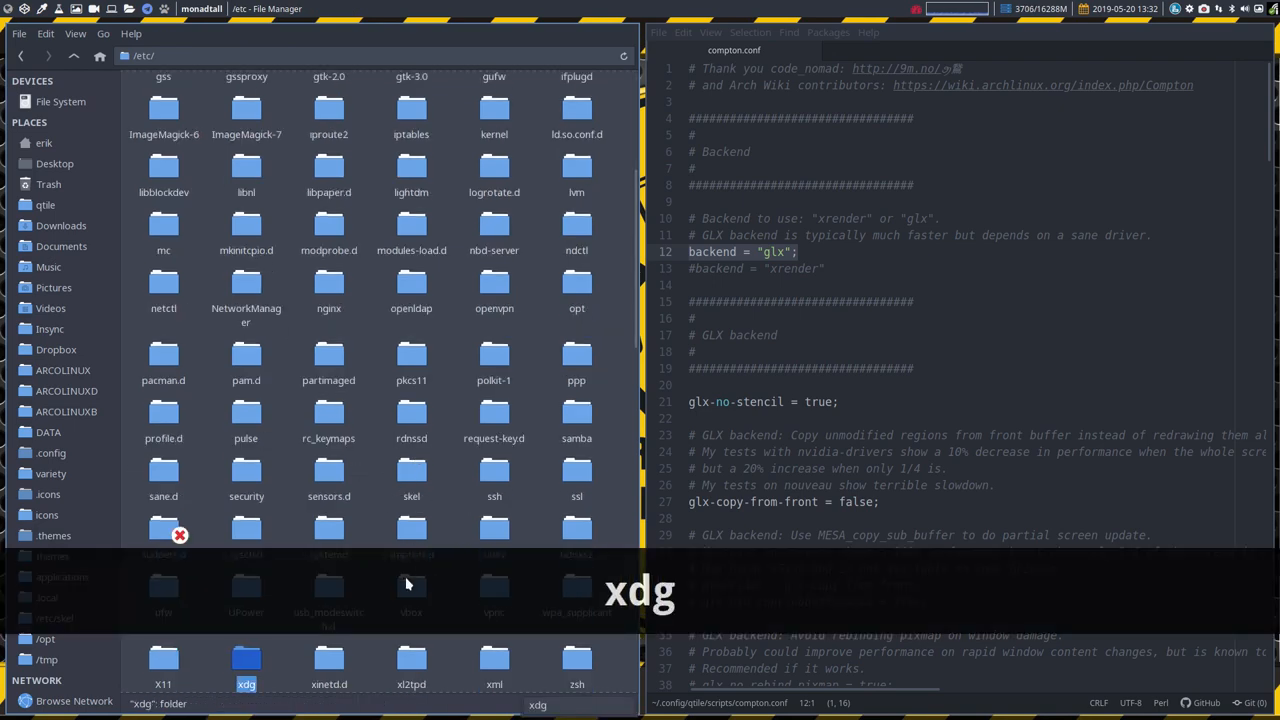
{"action": "double_click", "coordinate": [246, 670]}
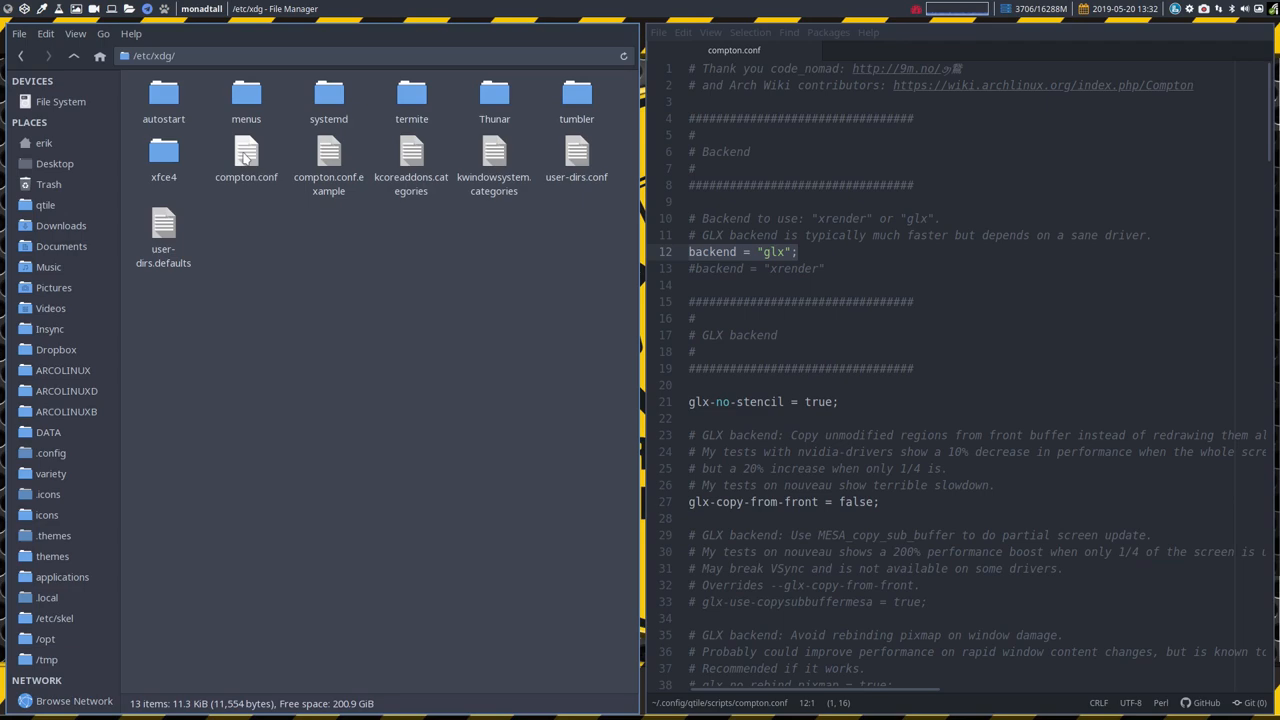
{"action": "right_click", "coordinate": [246, 160]}
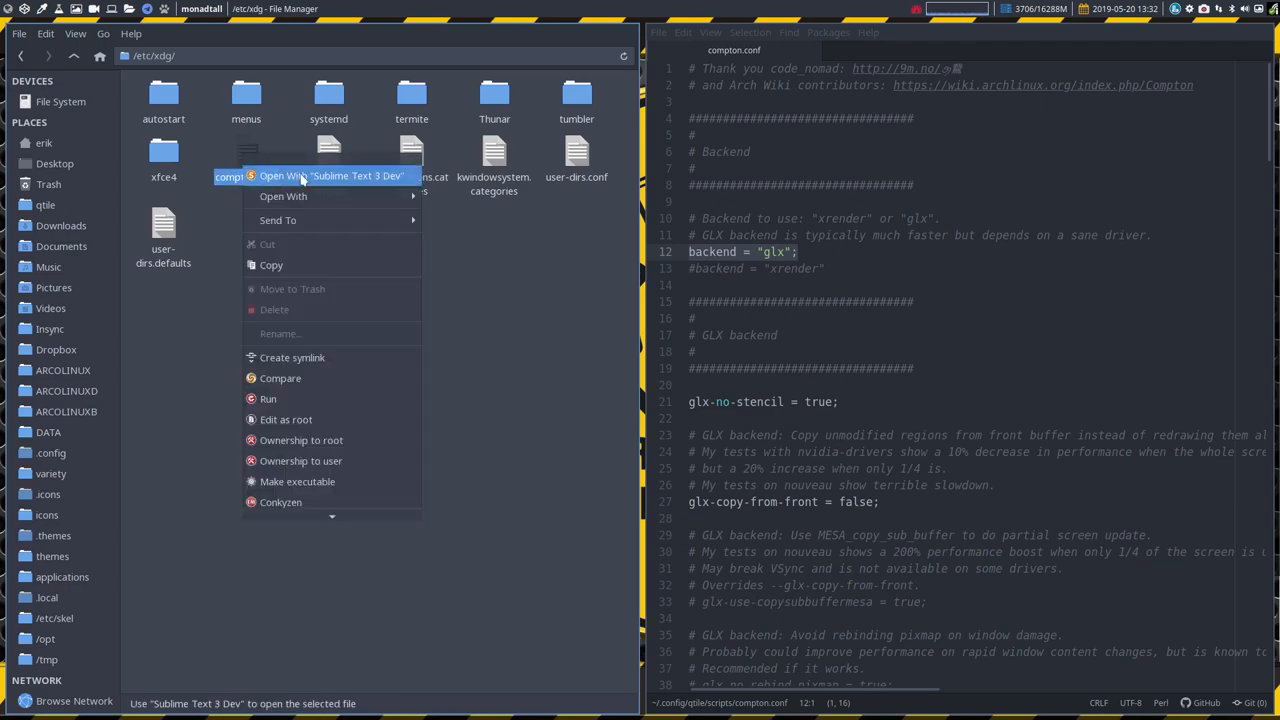
{"action": "left_click", "coordinate": [331, 175]}
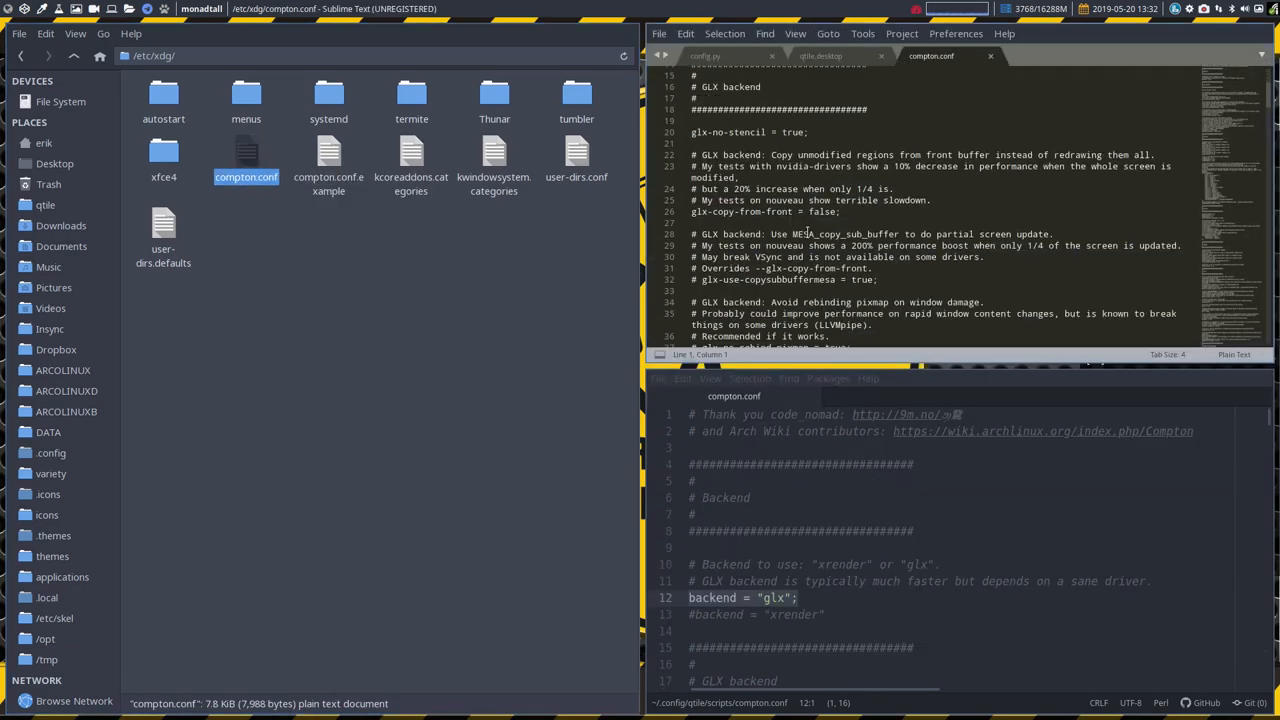
{"action": "scroll", "scroll_direction": "down", "scroll_amount": 3}
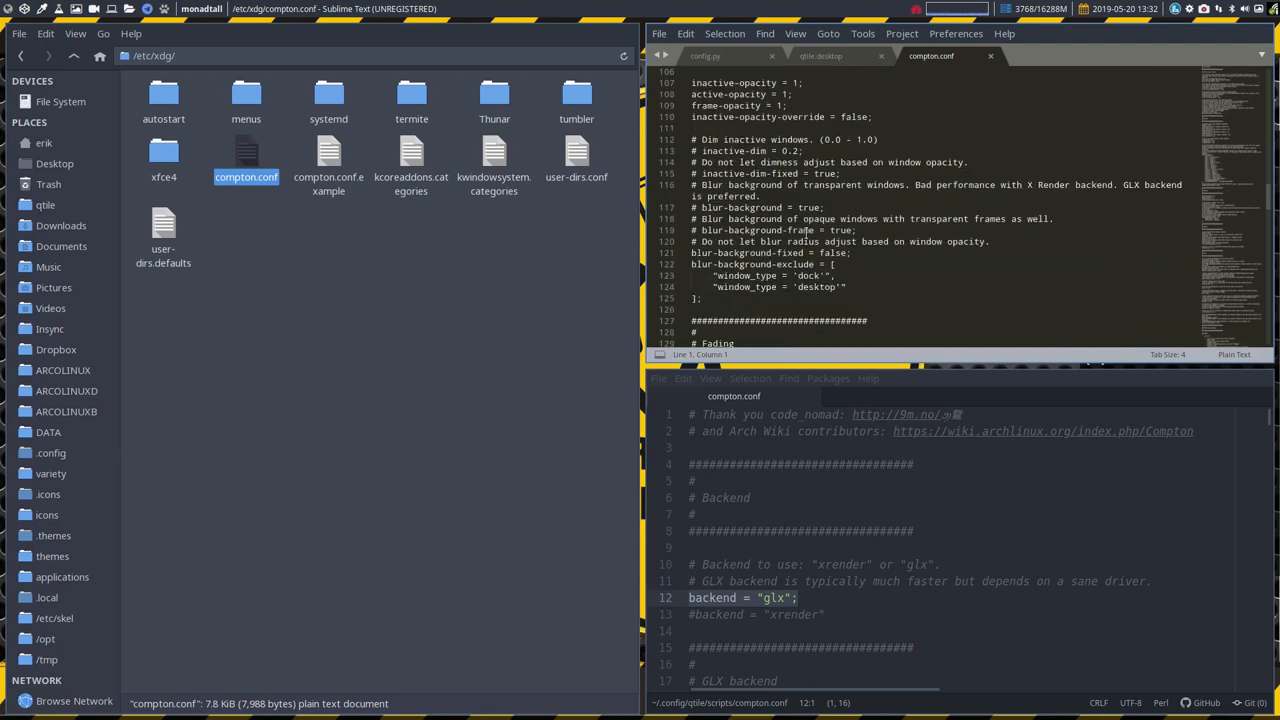
{"action": "right_click", "coordinate": [328, 160]}
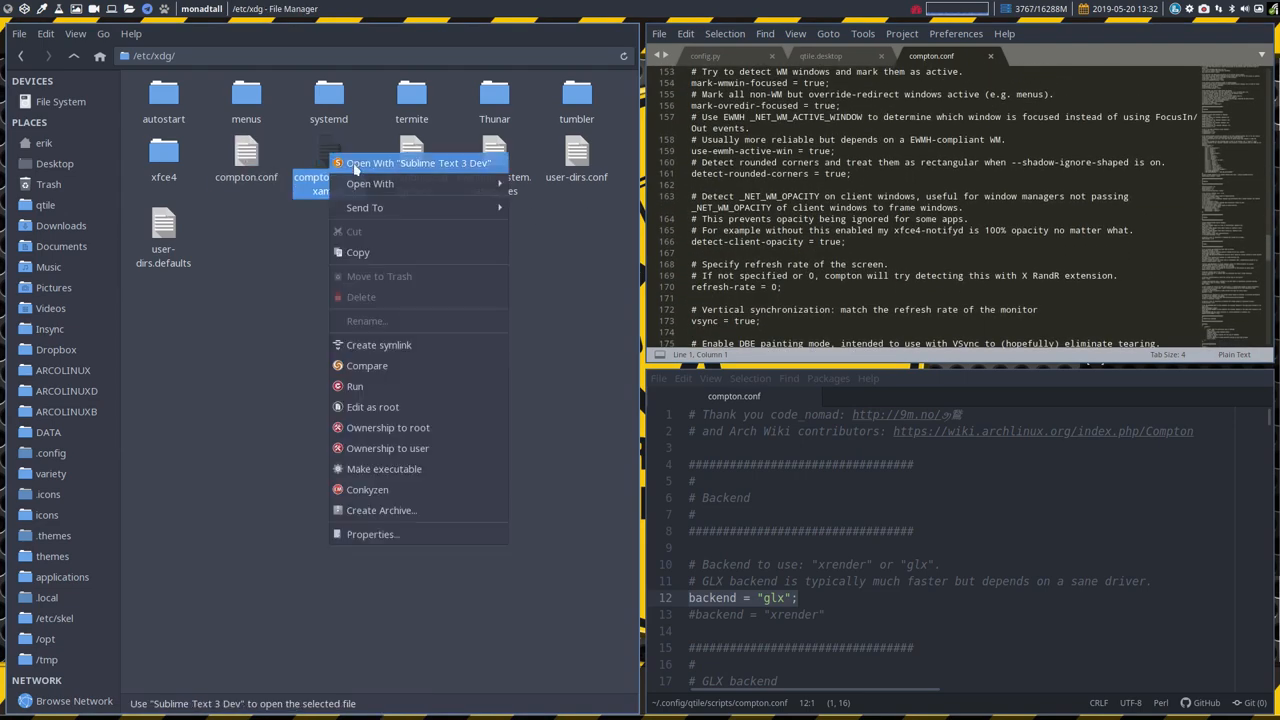
{"action": "left_click", "coordinate": [418, 163]}
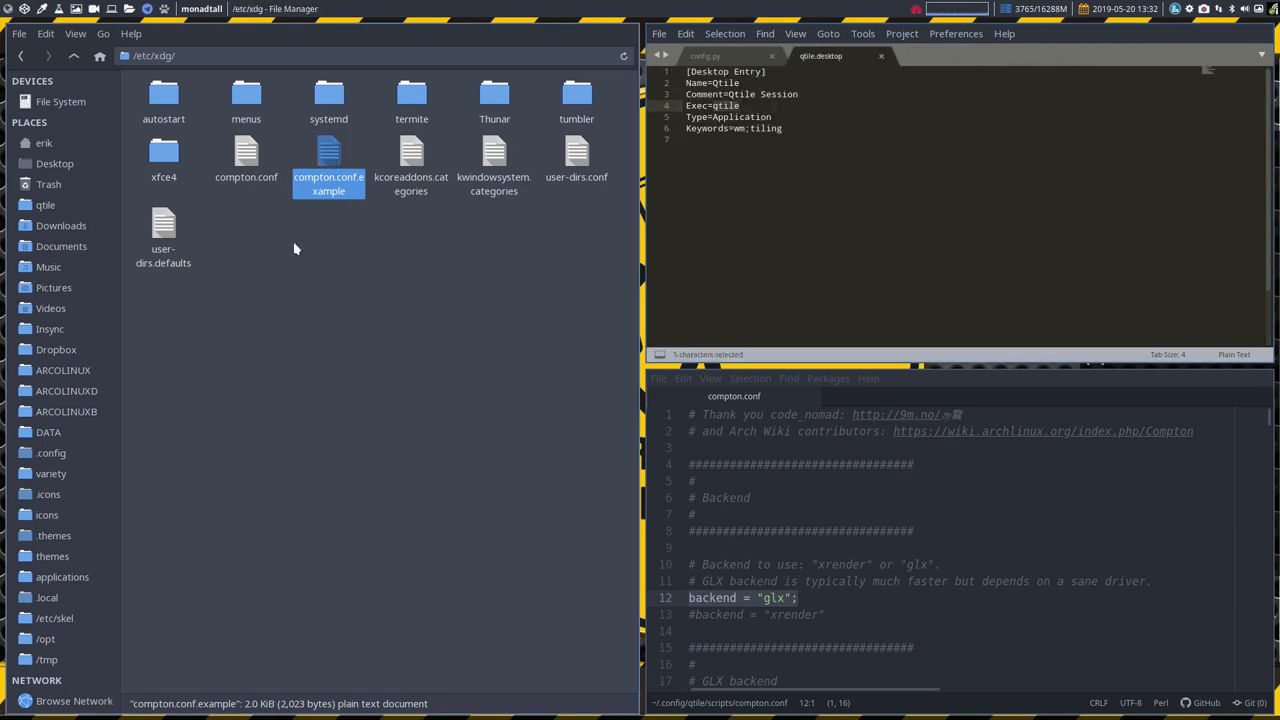
- Close the leftover Sublime Text tabs and the empty Sublime window
{"action": "left_click", "coordinate": [246, 160]}
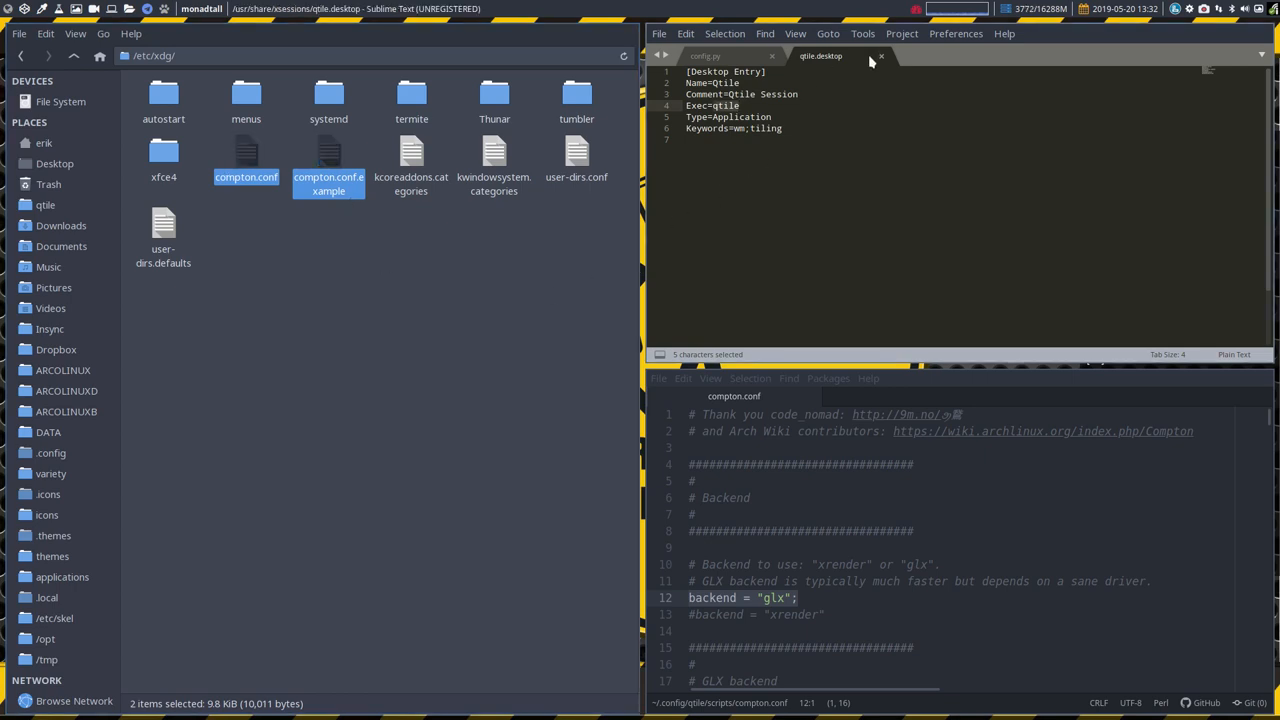
{"action": "left_click", "coordinate": [706, 55]}
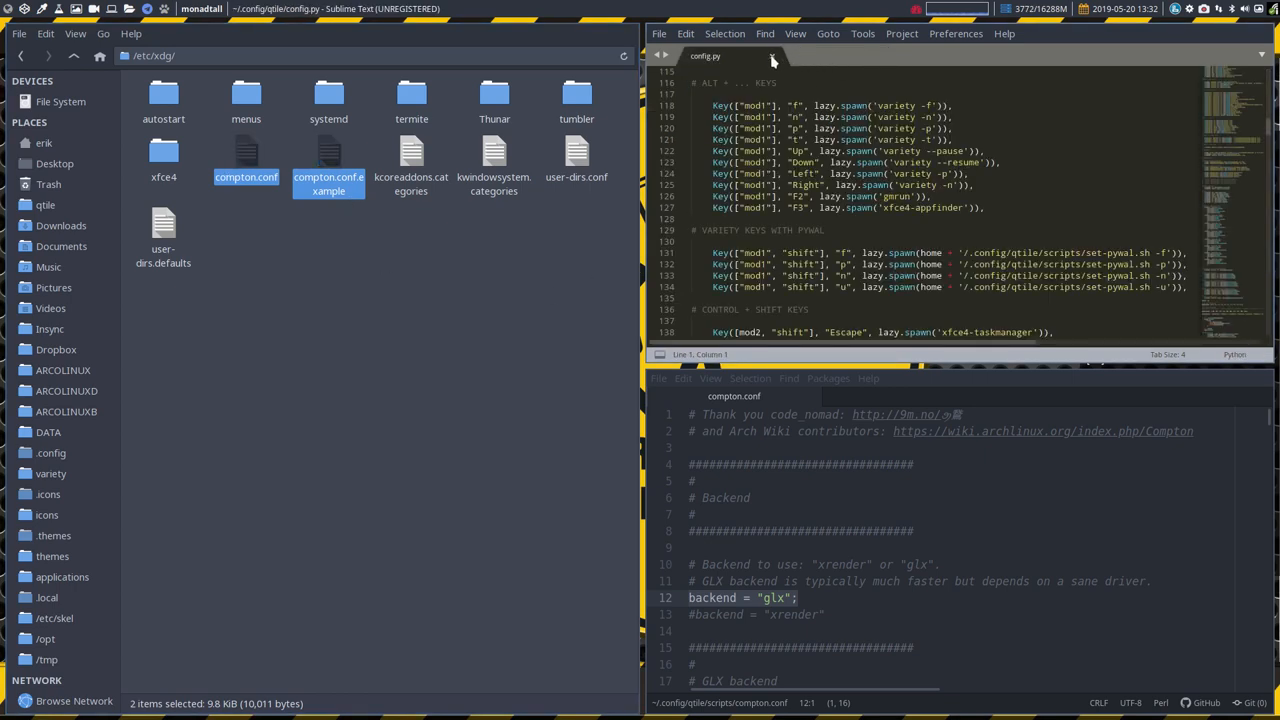
{"action": "left_click", "coordinate": [771, 56]}
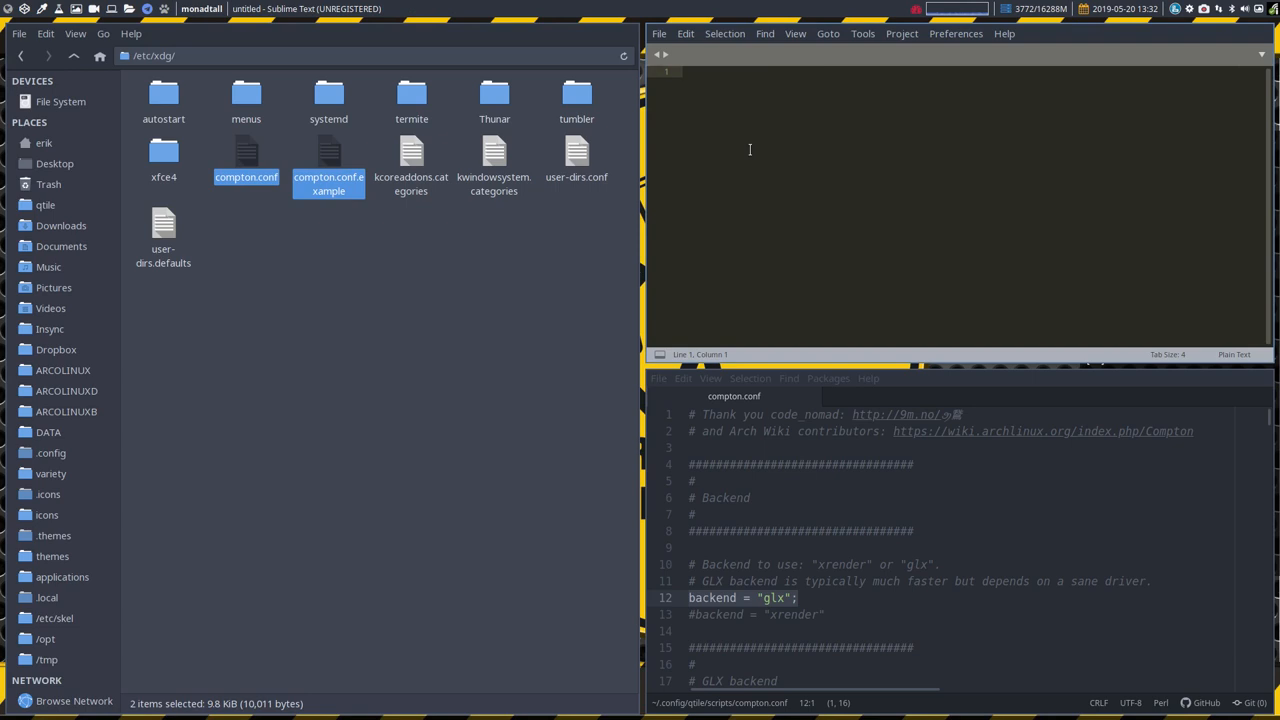
{"action": "key", "text": "super+shift+q"}
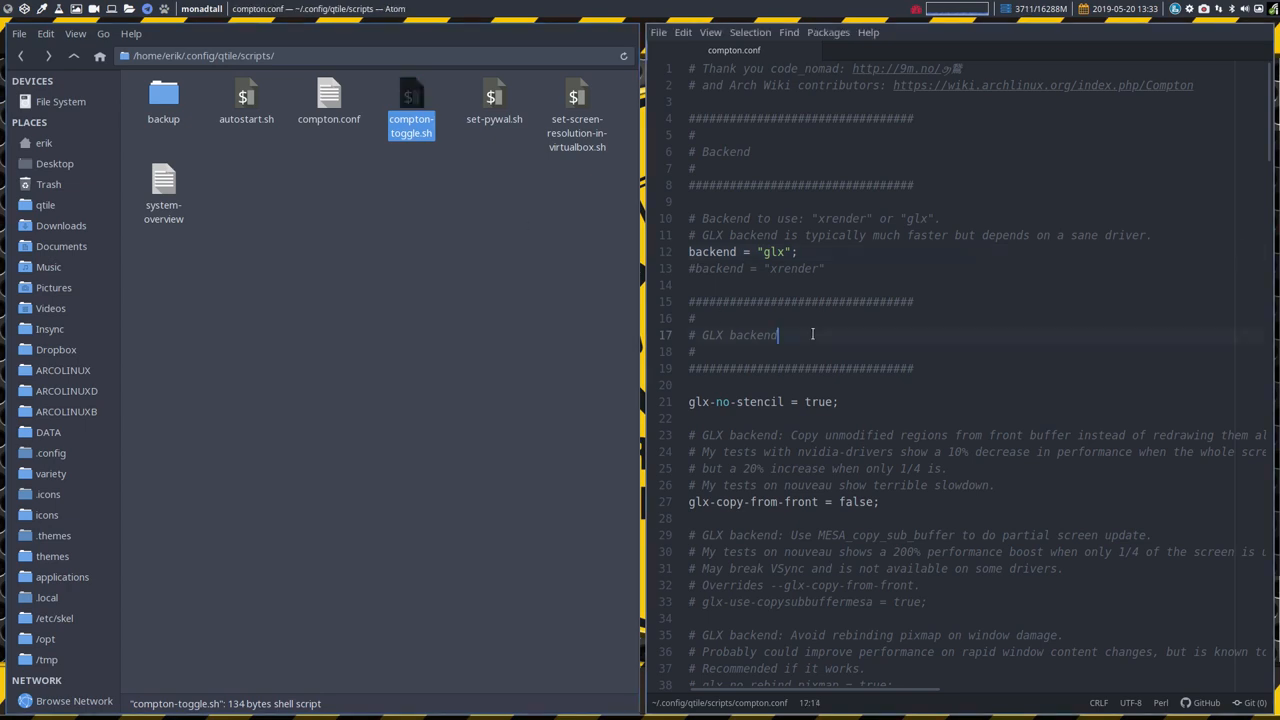
- View compton-toggle.sh in Atom, then select compton.conf in the scripts folder
{"action": "right_click", "coordinate": [410, 110]}
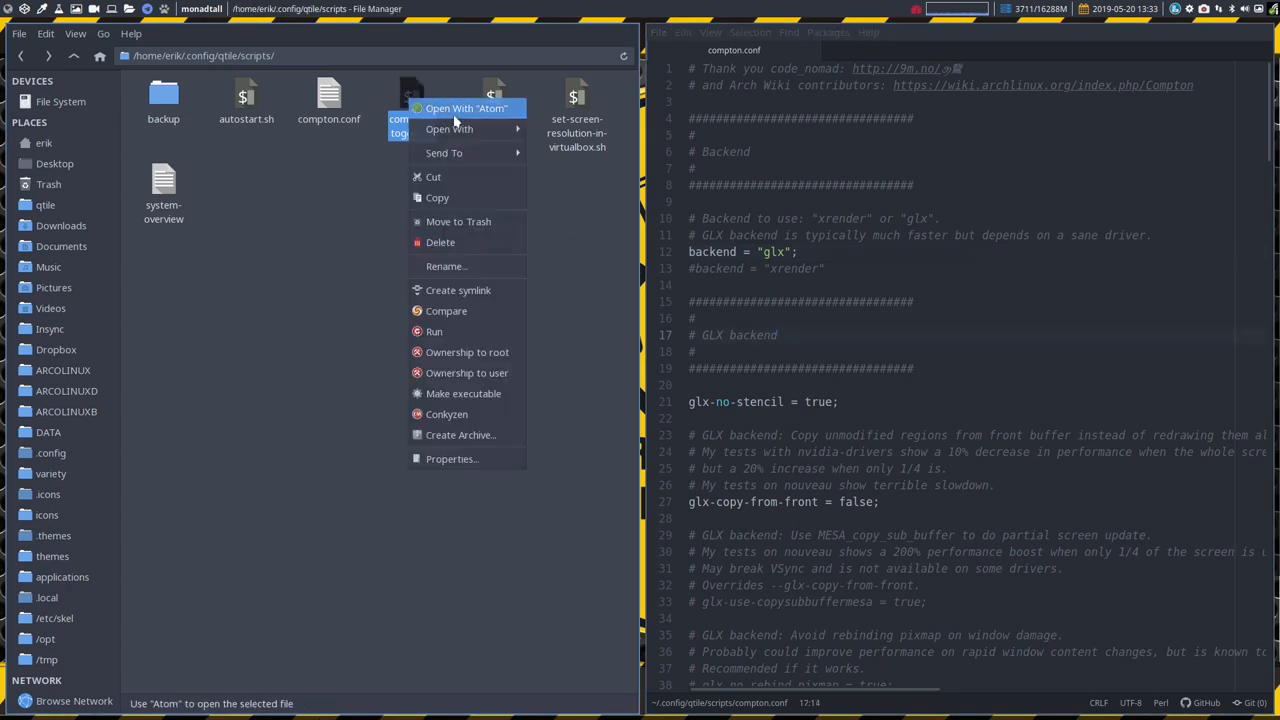
{"action": "left_click", "coordinate": [466, 108]}
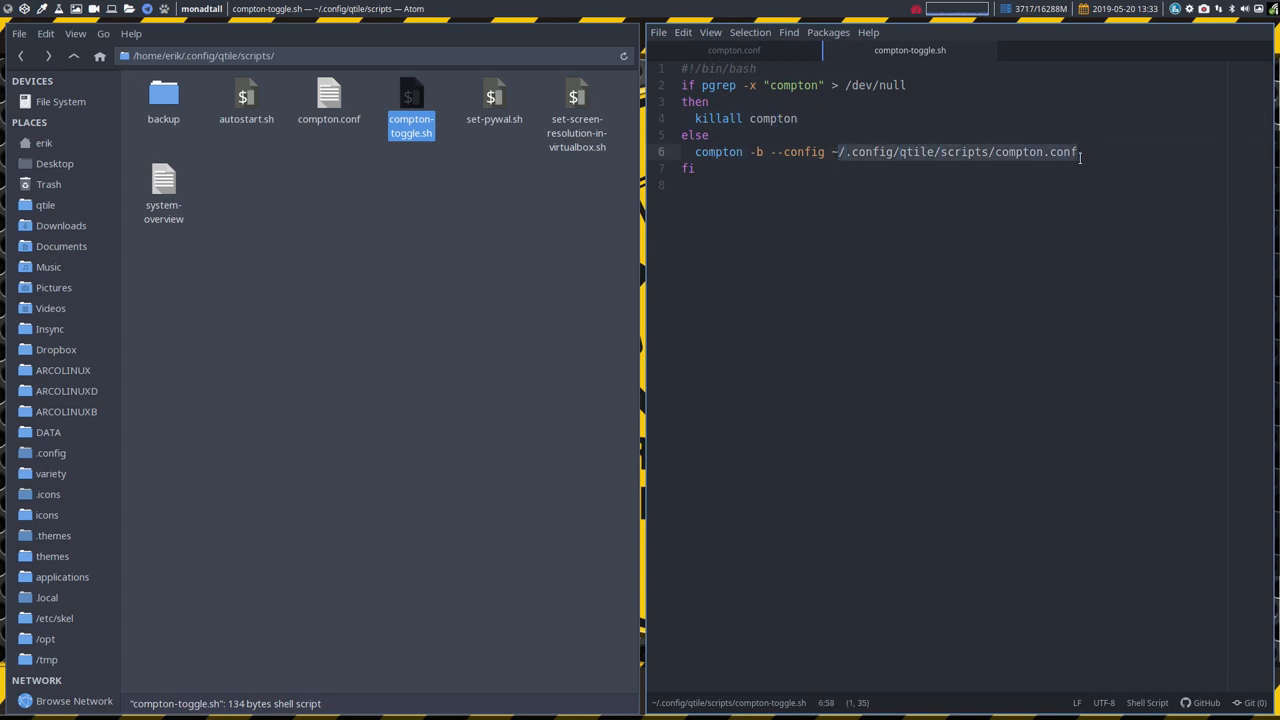
{"action": "left_click", "coordinate": [328, 100]}
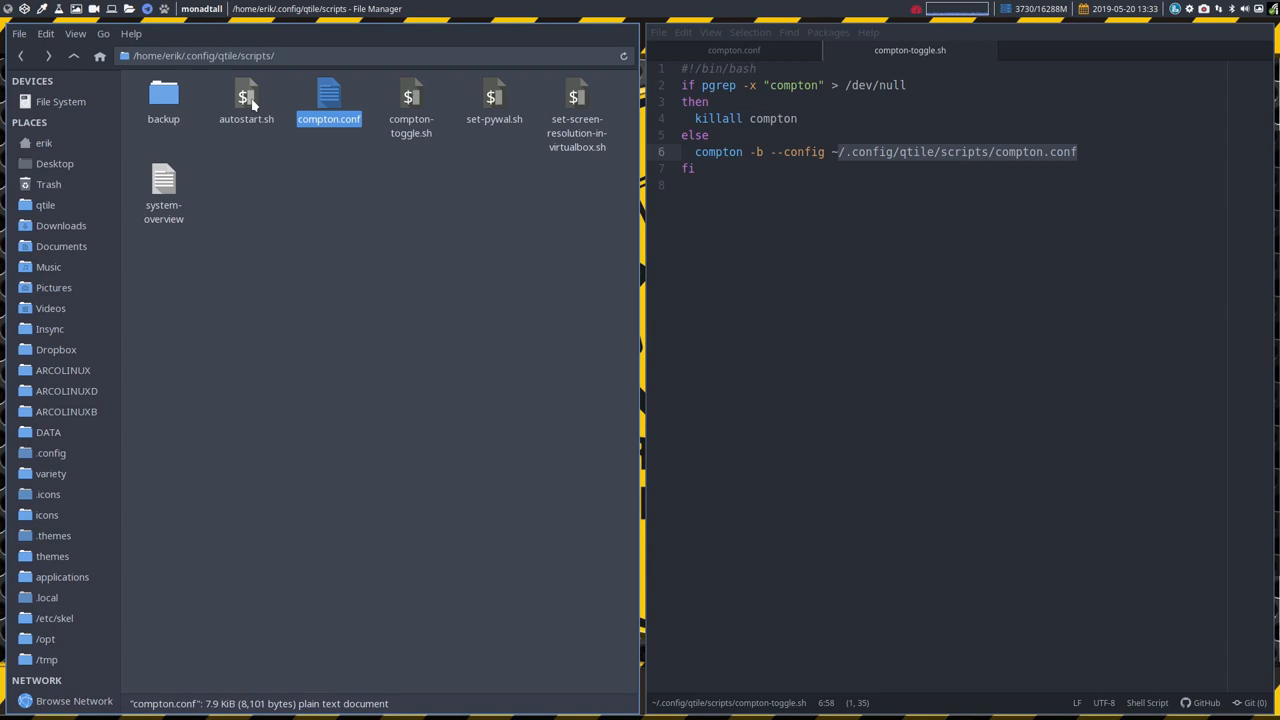
{"action": "mouse_move", "coordinate": [74, 56]}
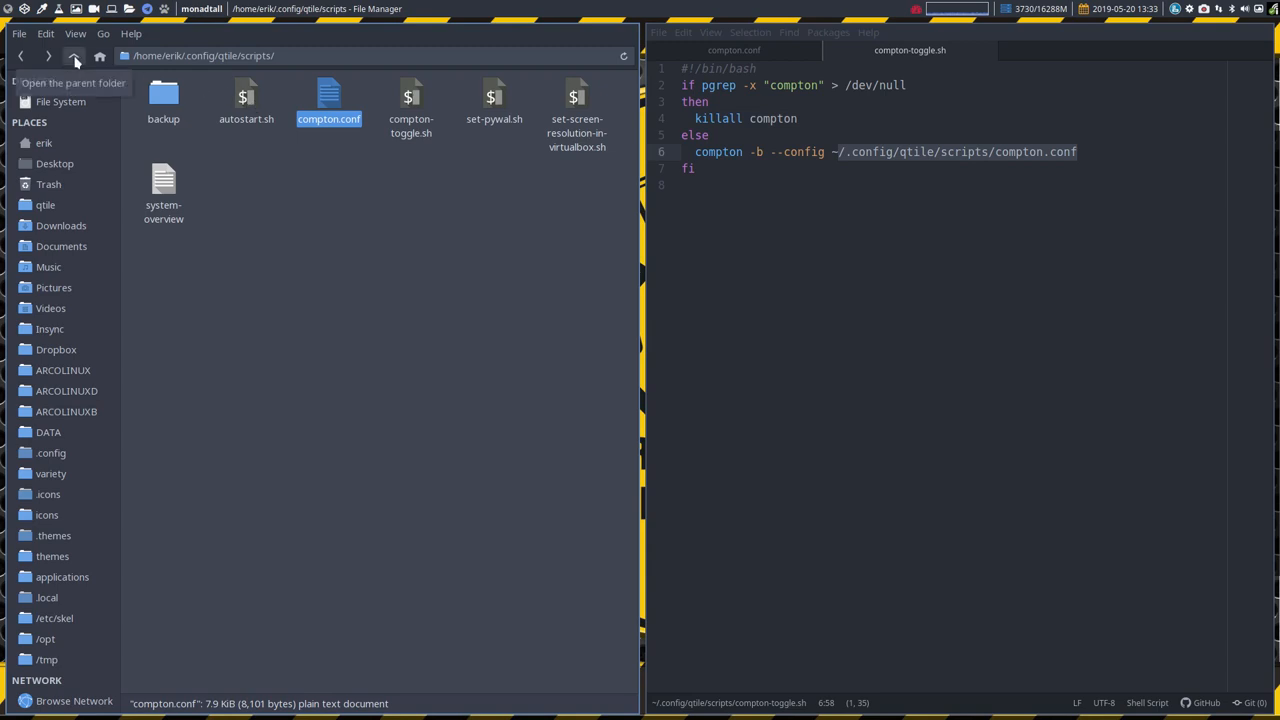
- Go up to ~/.config/qtile and load config.py into Atom
{"action": "left_click", "coordinate": [73, 56]}
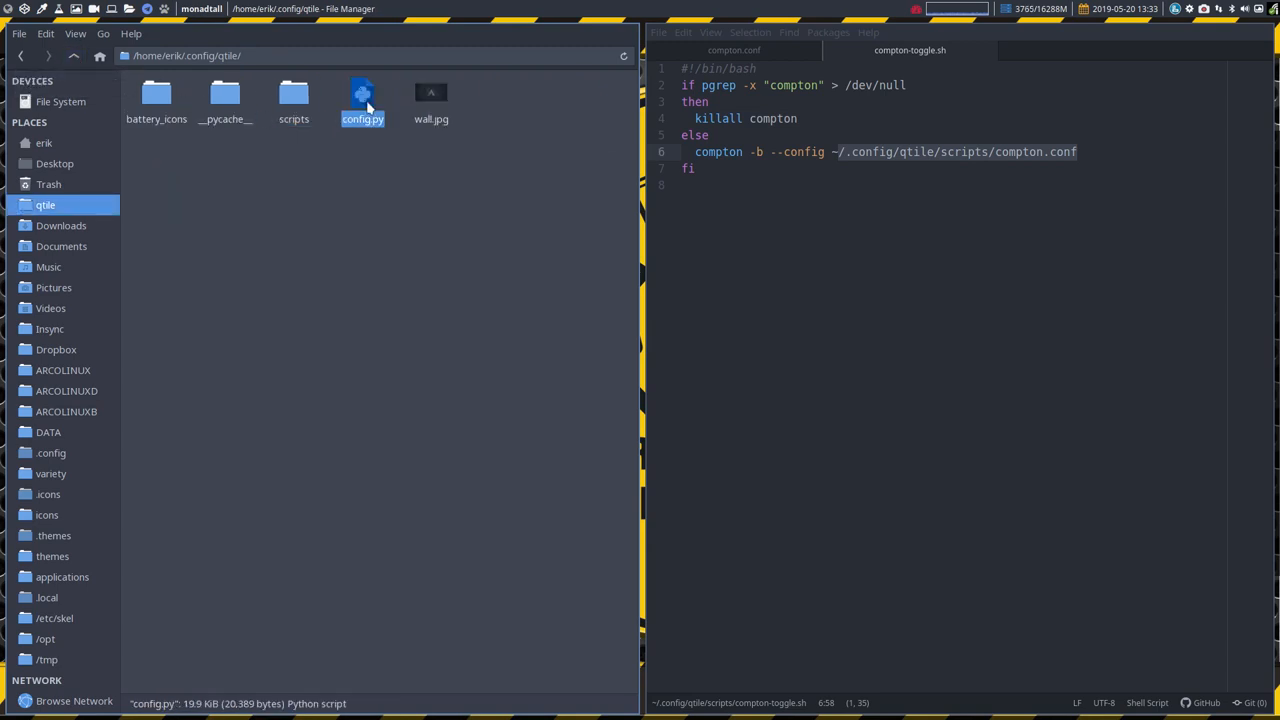
{"action": "double_click", "coordinate": [362, 95]}
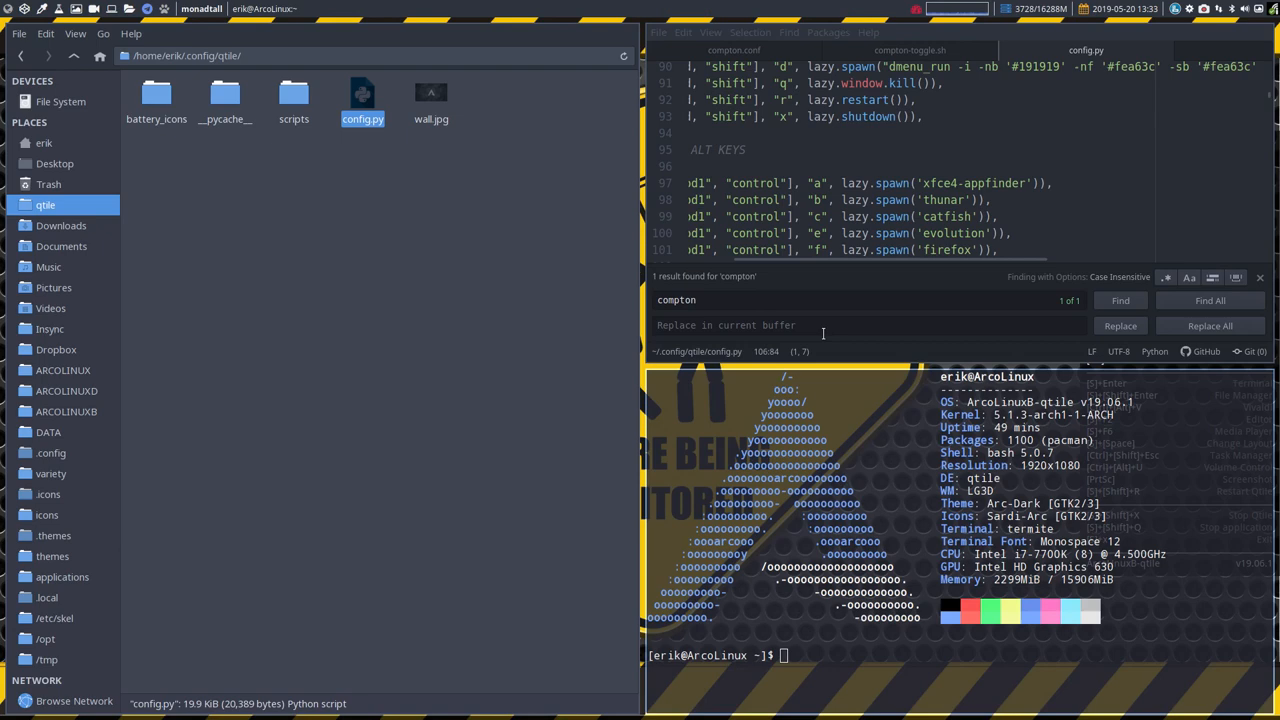
- Toggle compton off with Super+Shift+O and switch to the Vivaldi workspace
{"action": "key", "text": "Super+Shift+O"}
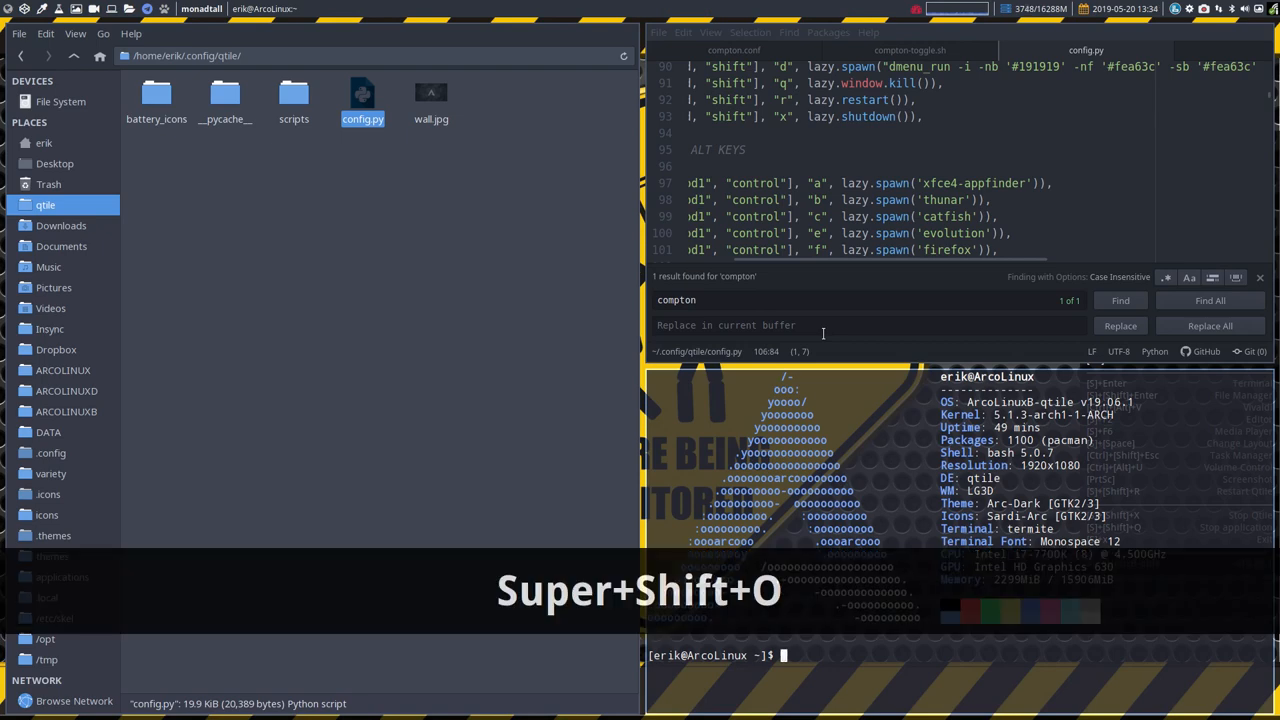
{"action": "key", "text": "ctrl+alt+o"}
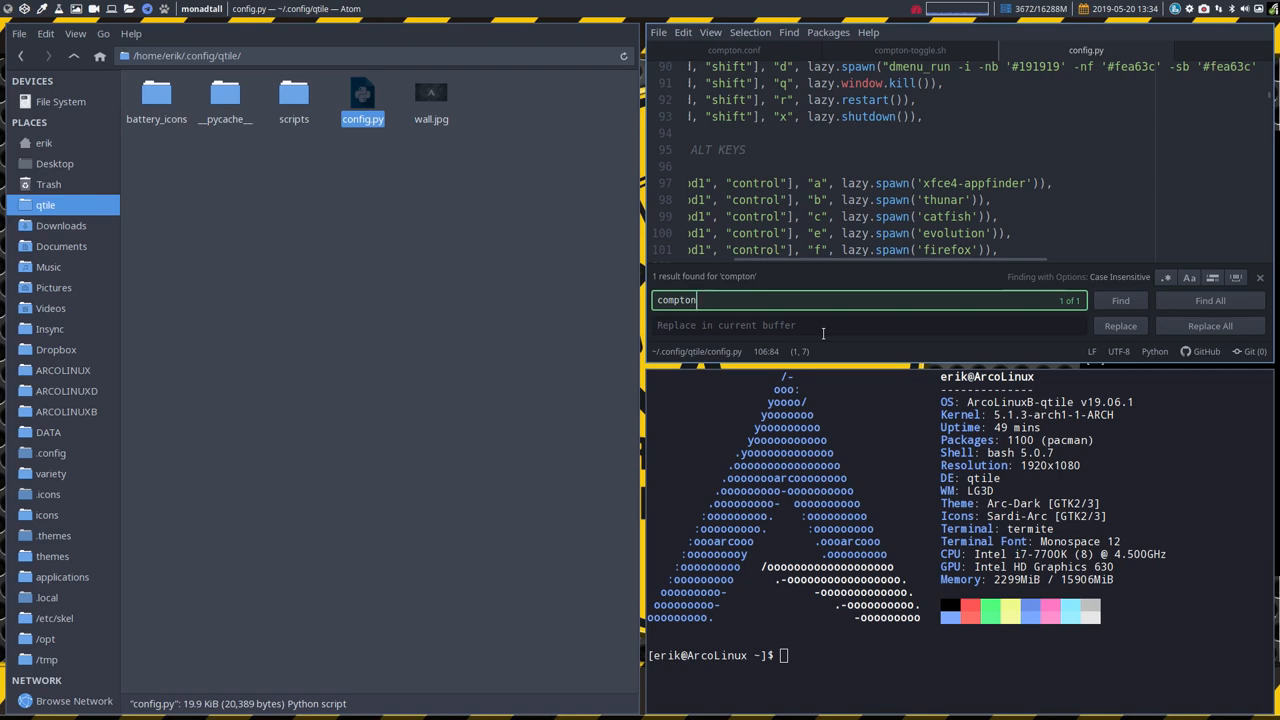
{"action": "key", "text": "ctrl+alt+o"}
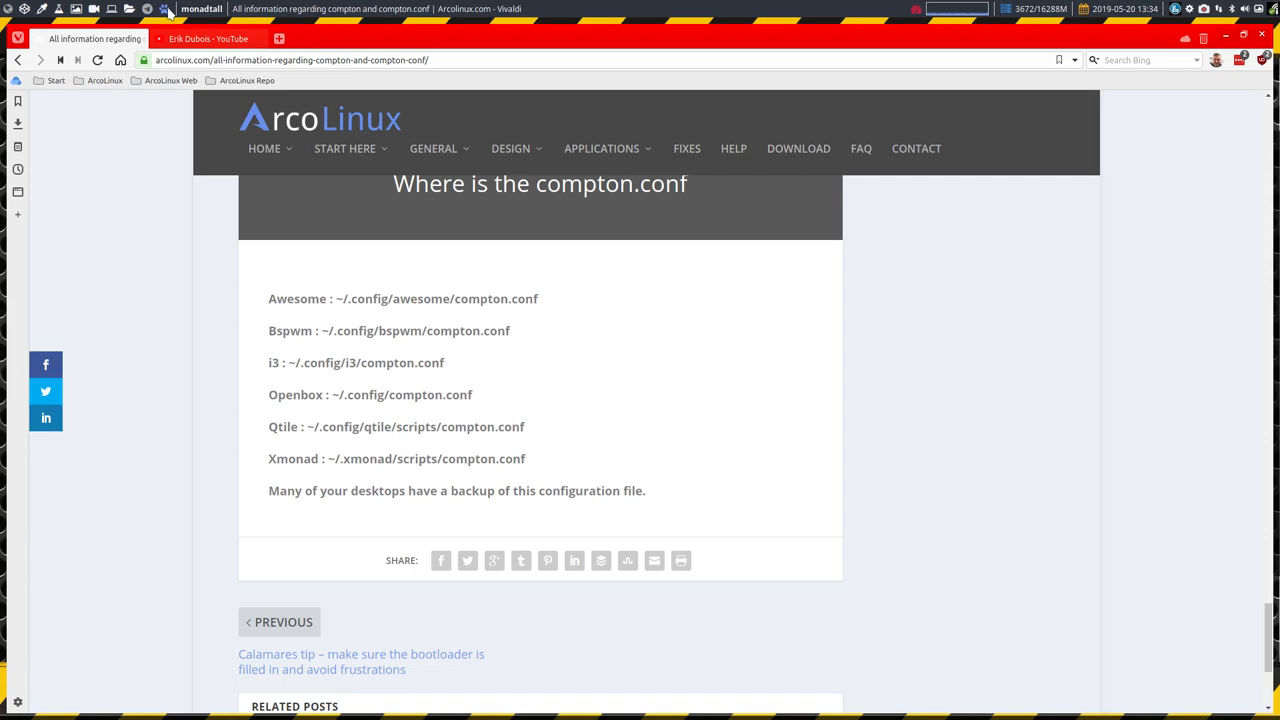
- Scroll the ArcoLinux article to the per-desktop compton.conf location list
{"action": "scroll", "scroll_direction": "down", "scroll_amount": 3}
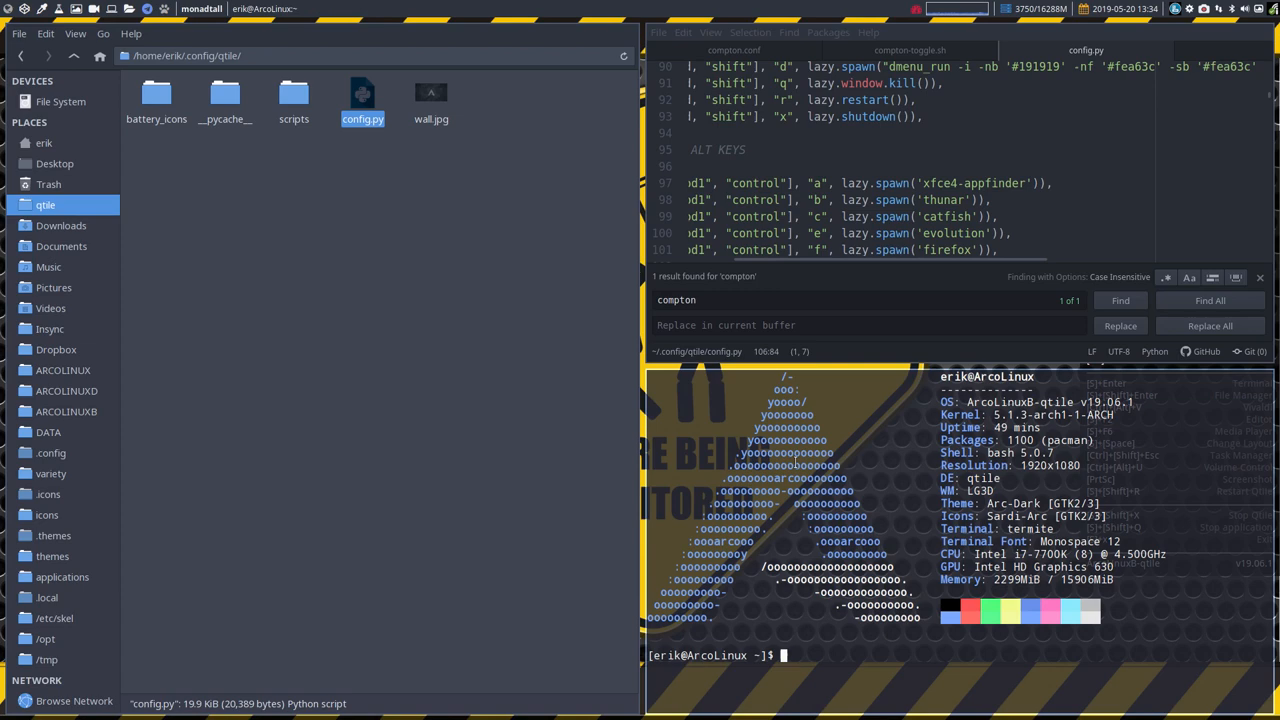
- Uncomment the compton line (around line 35) in scripts/autostart.sh and save it
{"action": "double_click", "coordinate": [294, 100]}
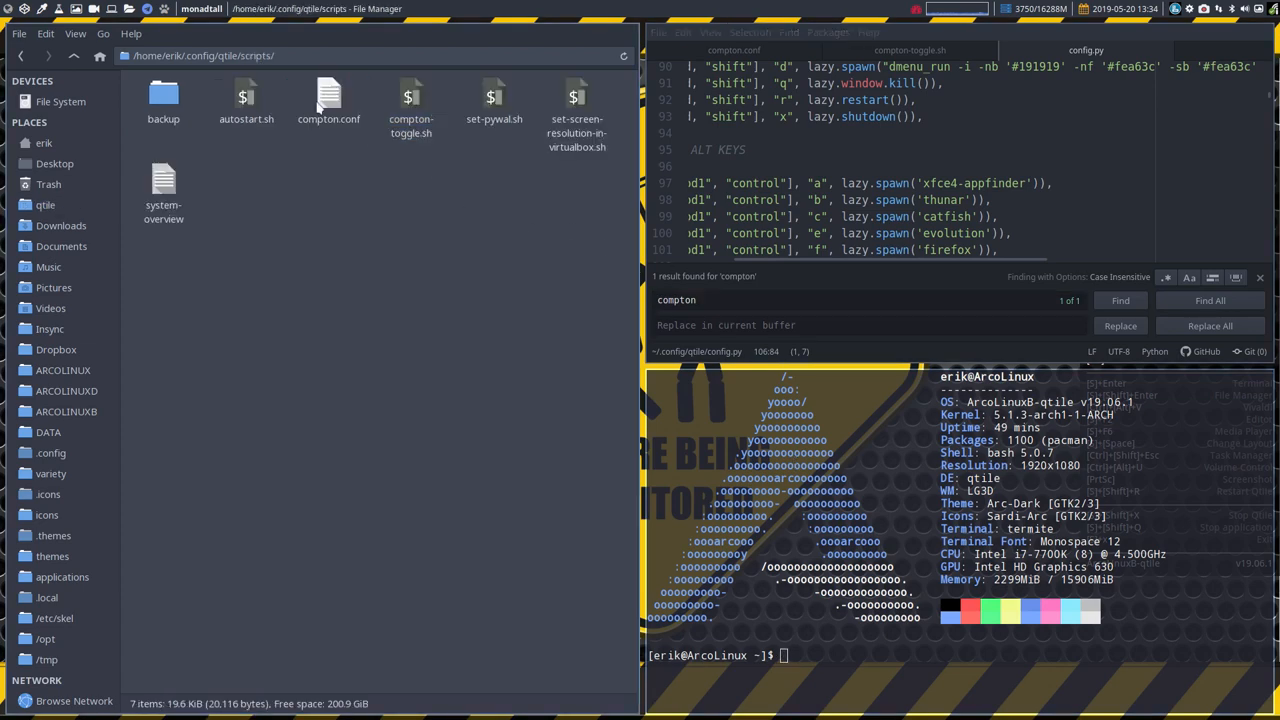
{"action": "double_click", "coordinate": [246, 100]}
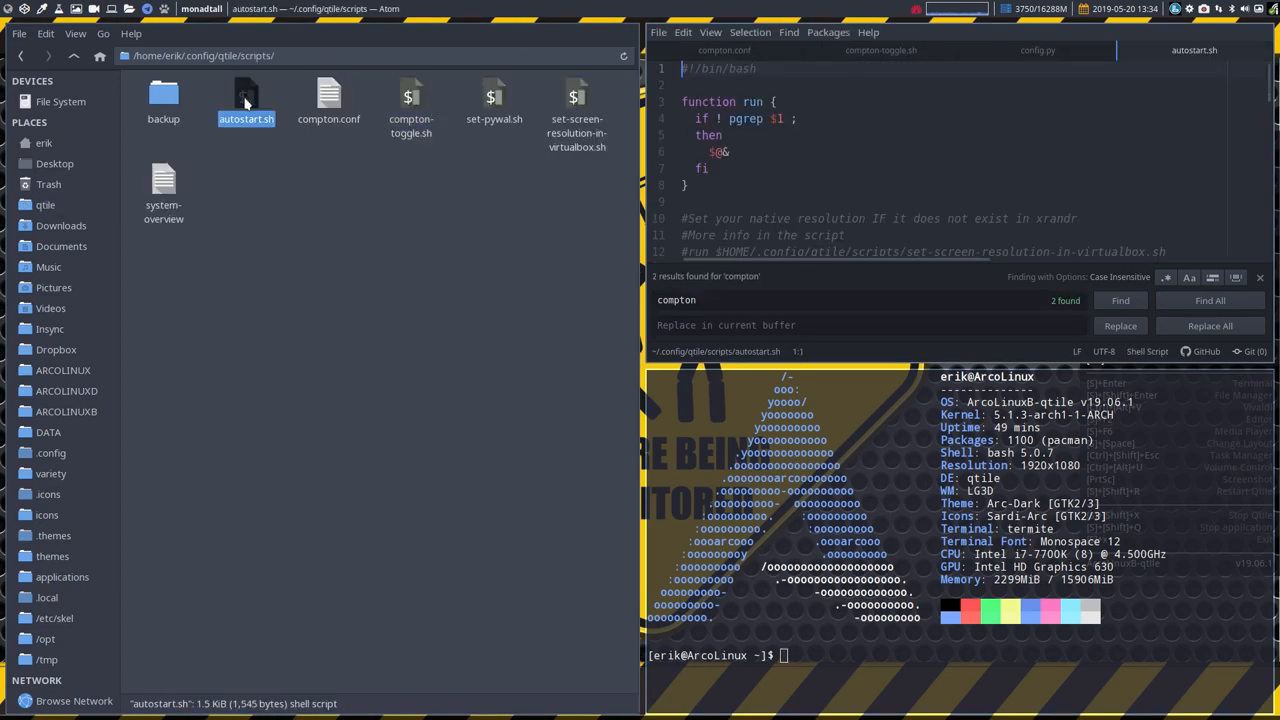
{"action": "scroll", "scroll_direction": "down", "scroll_amount": 3}
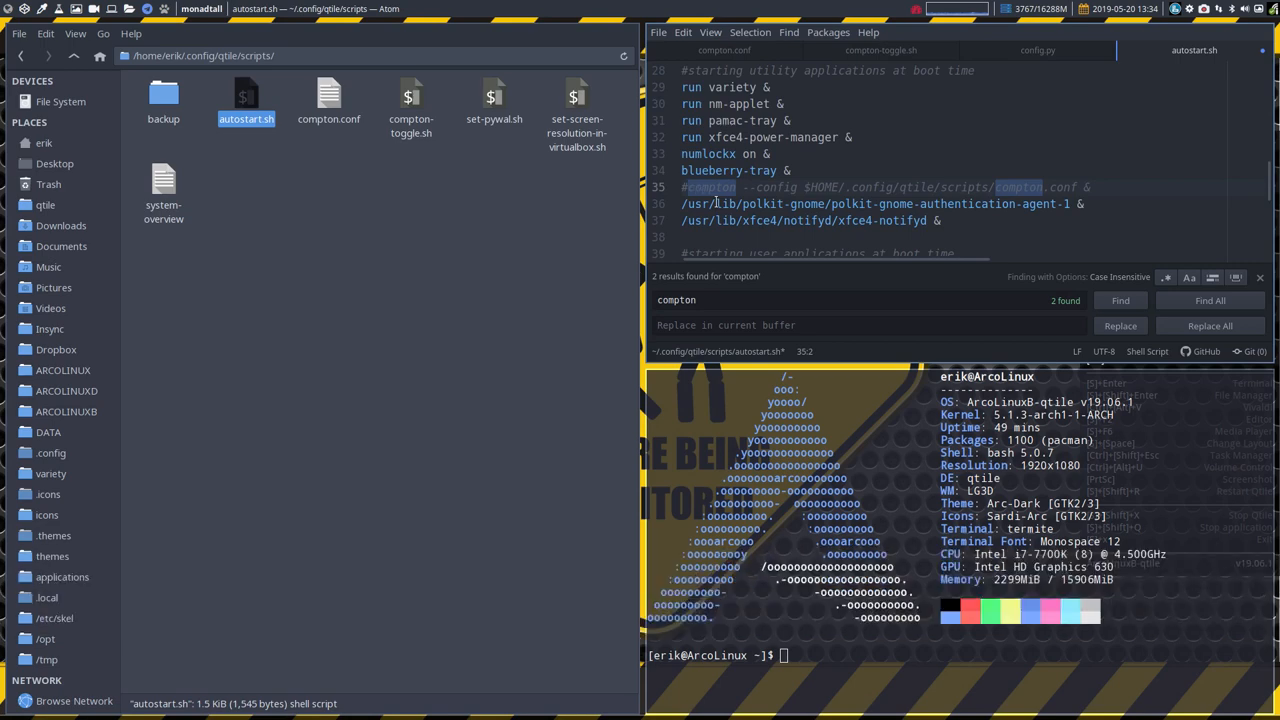
{"action": "key", "text": "ctrl+s"}
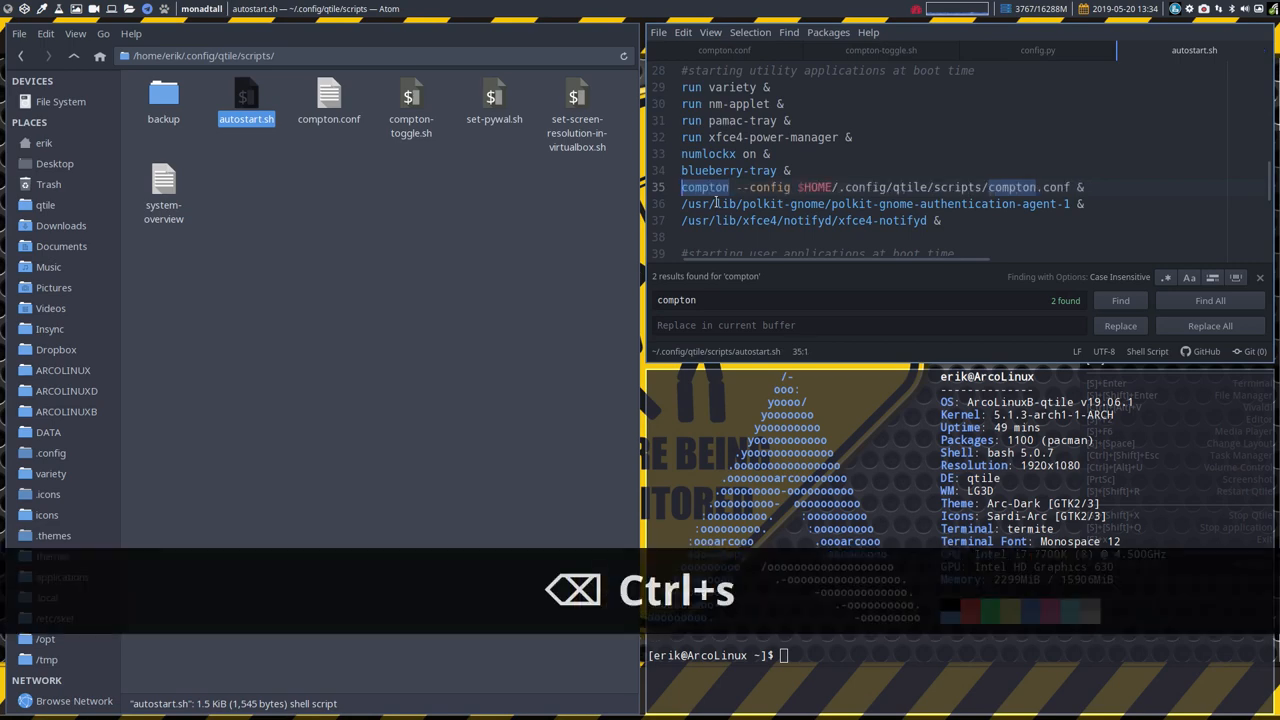
{"action": "key", "text": "ctrl+s"}
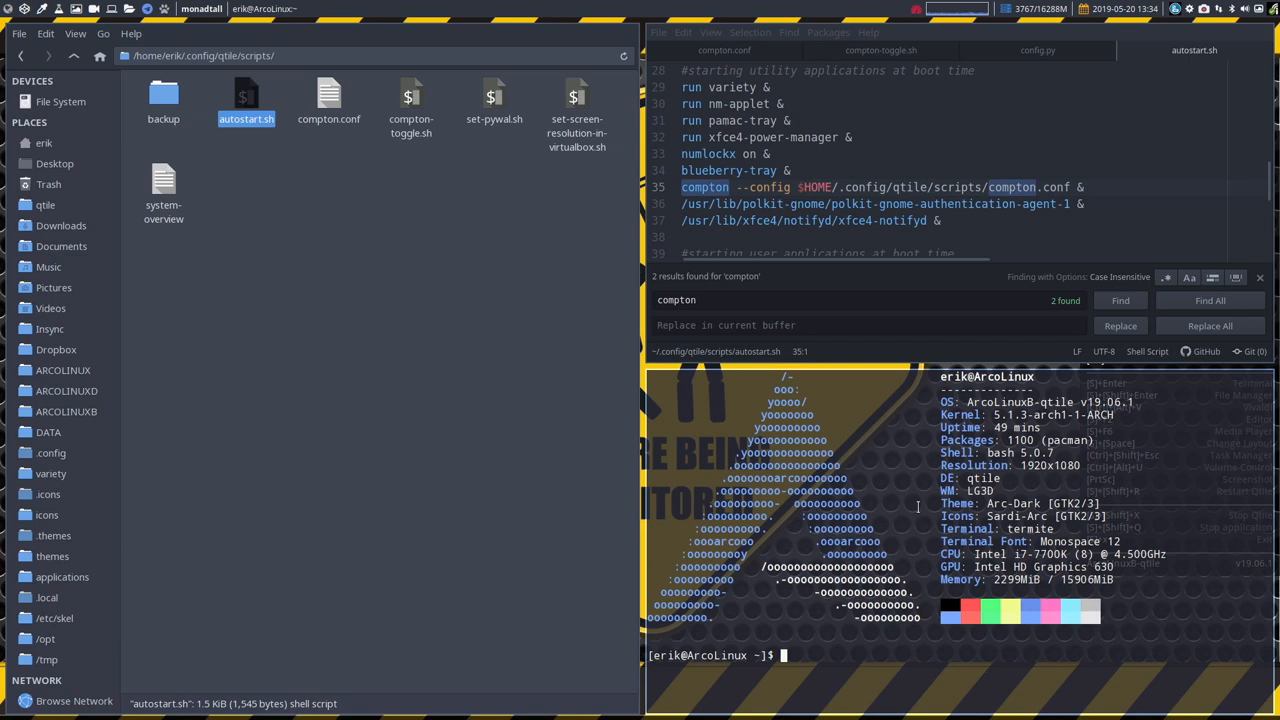
{"action": "left_click", "coordinate": [330, 190]}
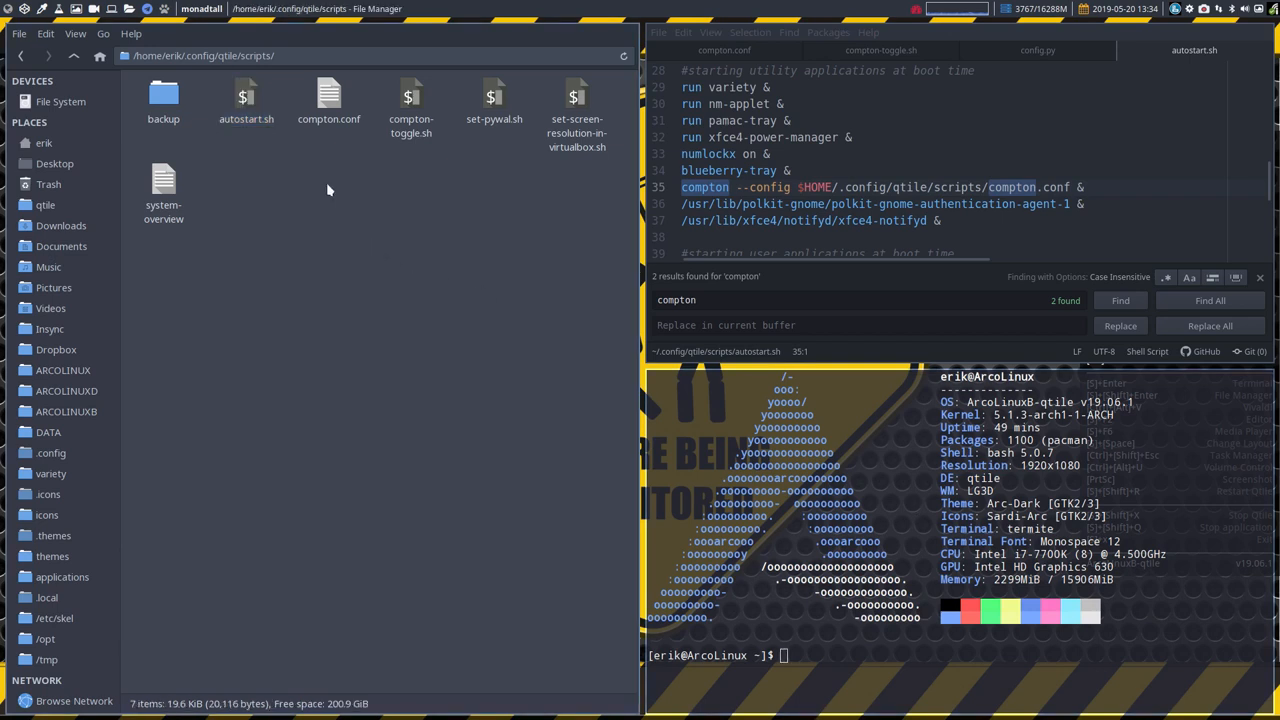
{"action": "mouse_move", "coordinate": [380, 188]}
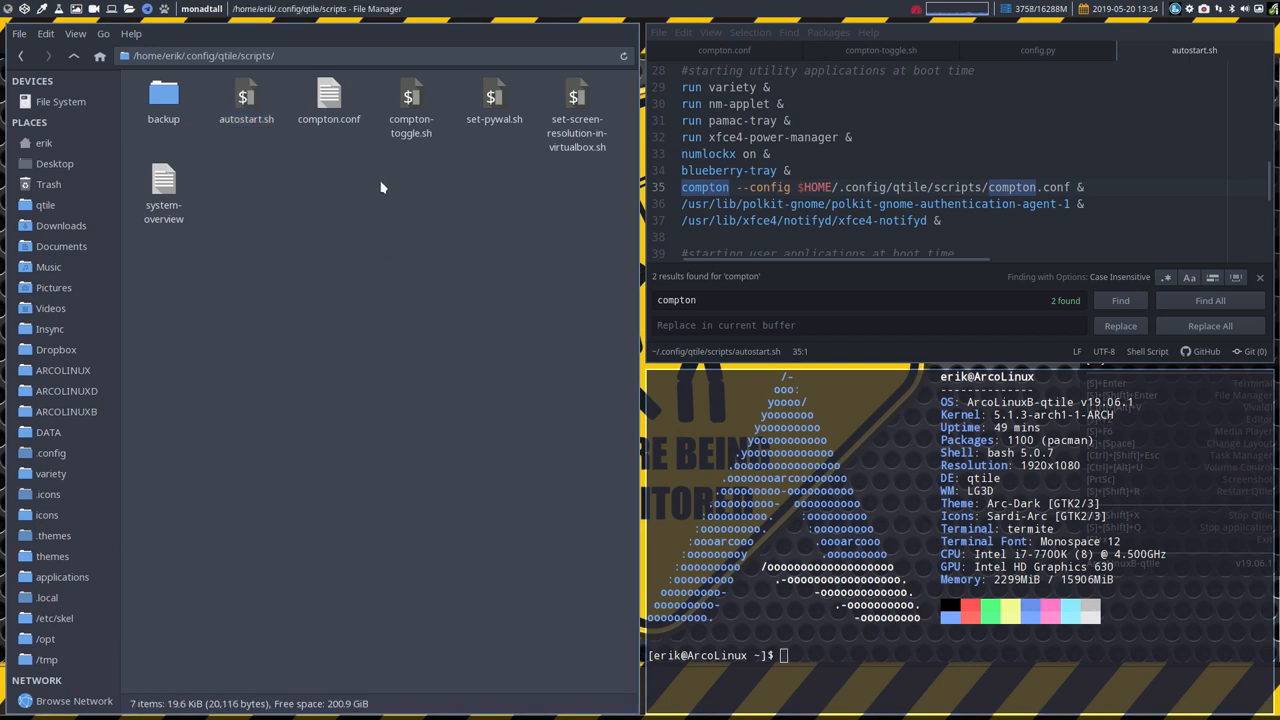
{"action": "left_click", "coordinate": [329, 100]}
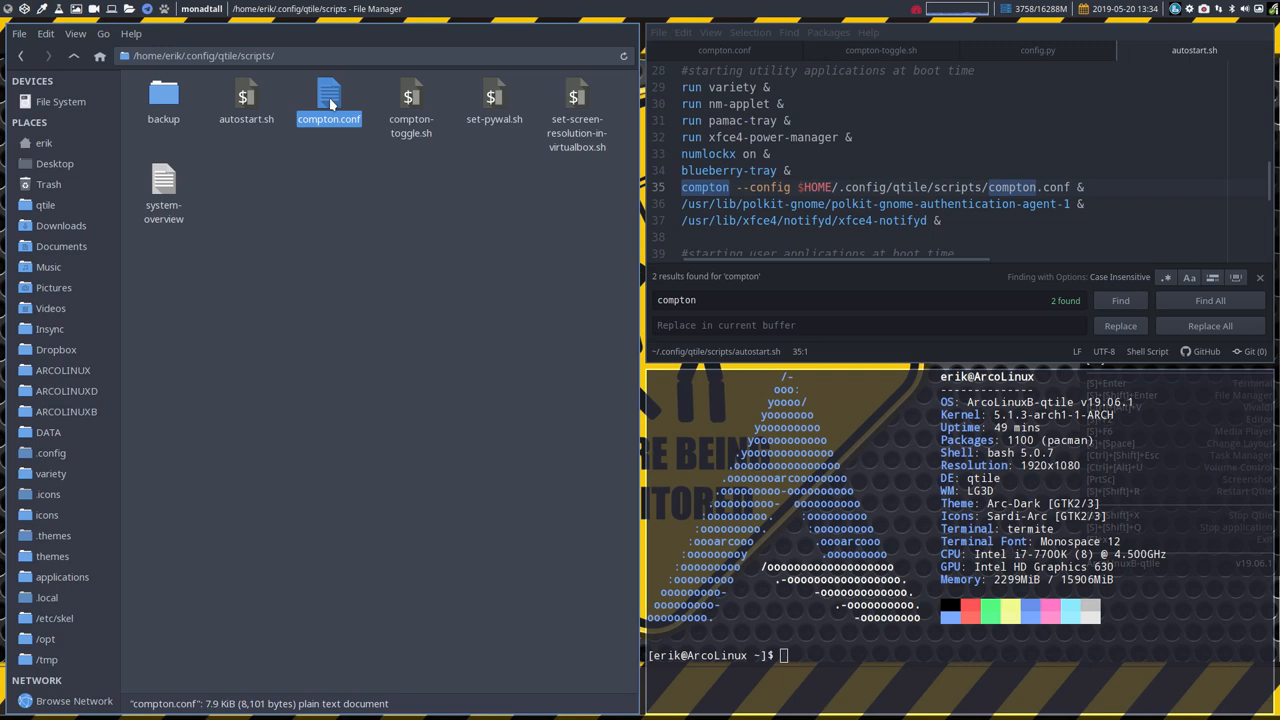
{"action": "mouse_move", "coordinate": [350, 206]}
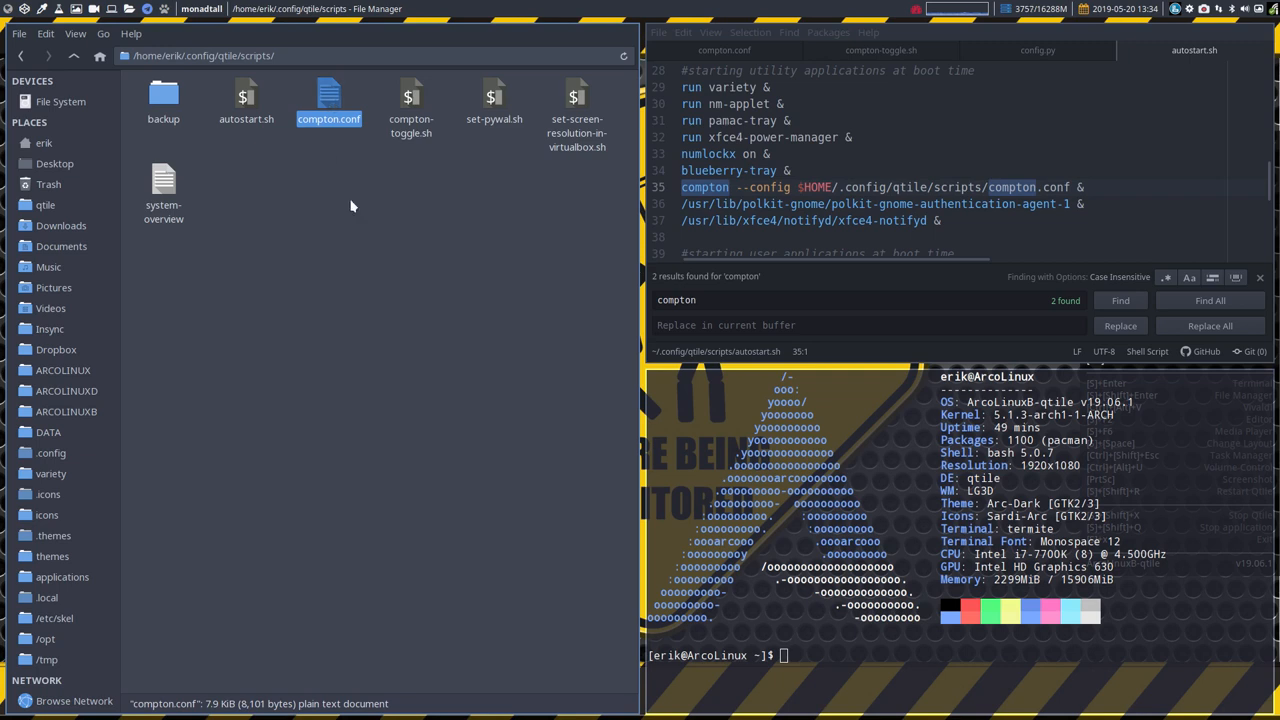